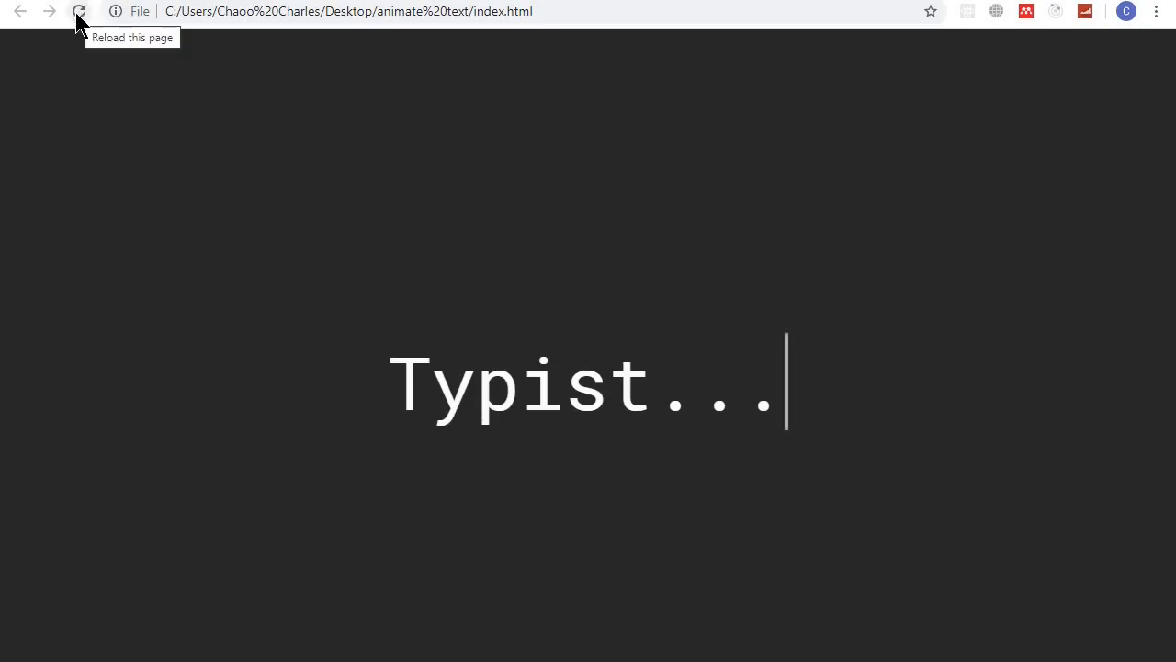
- Retitle index.html to 'Typist' and add <h2>Typist...</h2> in the body
click(79, 11)
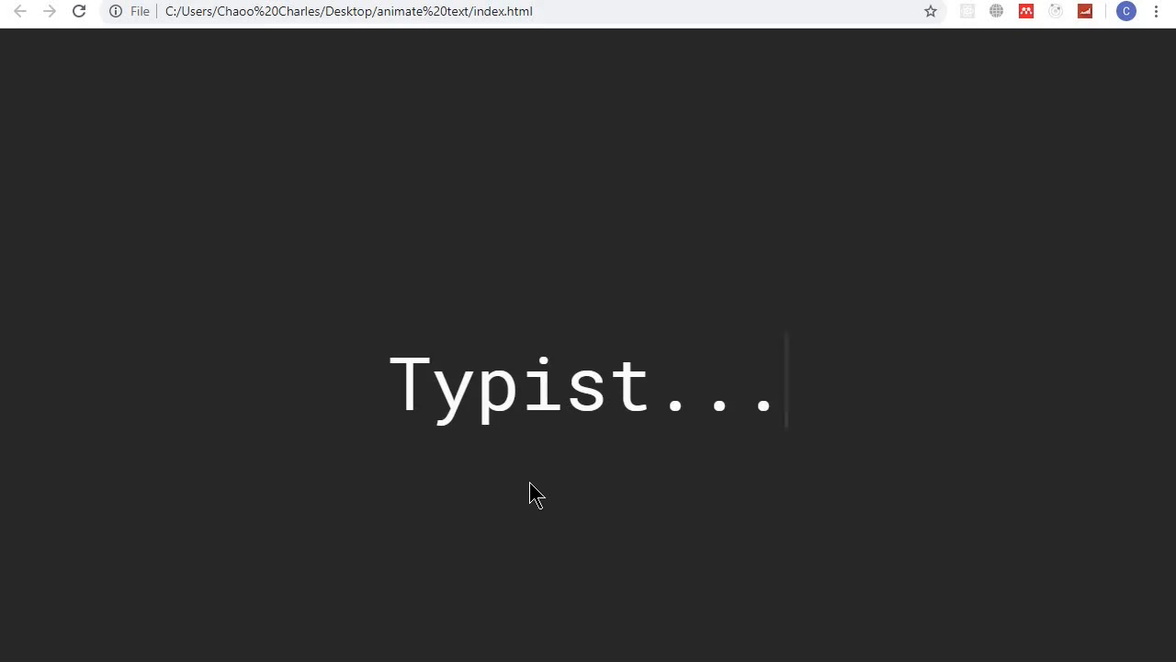
mouse_move(625, 497)
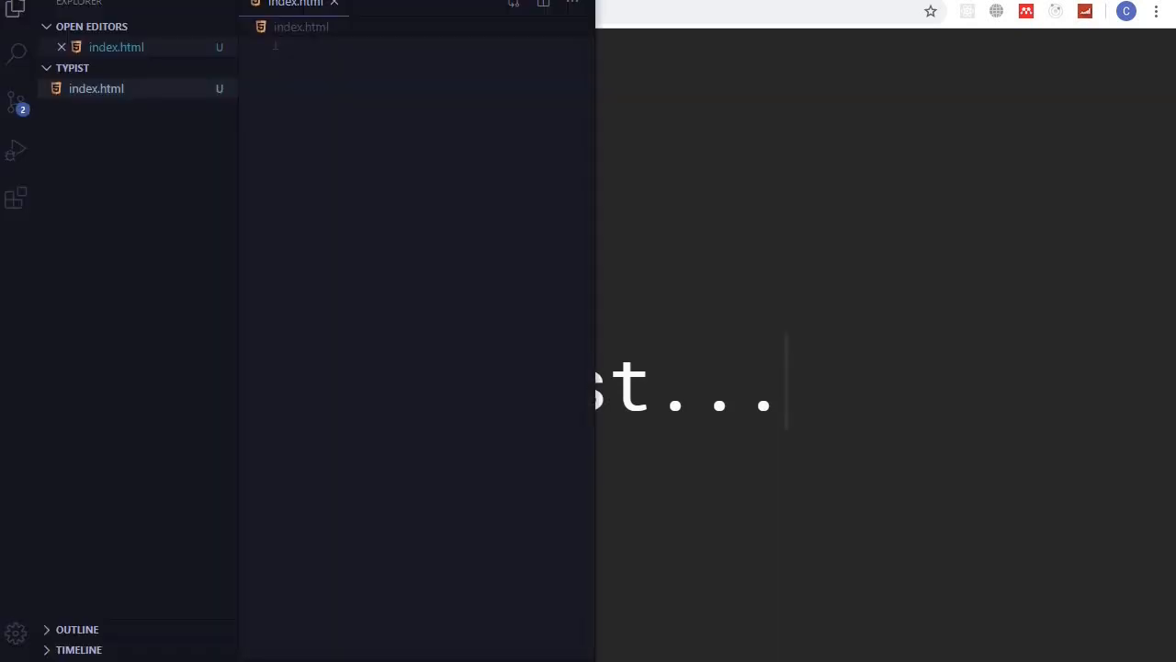
mouse_move(78, 96)
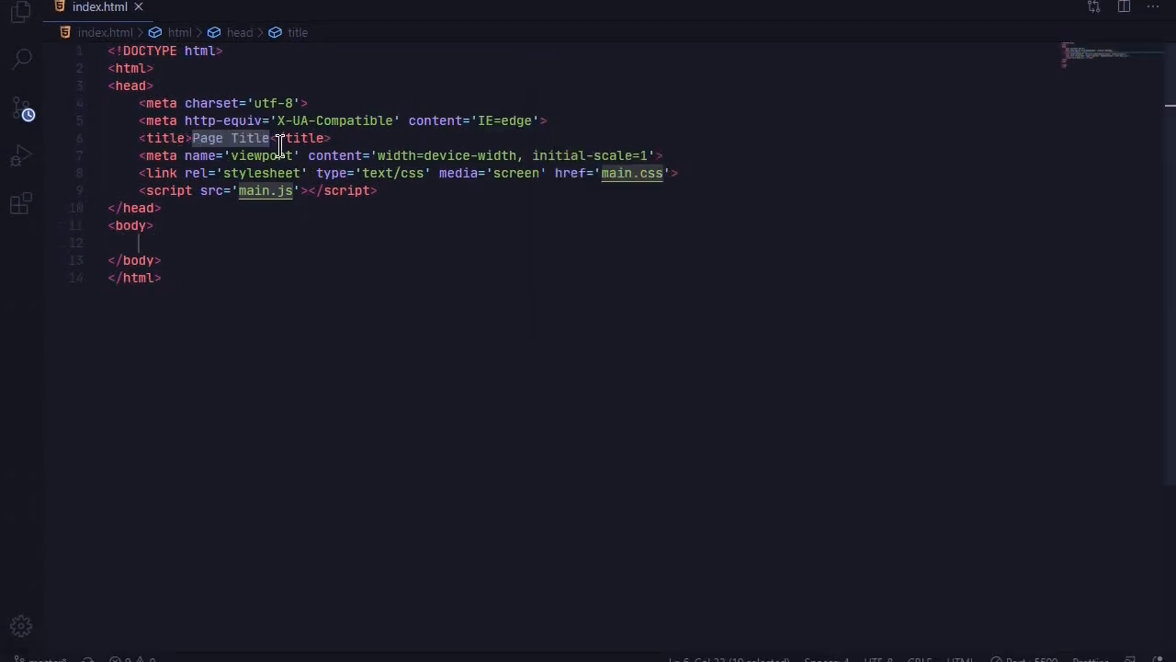
text(Typis)
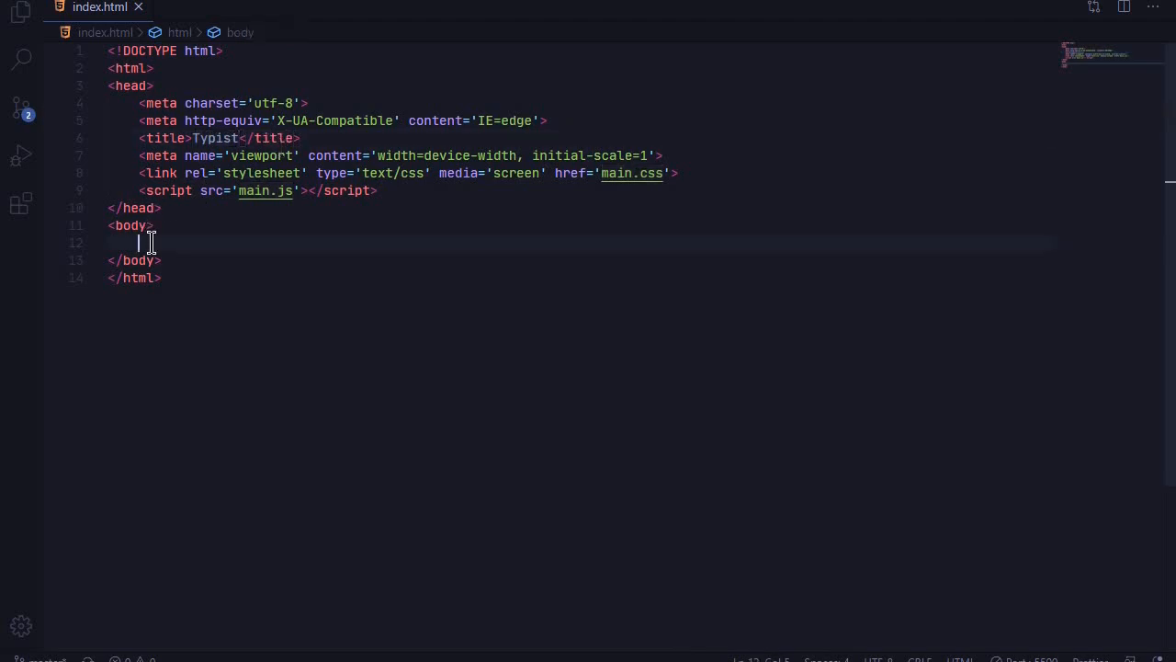
text(<)
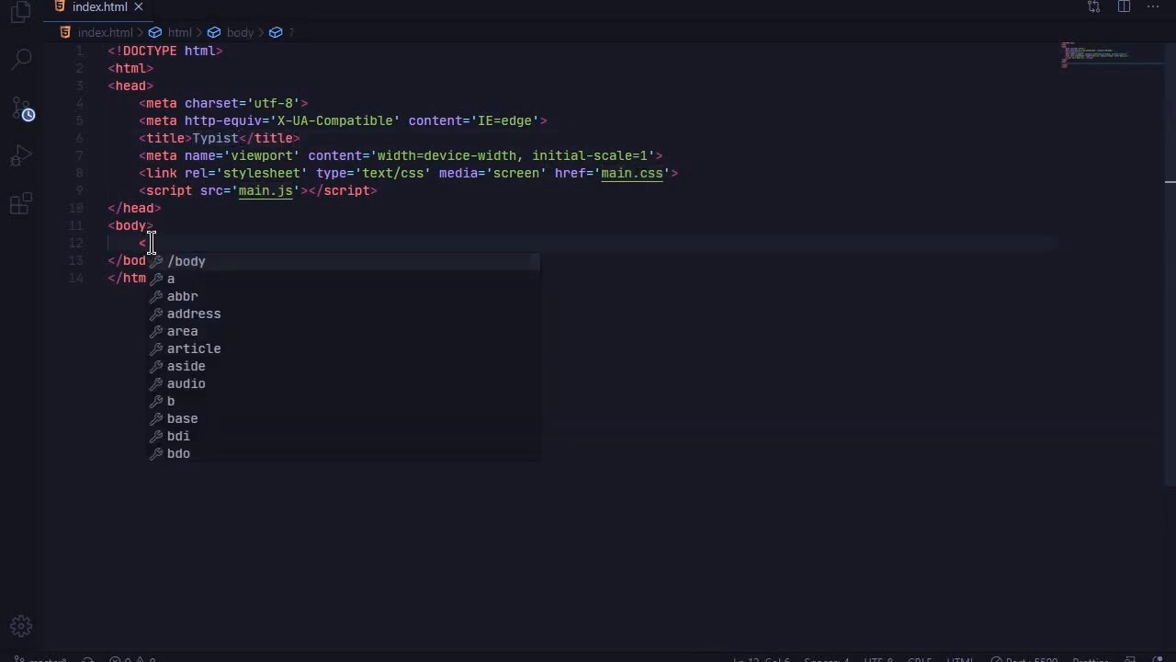
text(h2></h2>)
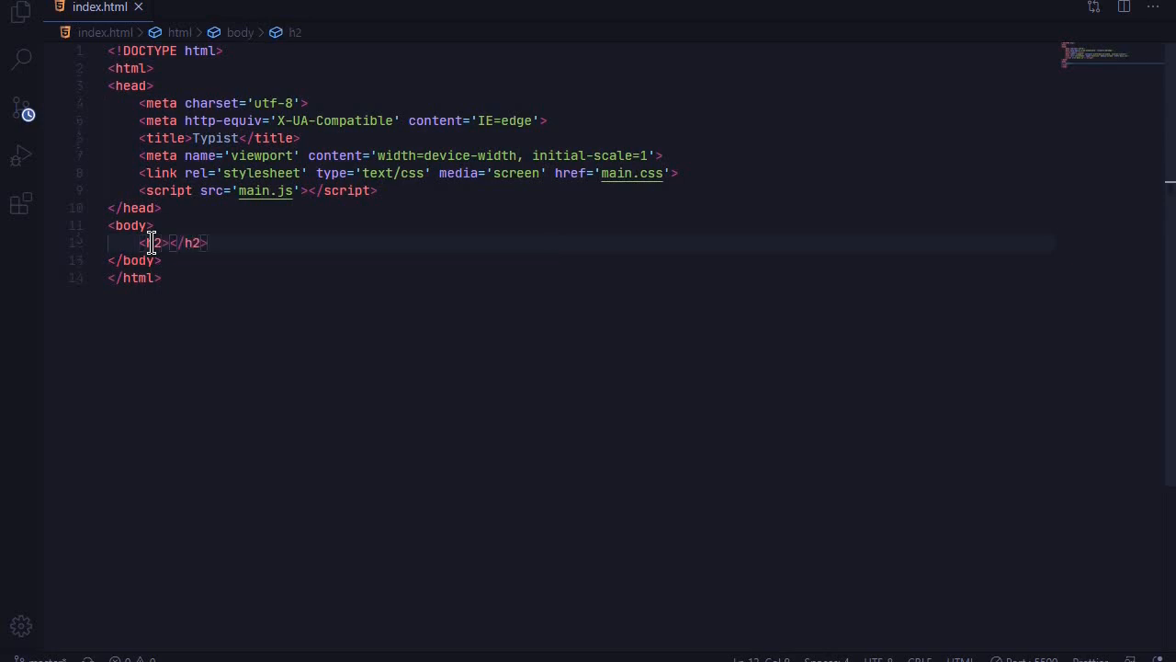
text(T)
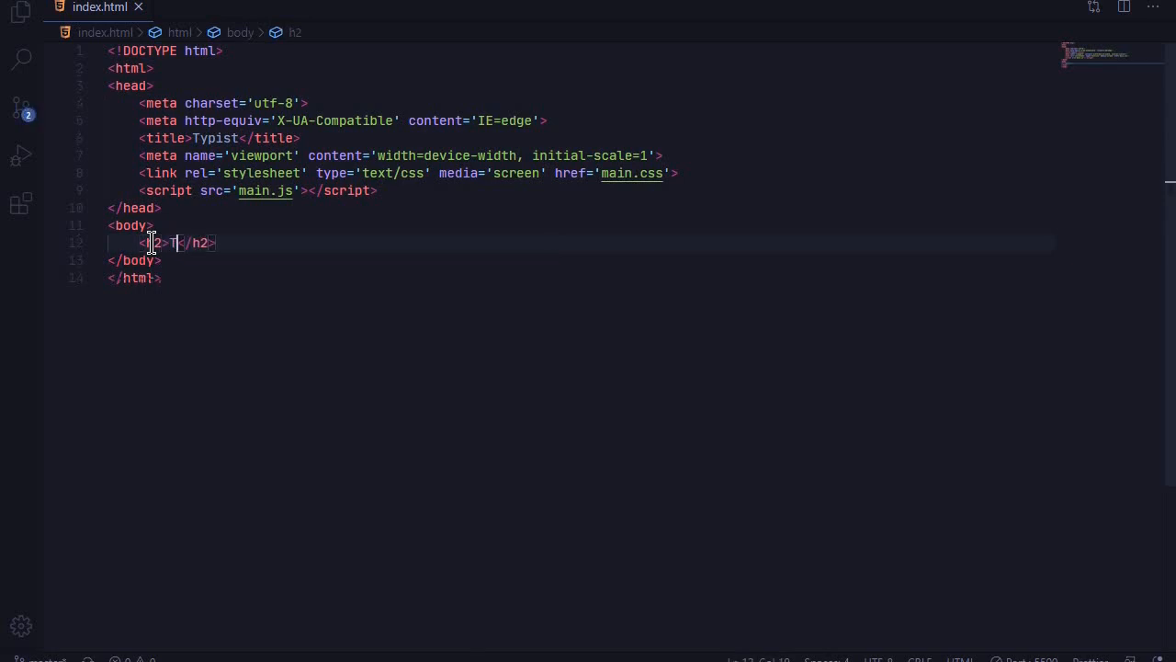
text(yp)
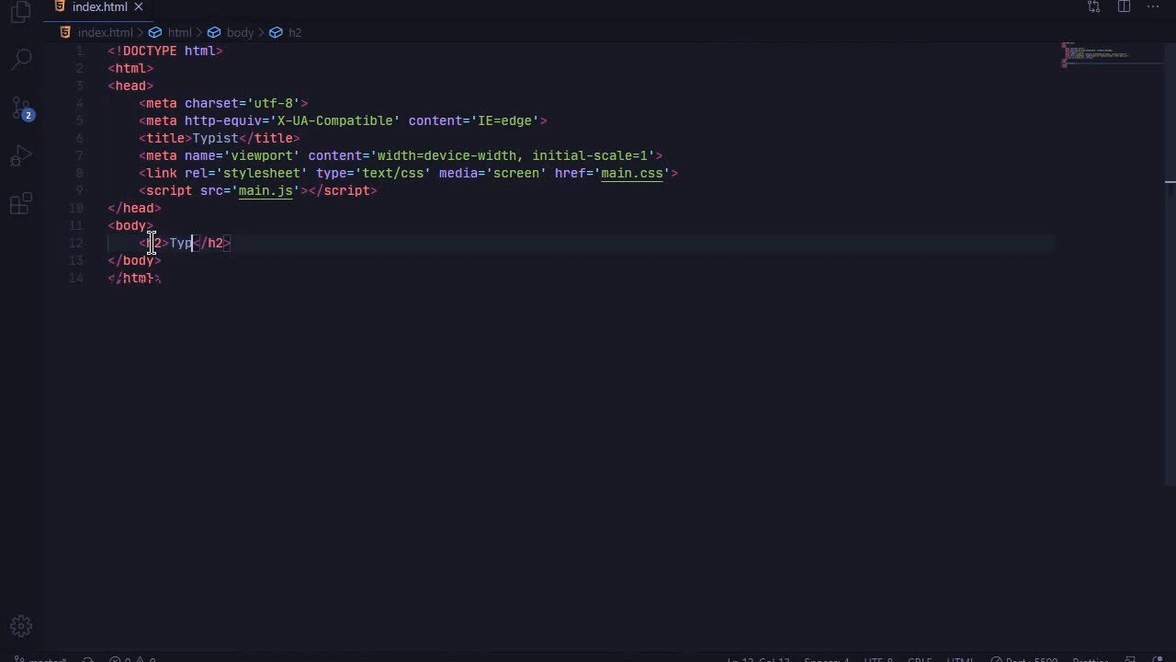
text(ist)
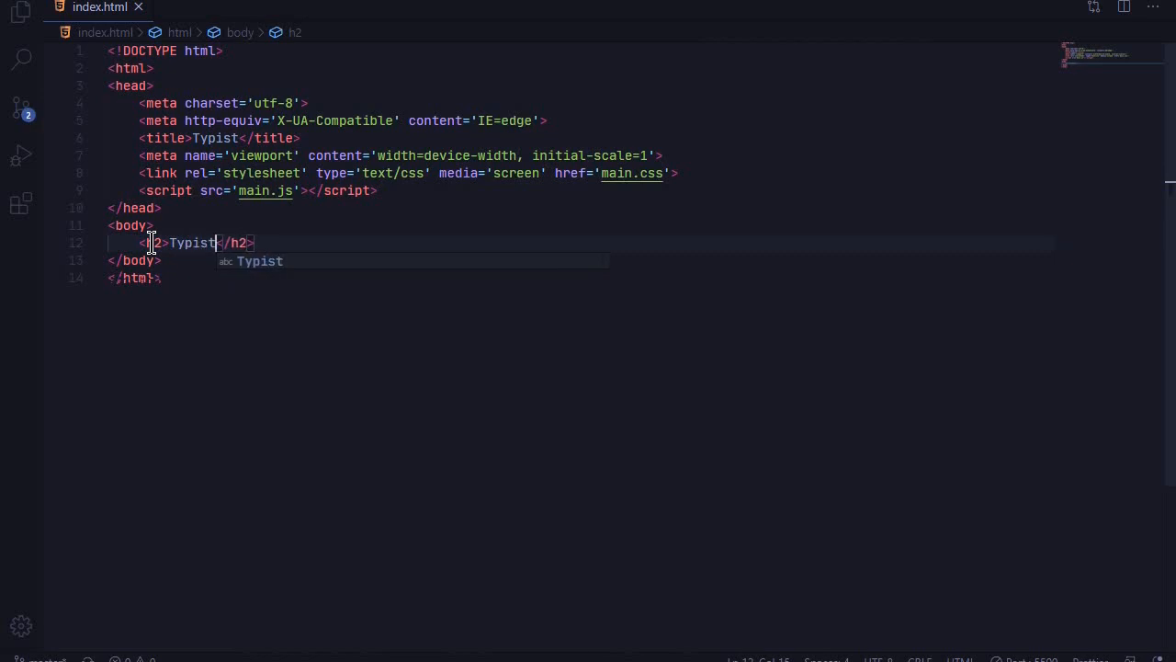
text(...)
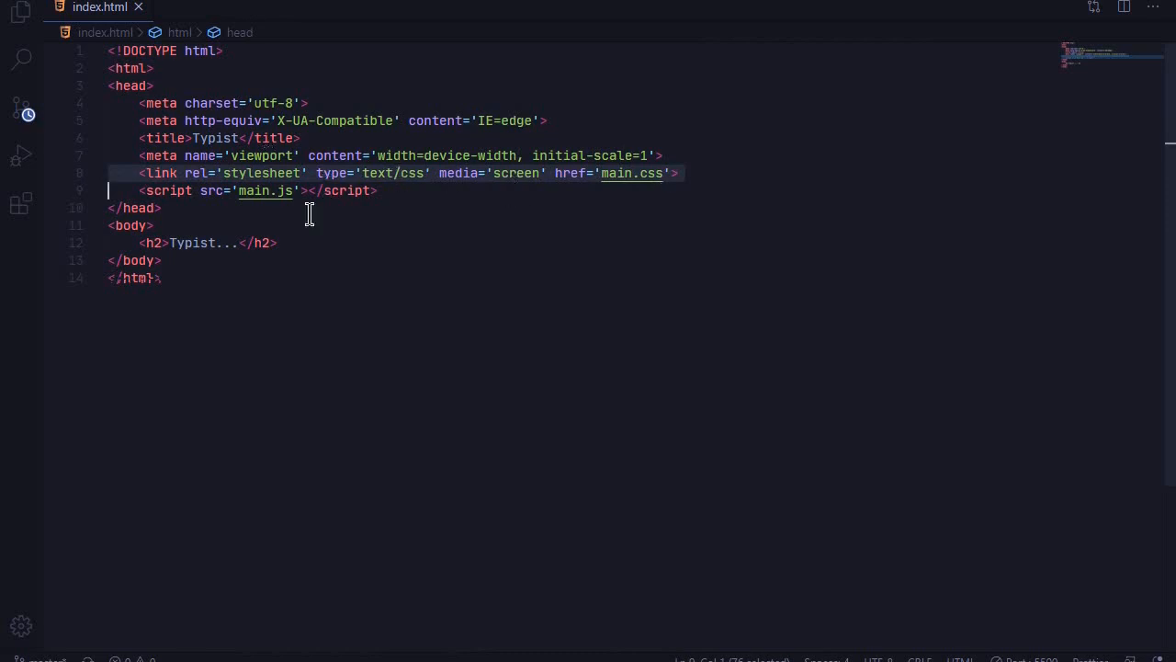
mouse_move(22, 17)
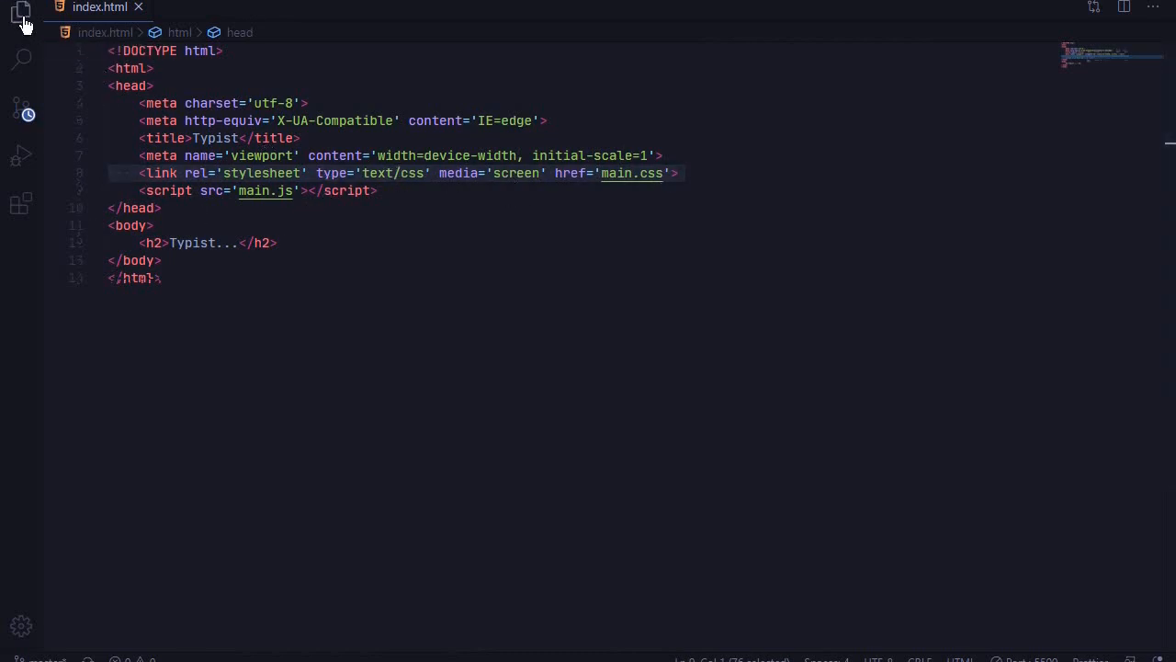
- Create main.css beside index.html from the Explorer, then return to index.html
click(22, 14)
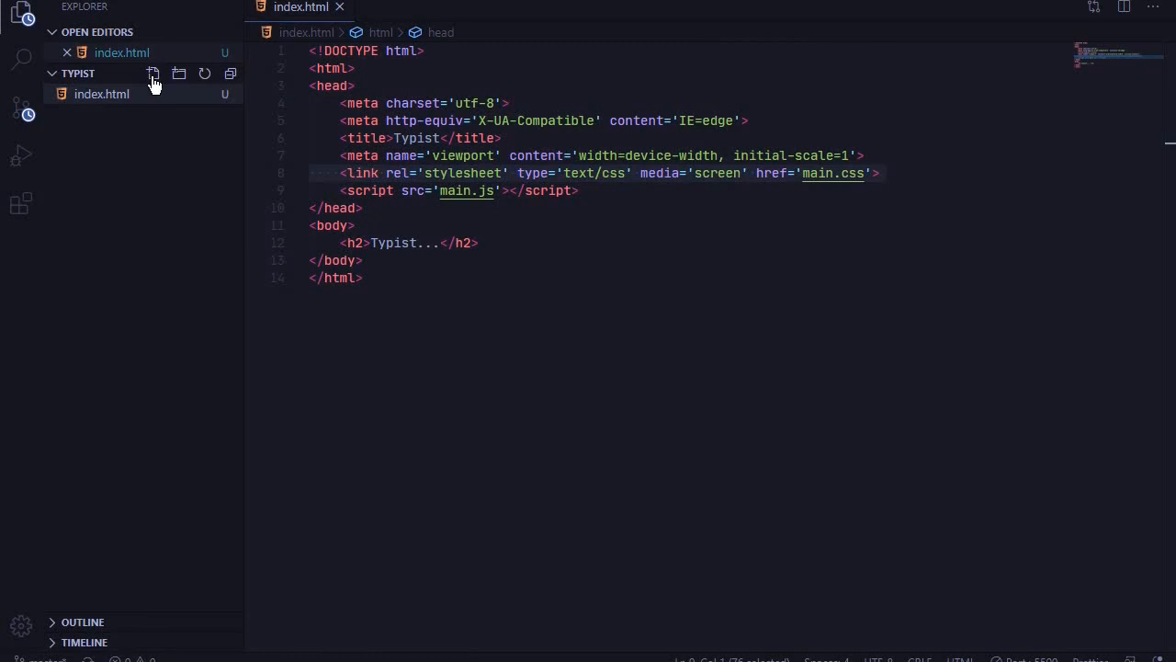
click(154, 73)
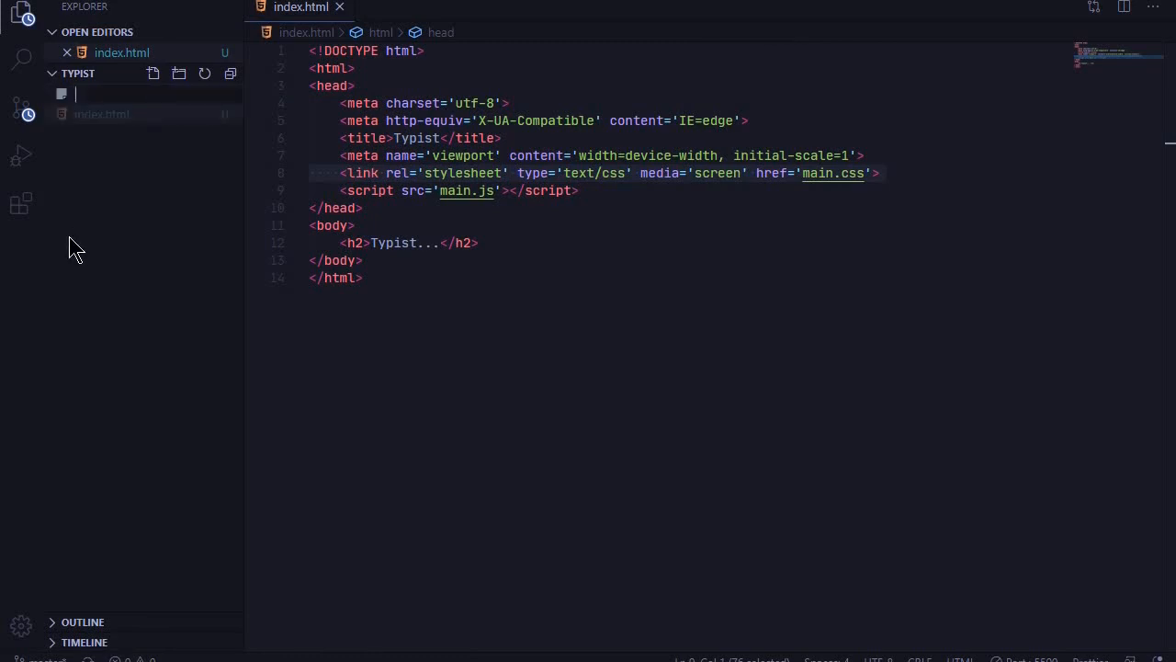
text(main)
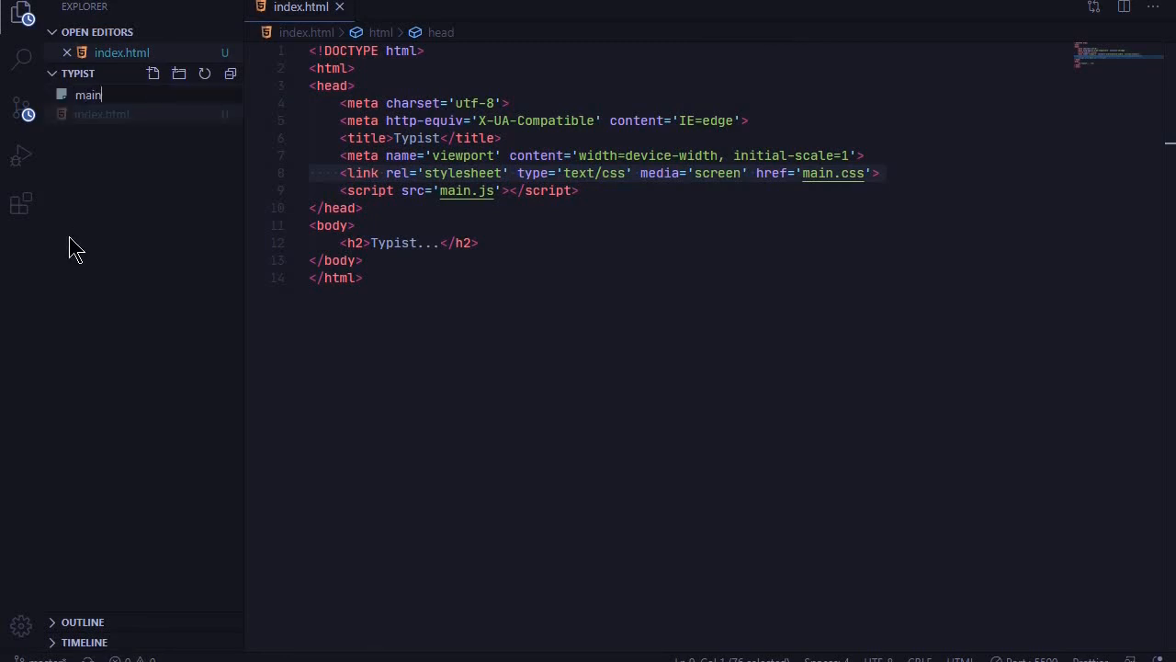
text(.css)
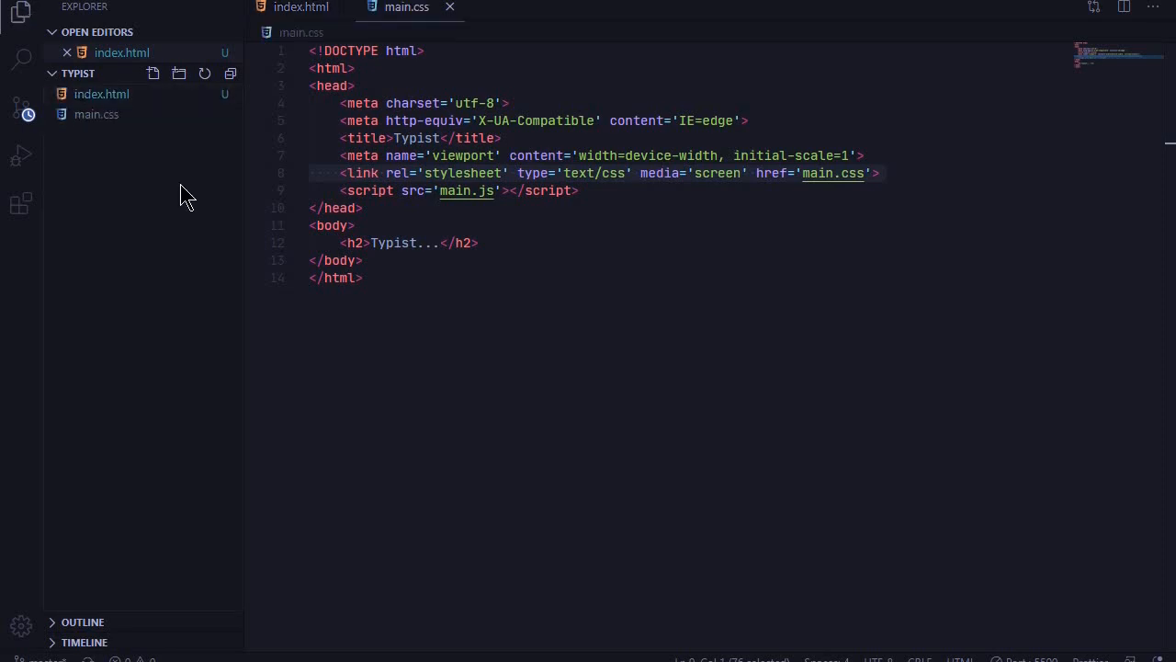
click(97, 114)
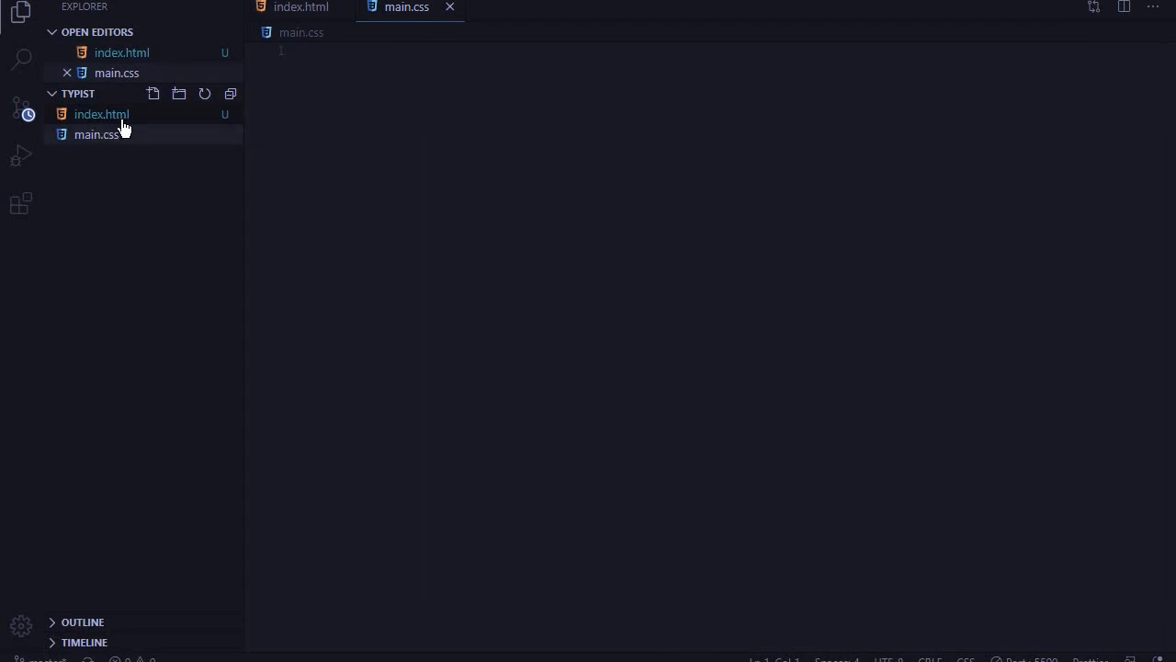
right_click(101, 113)
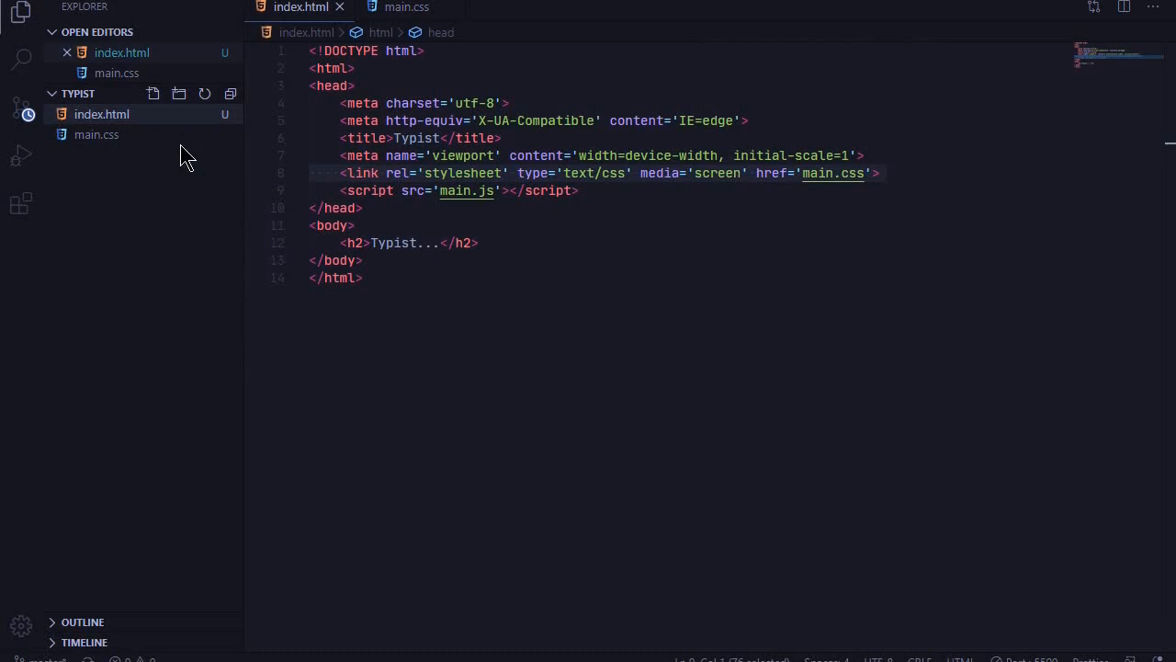
mouse_move(13, 17)
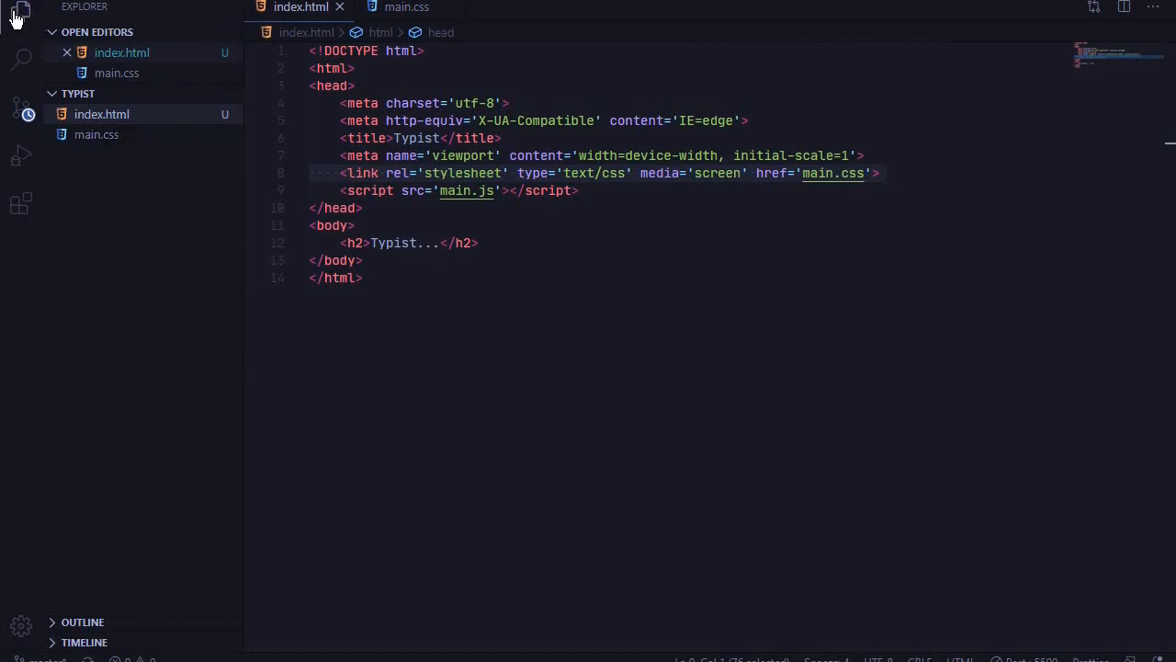
- Switch to Chrome to see the unstyled Typist... page at 127.0.0.1:5500
click(20, 14)
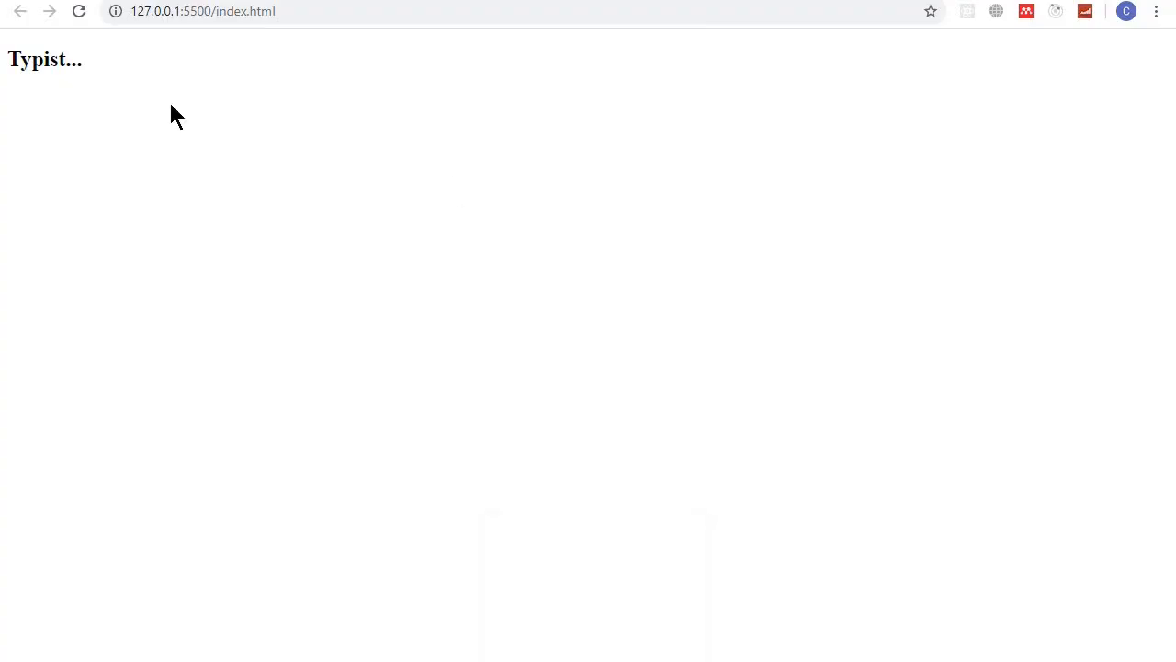
mouse_move(228, 81)
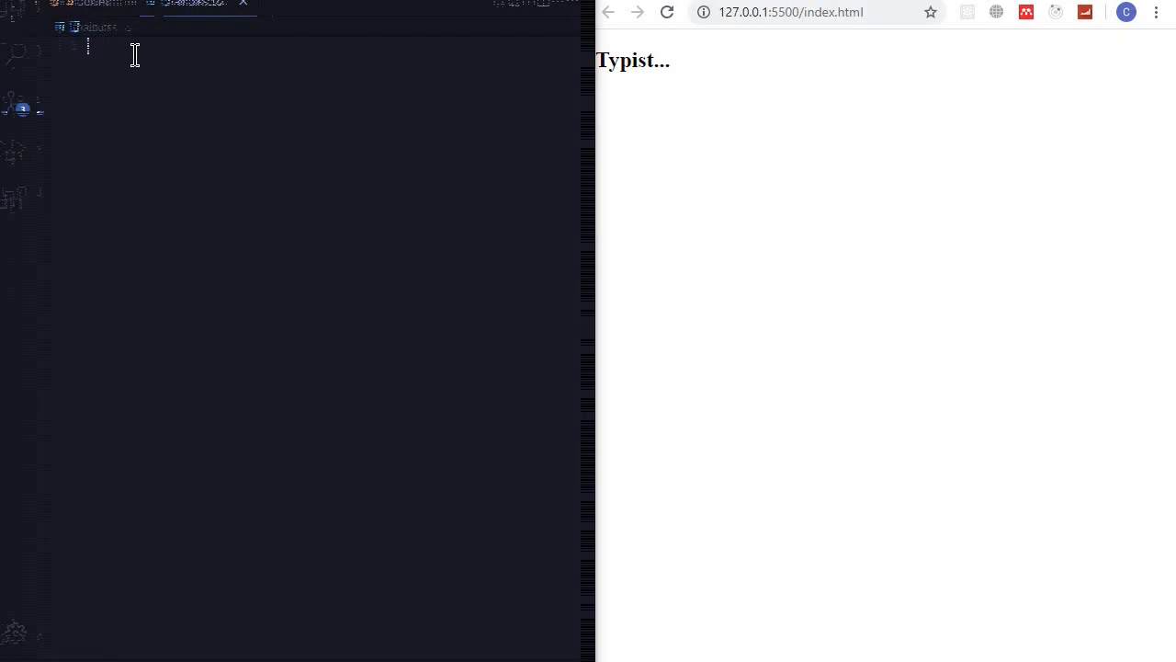
mouse_move(652, 62)
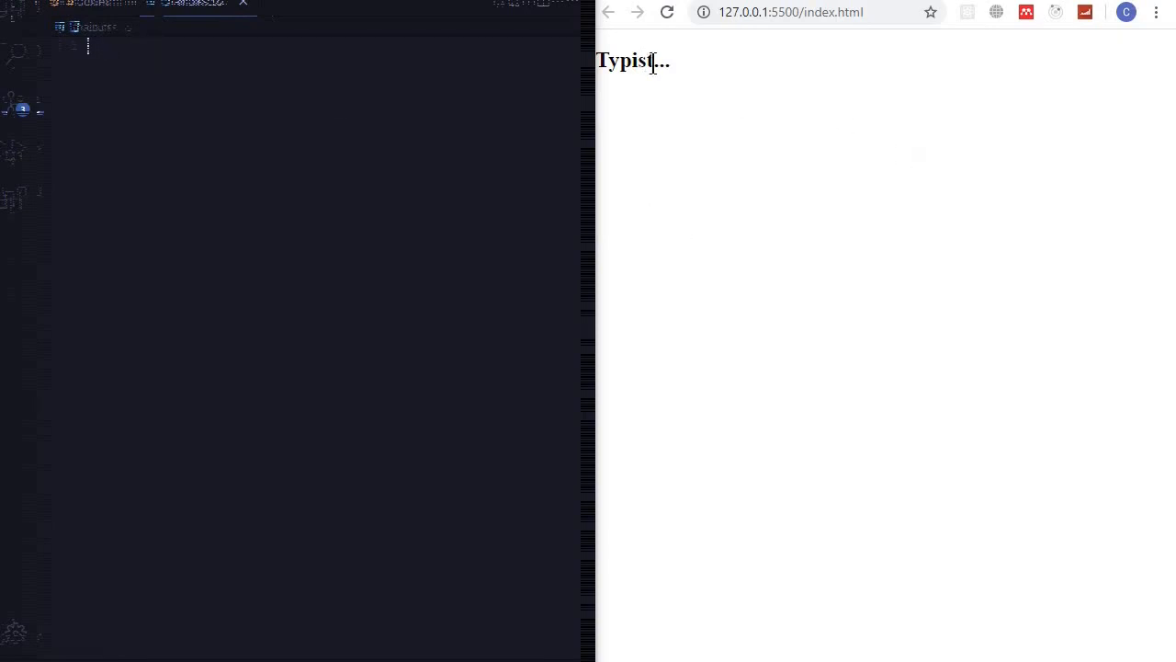
mouse_move(998, 337)
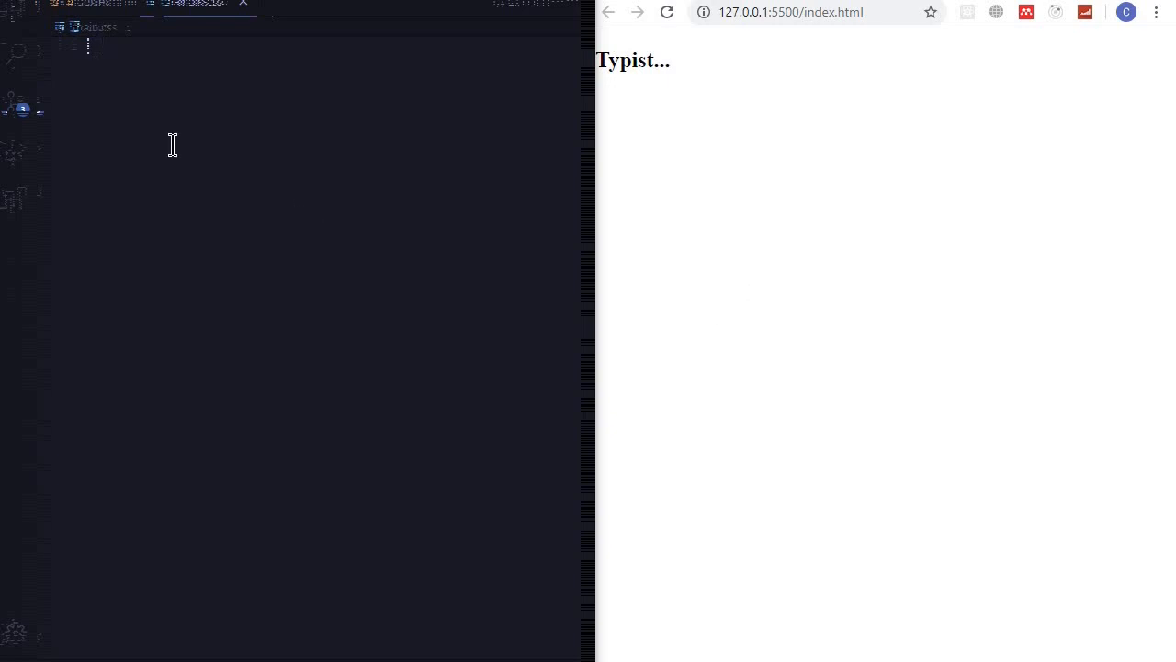
- Create a body rule with a dark grey rgb(73, 73, 73) background
text(bod)
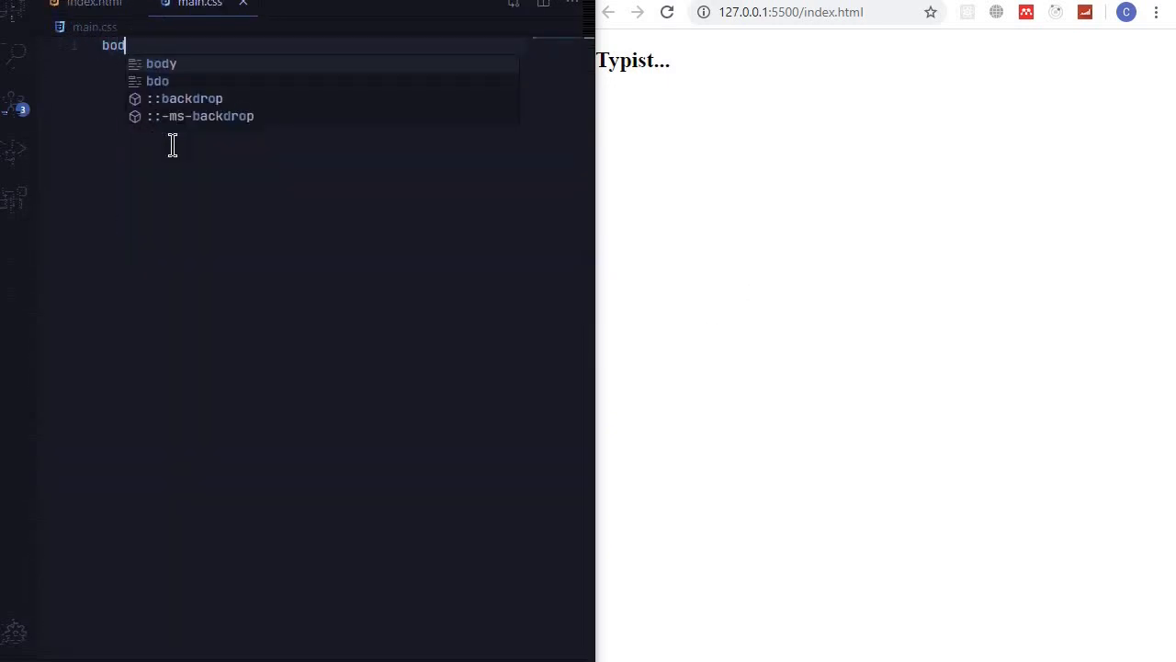
text(y)
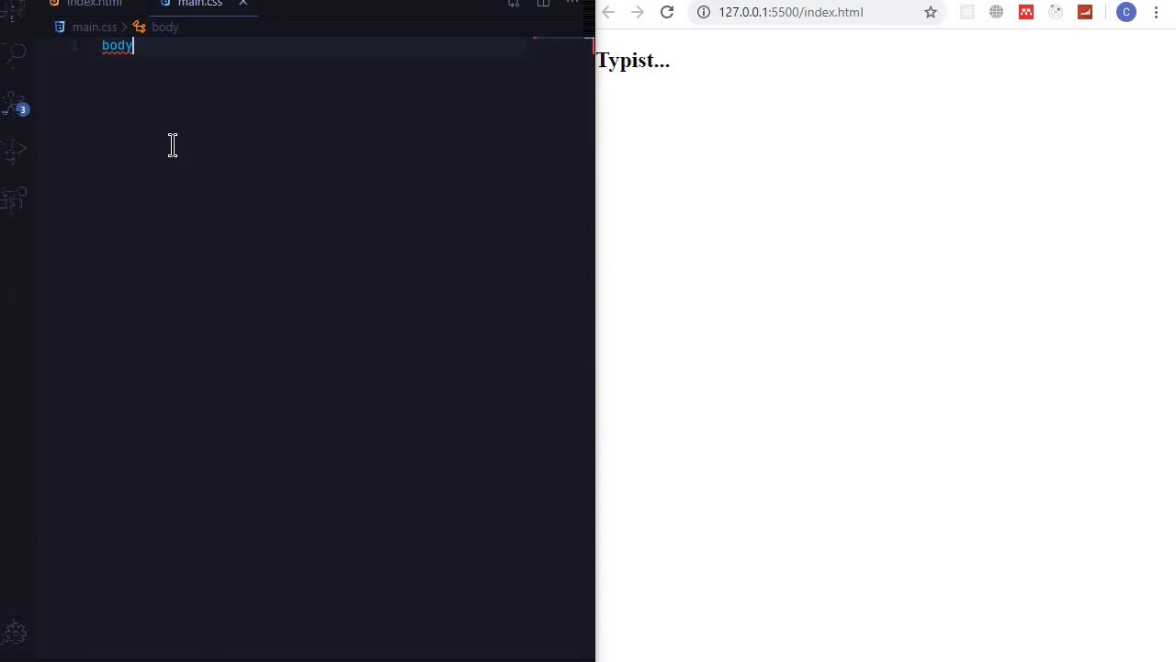
text({)
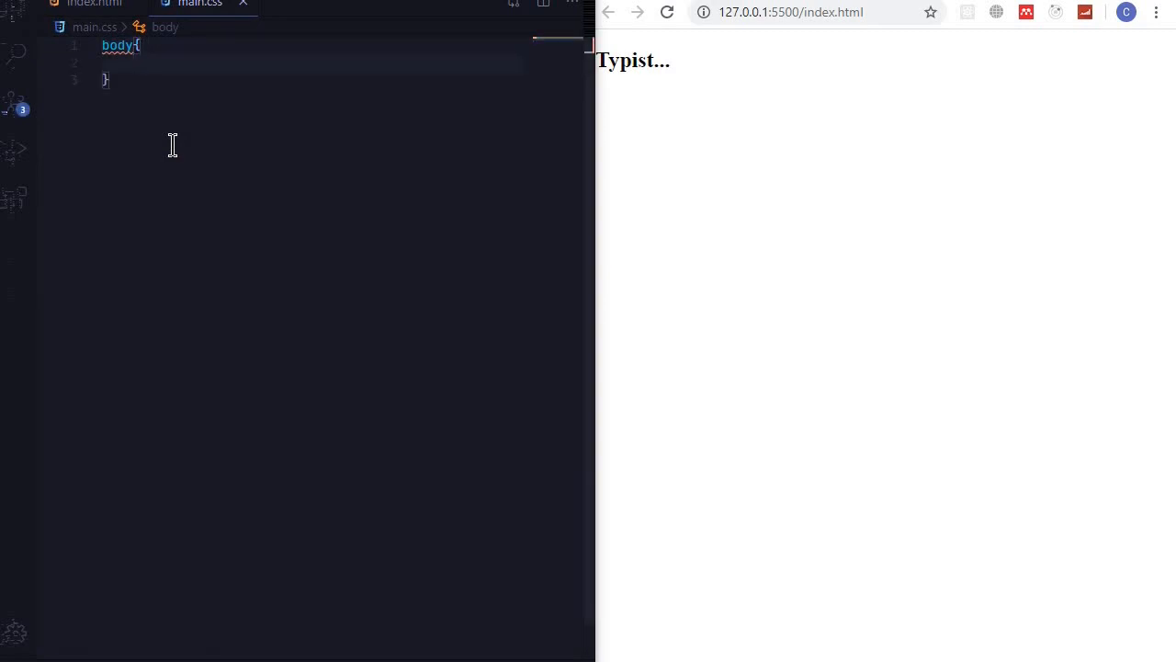
text(background: ;)
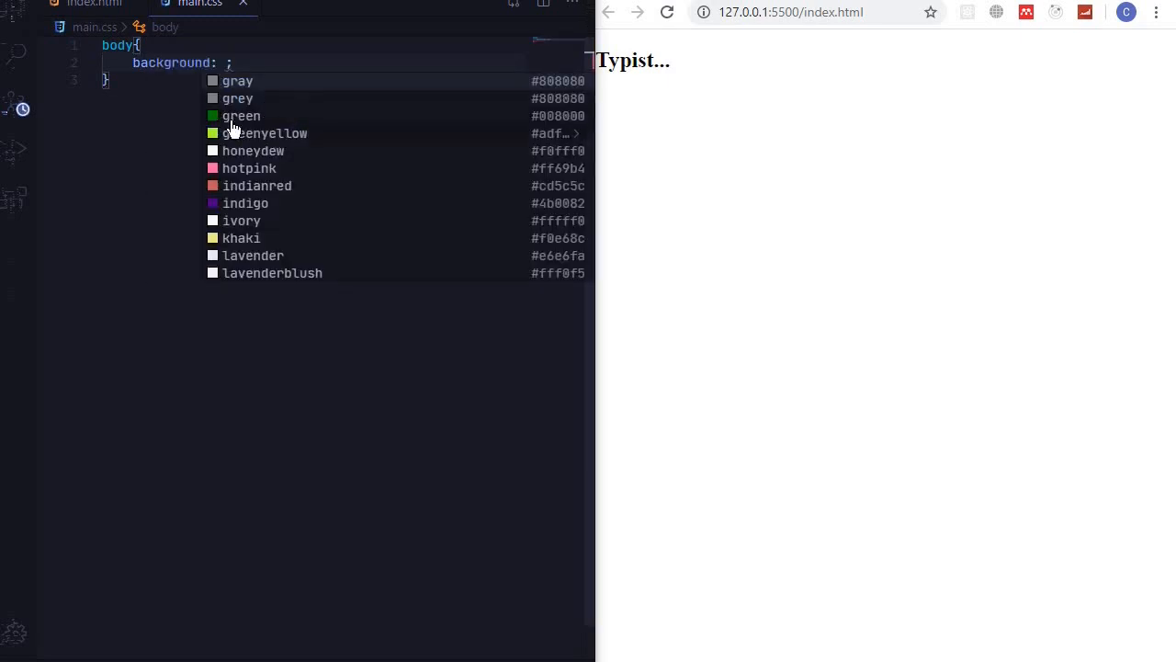
mouse_move(254, 87)
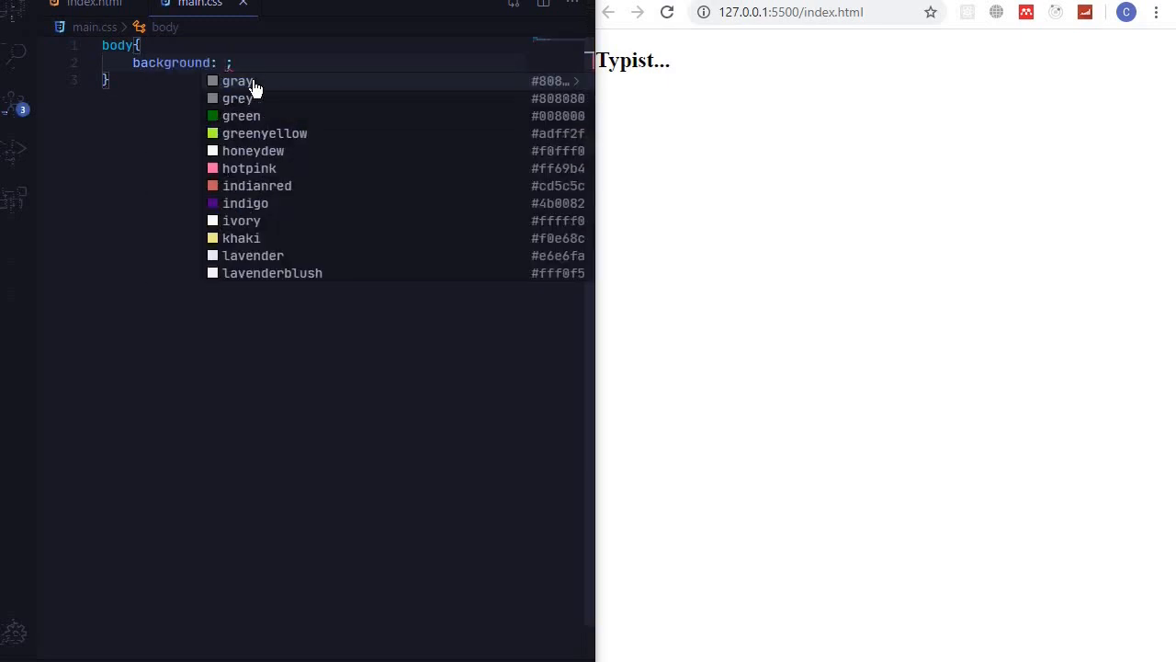
click(238, 81)
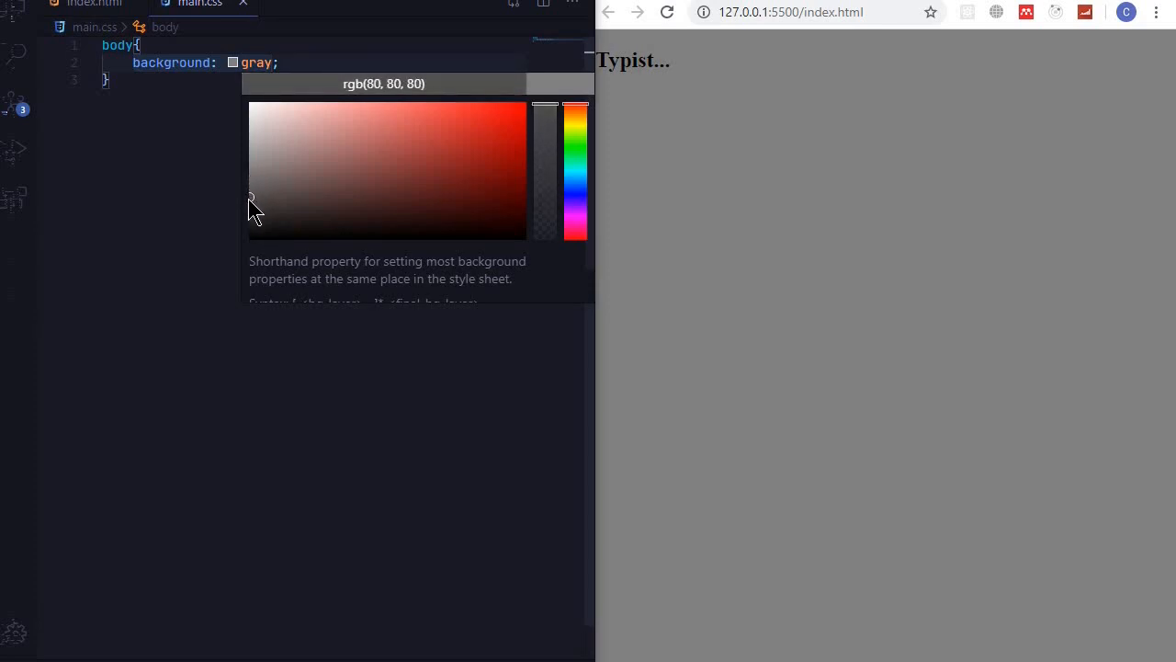
click(277, 125)
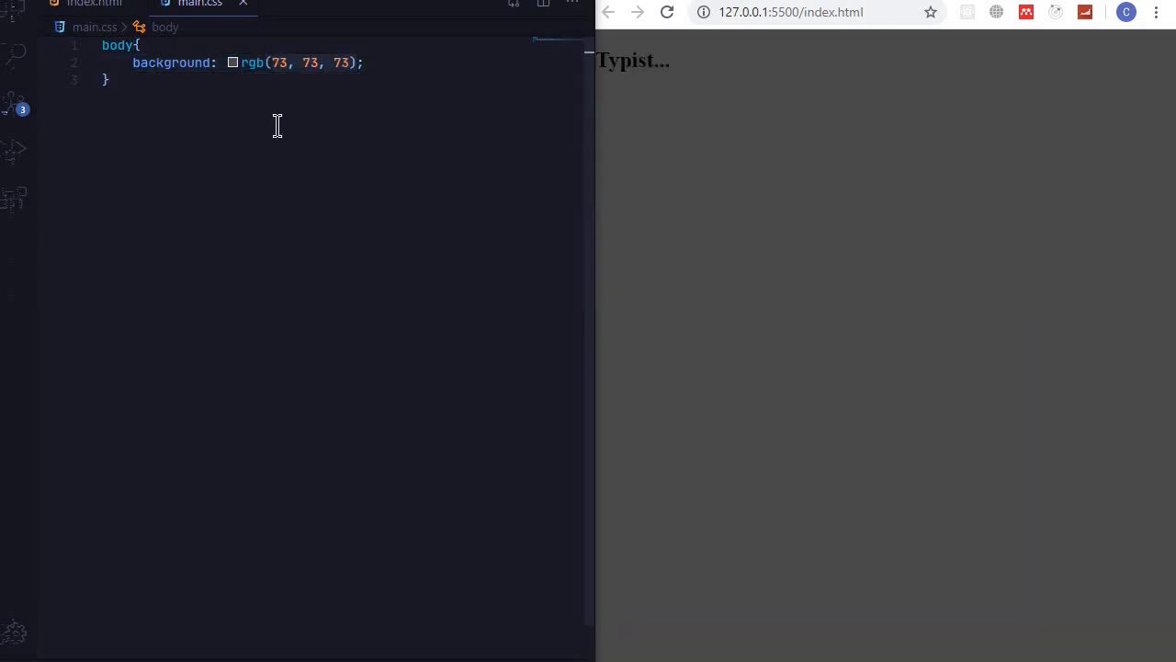
- Set the body text color to #fafafa
text(color: ;)
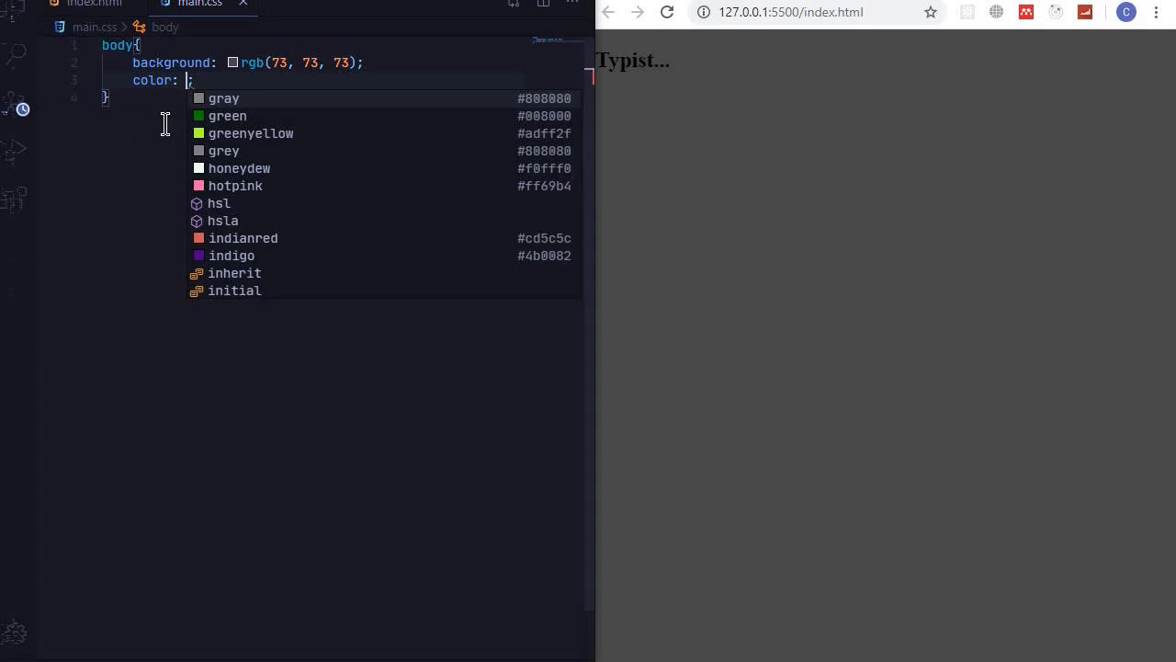
text(#)
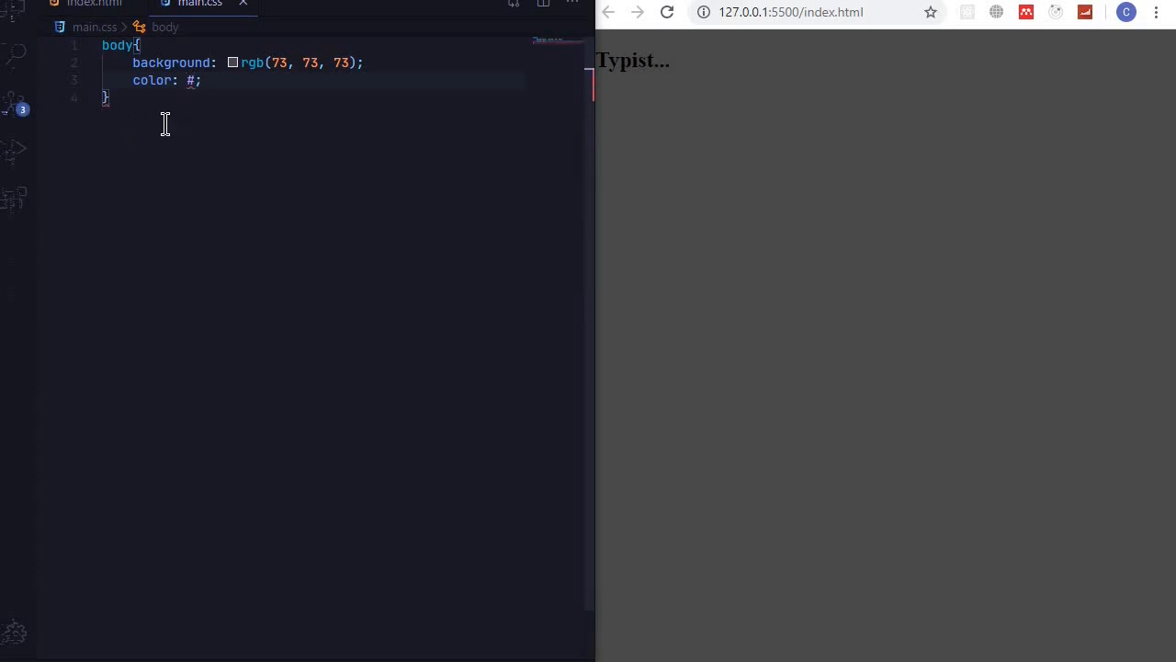
text(fafafa)
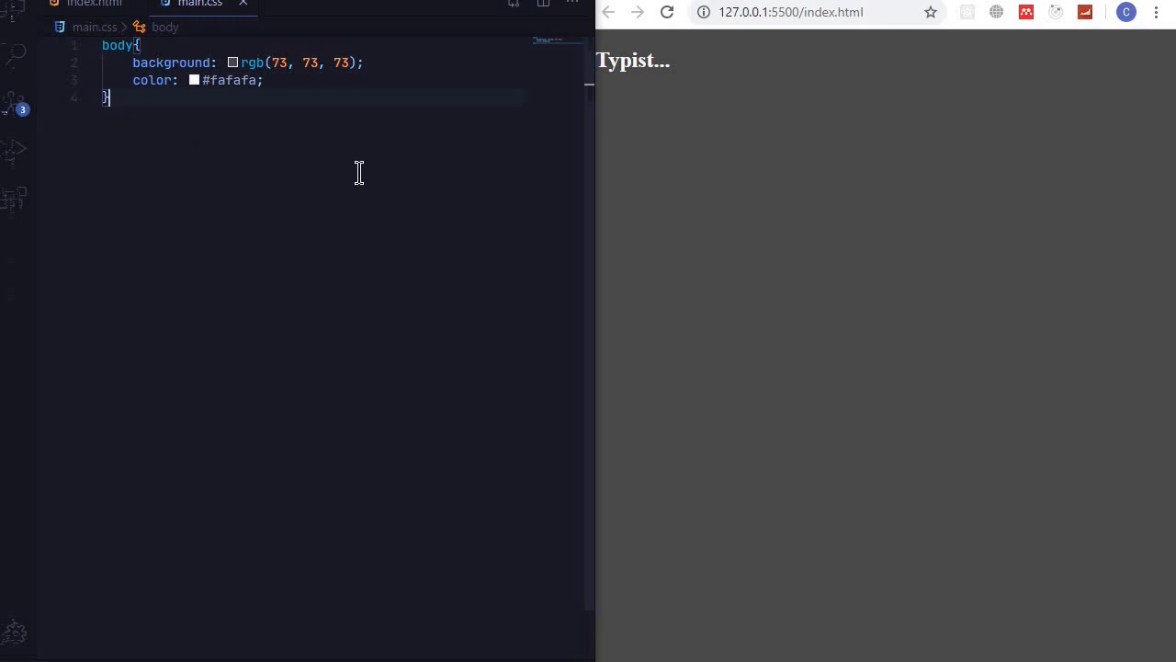
- Add an h2 rule with position absolute, top 50% and left 50%
key(enter)
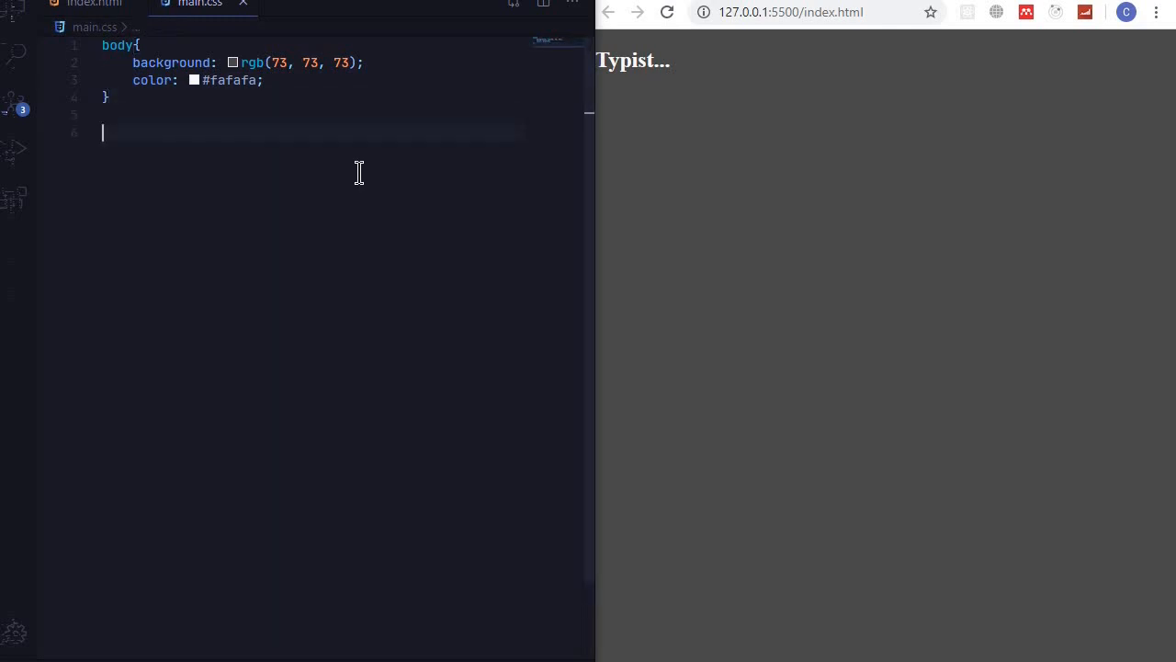
text(h2)
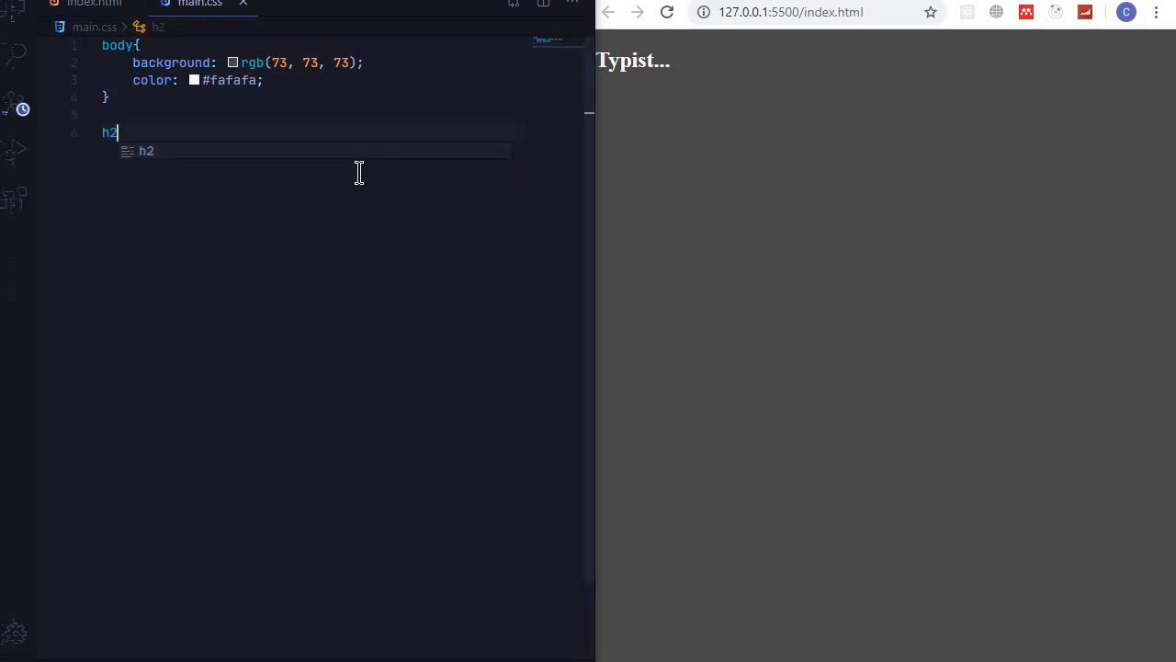
text({)
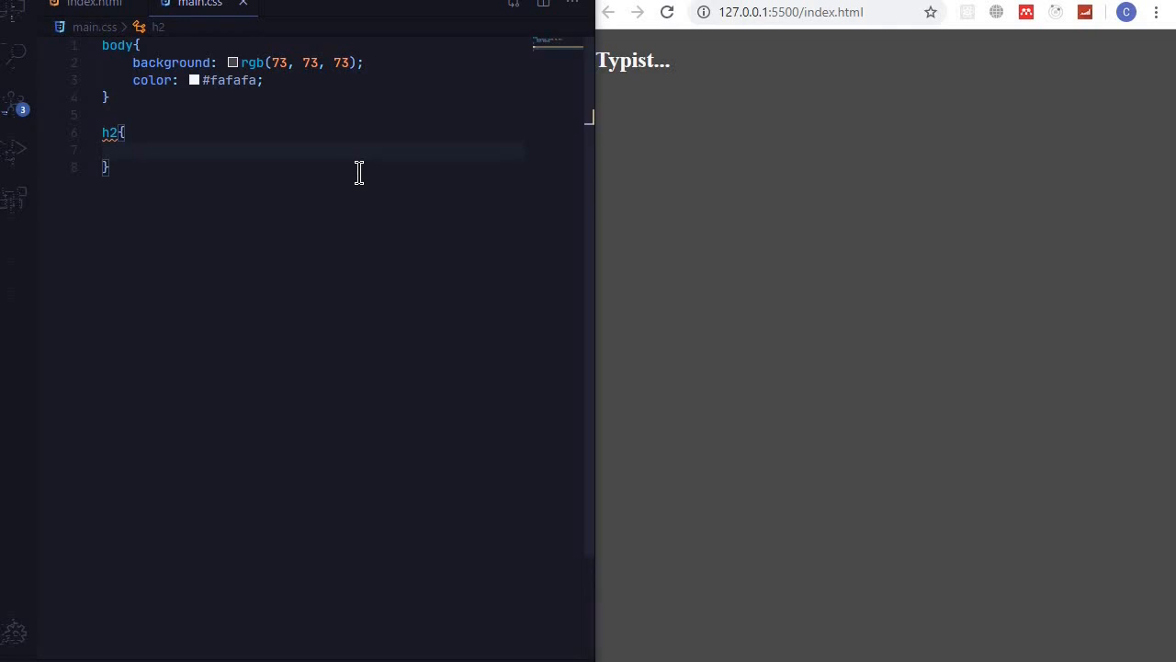
text(position: absolute;)
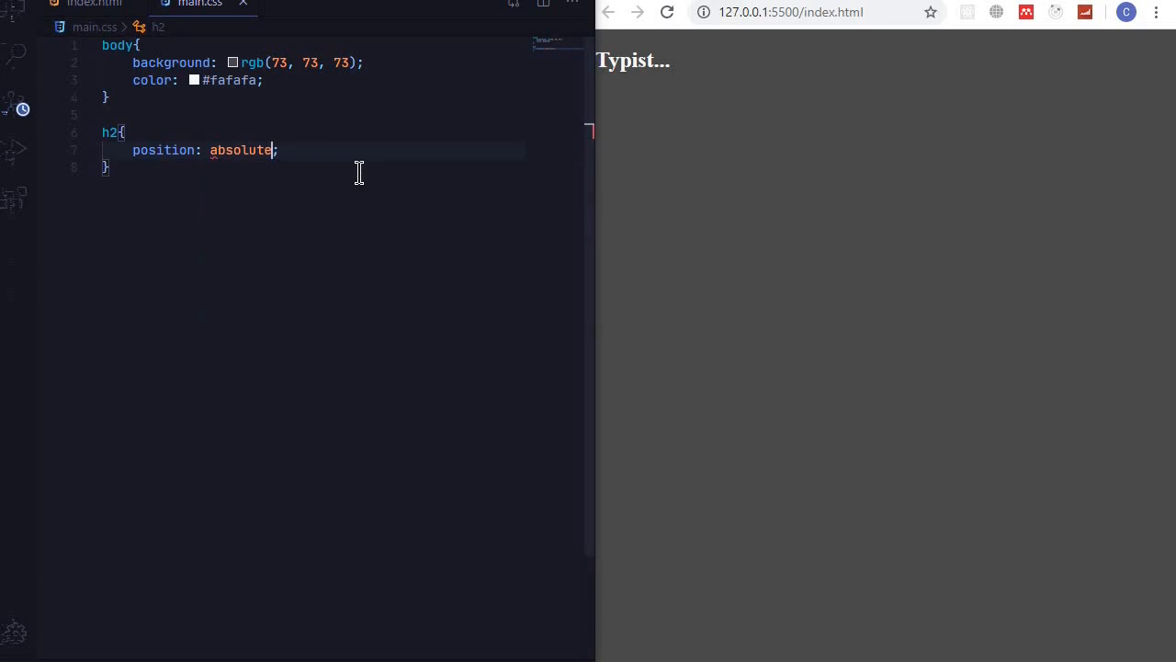
key(Enter)
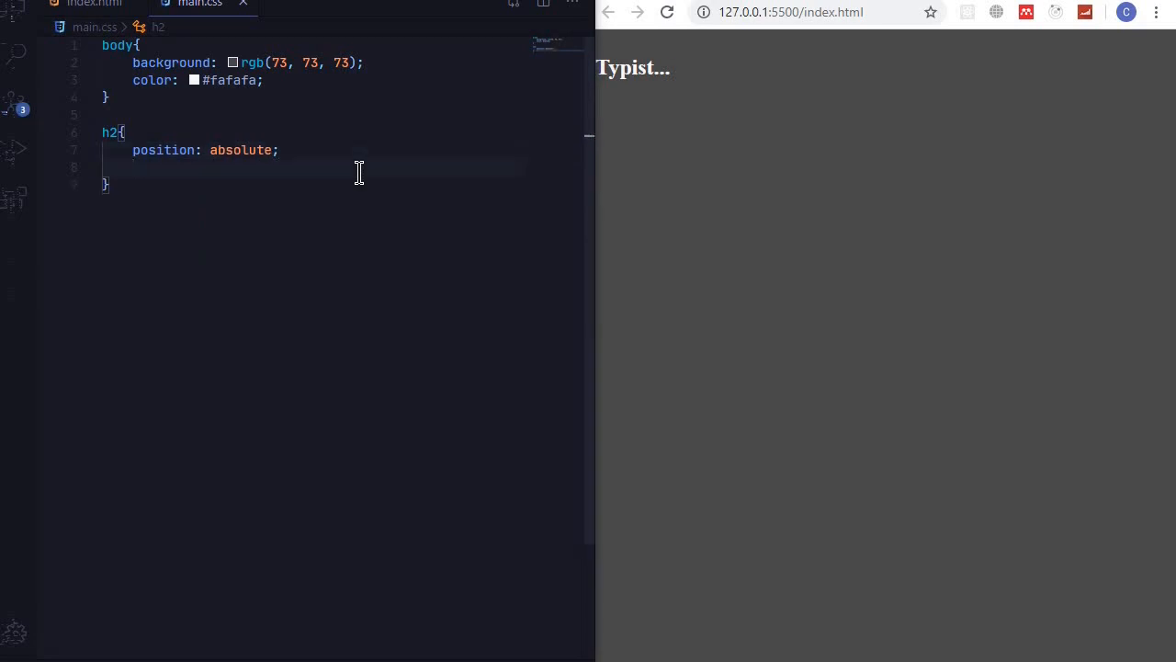
text(top)
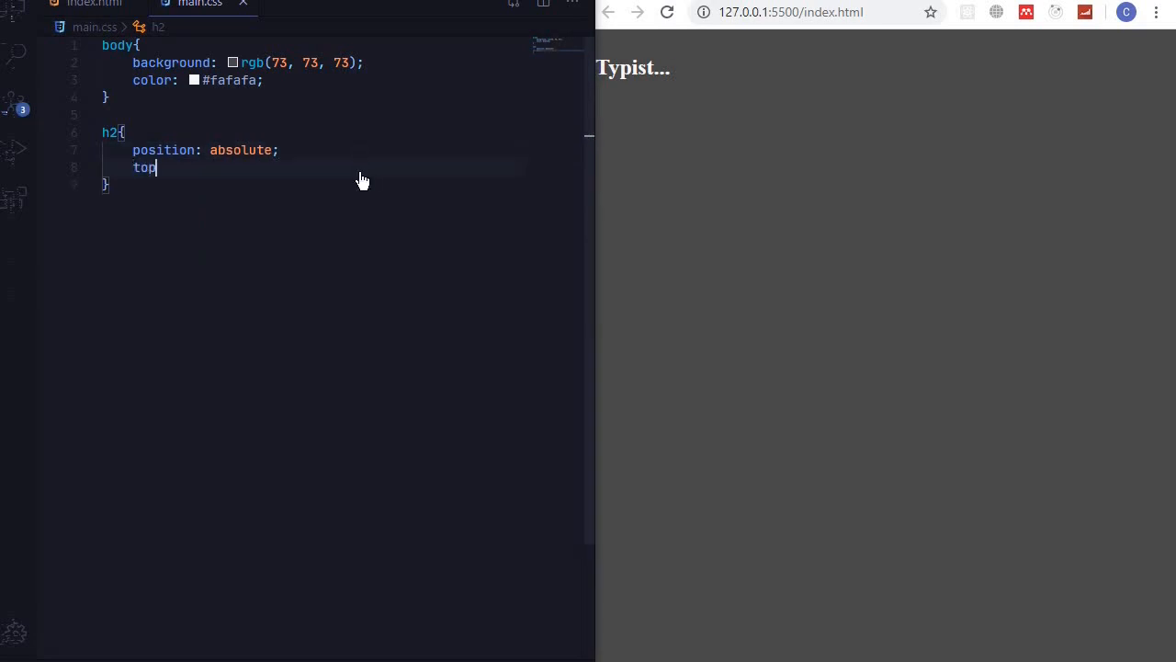
text(:)
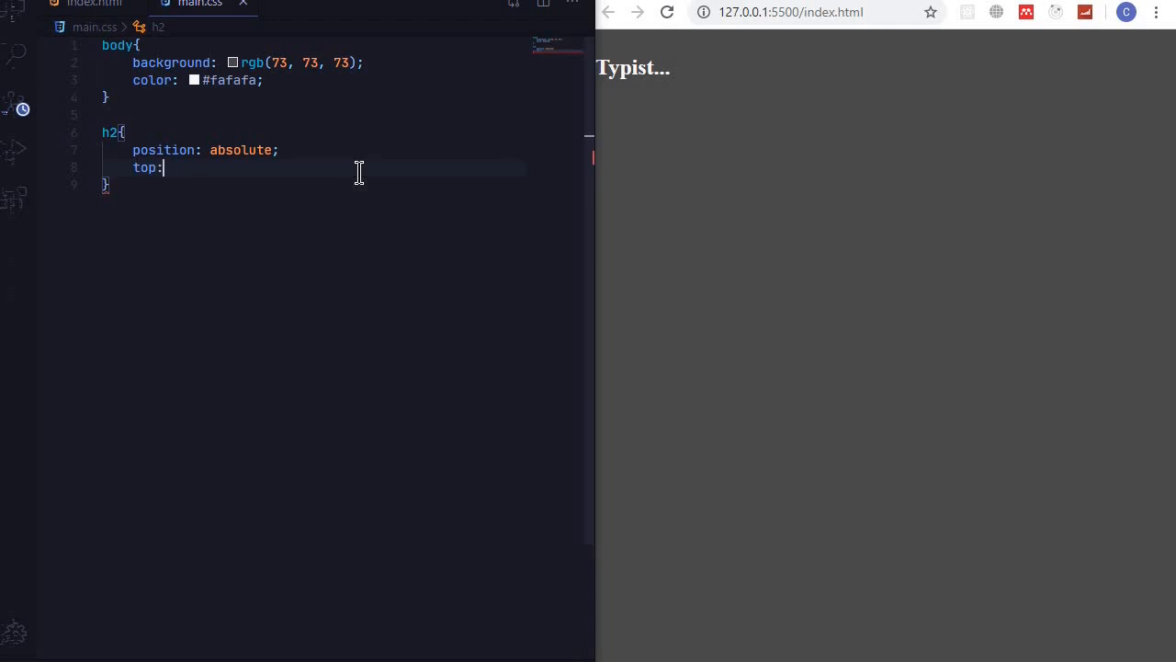
text(5-)
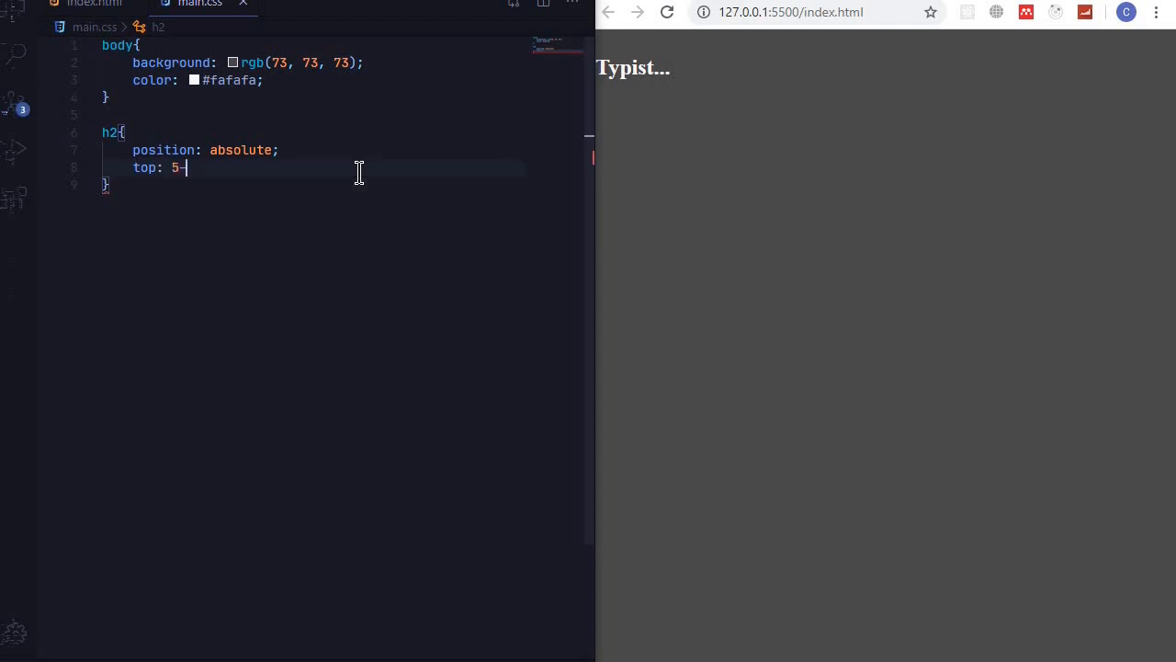
text(0%)
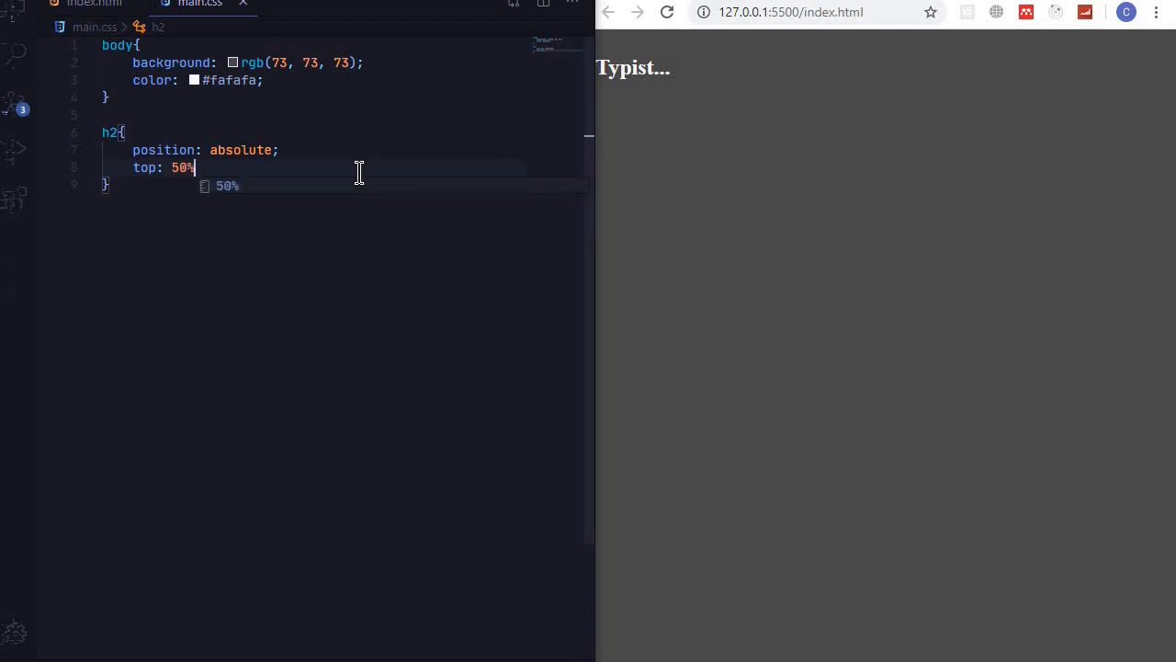
text(;)
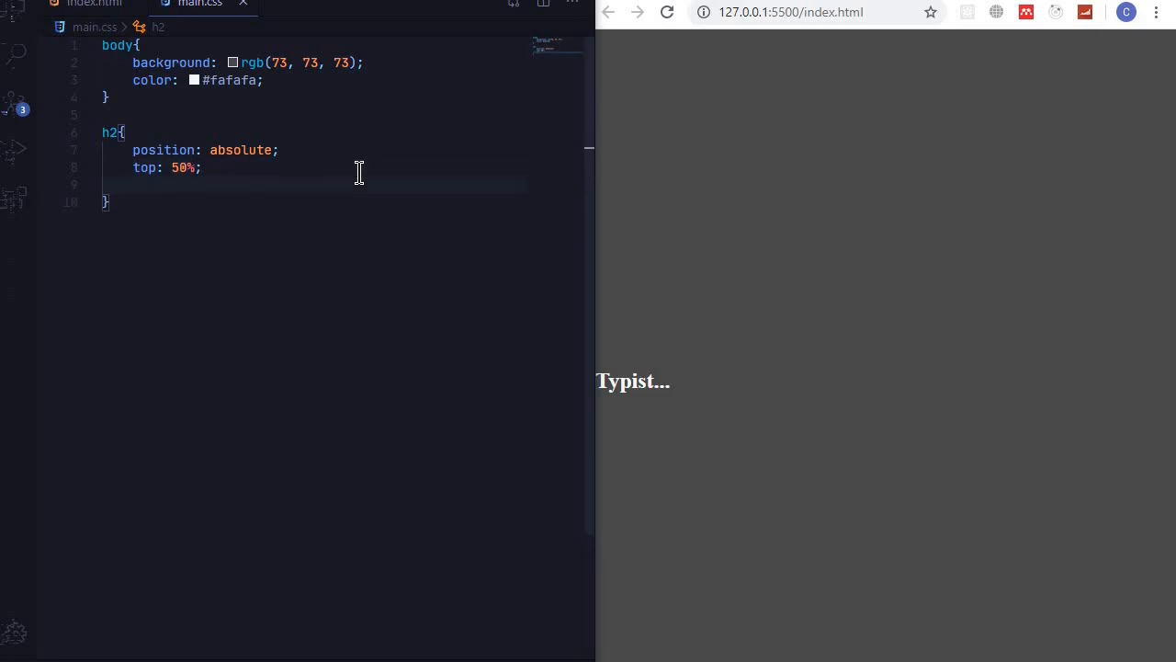
text(left:)
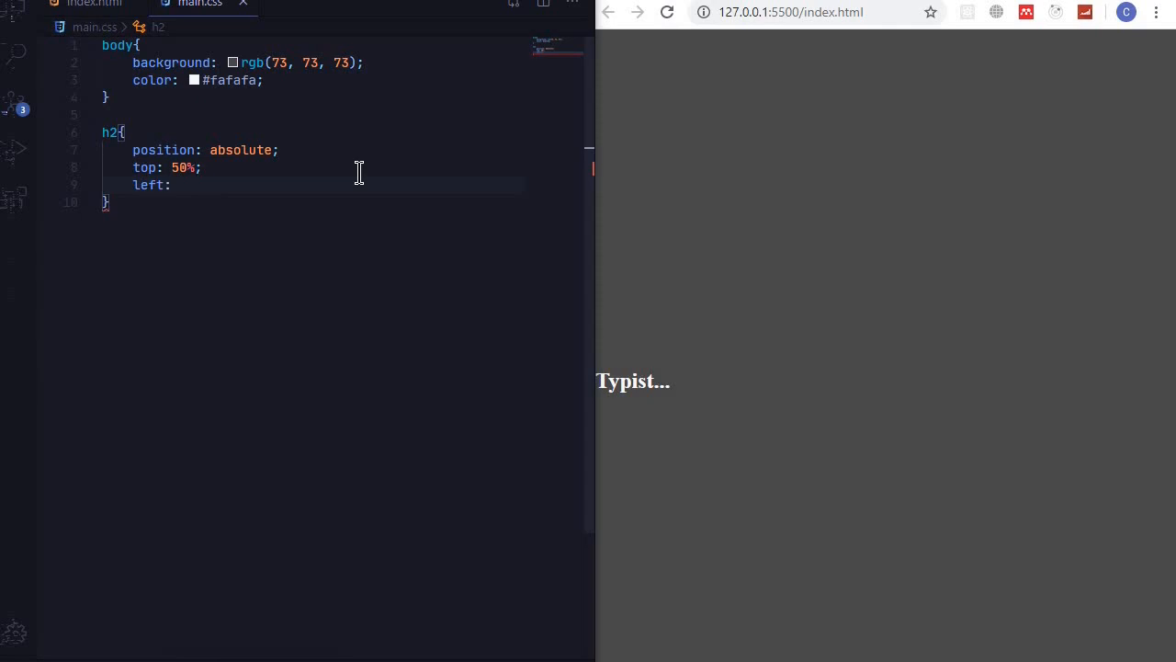
text(50%;)
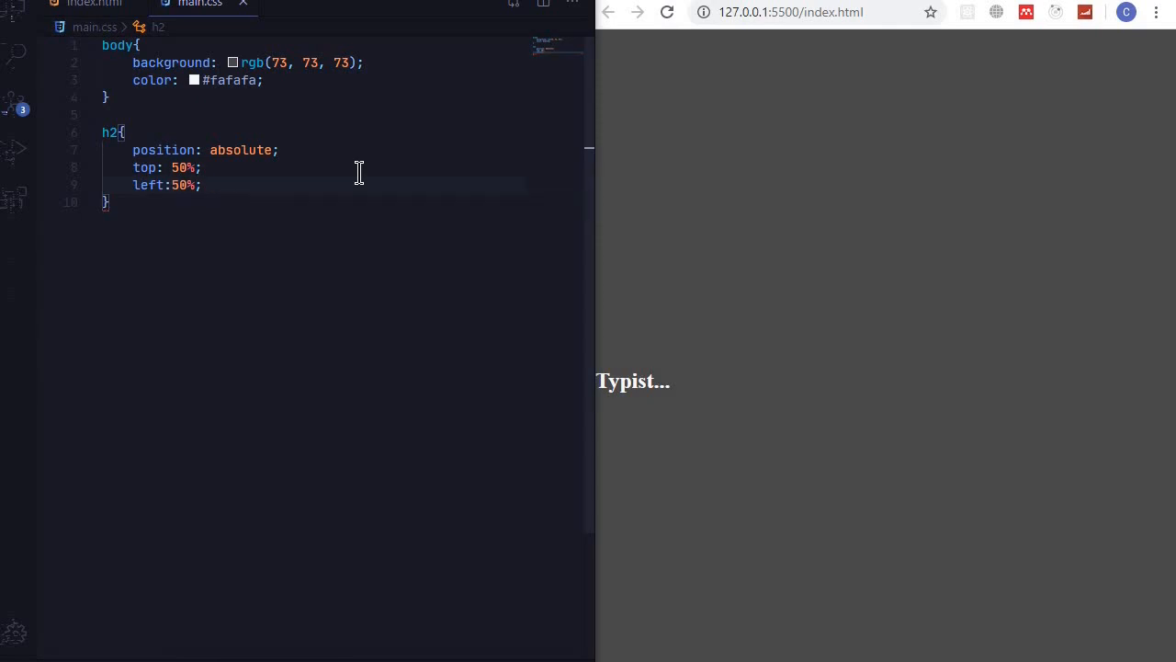
- Add transform: translate(-50%,-50%) to the h2 rule
key(enter)
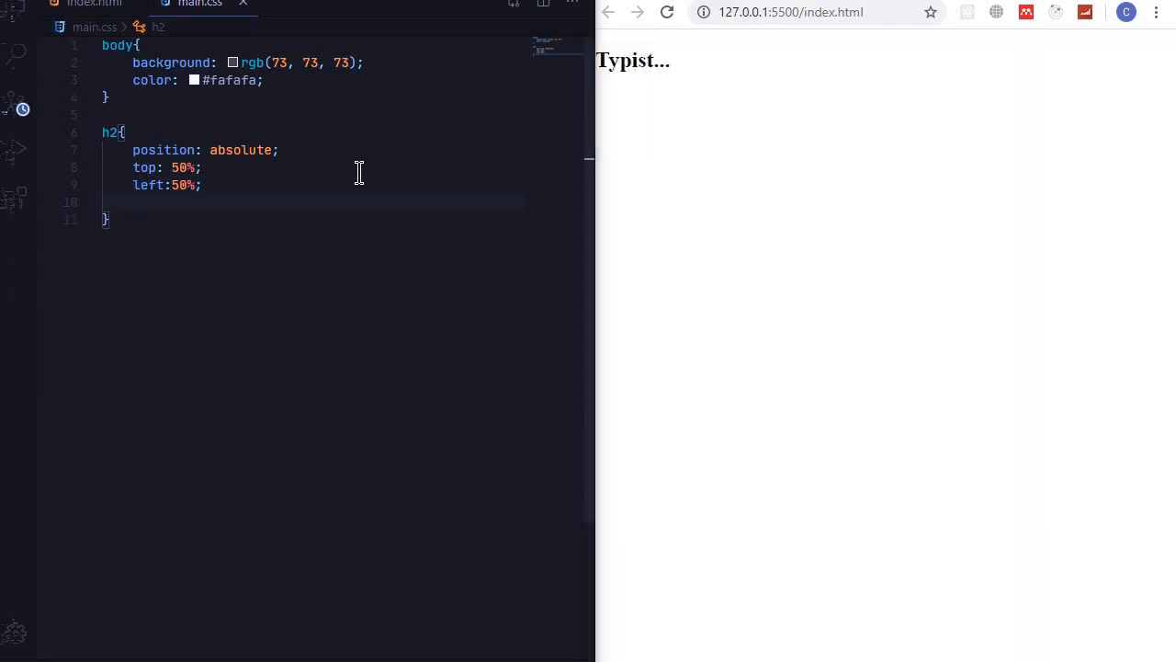
text(transform: tr;)
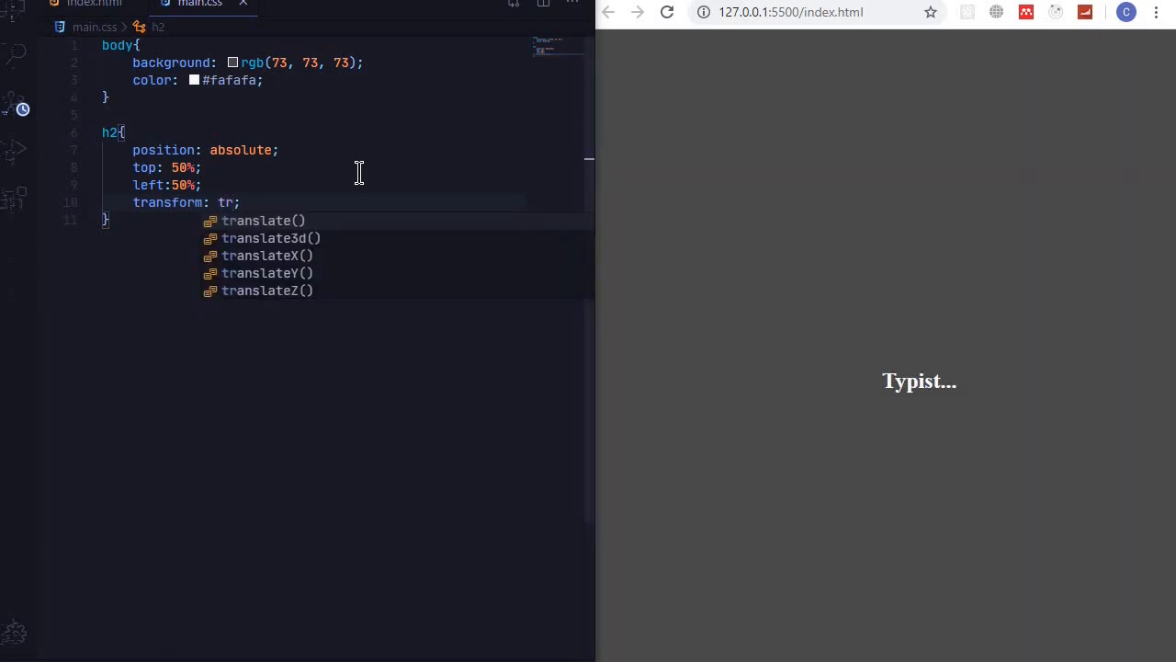
click(264, 220)
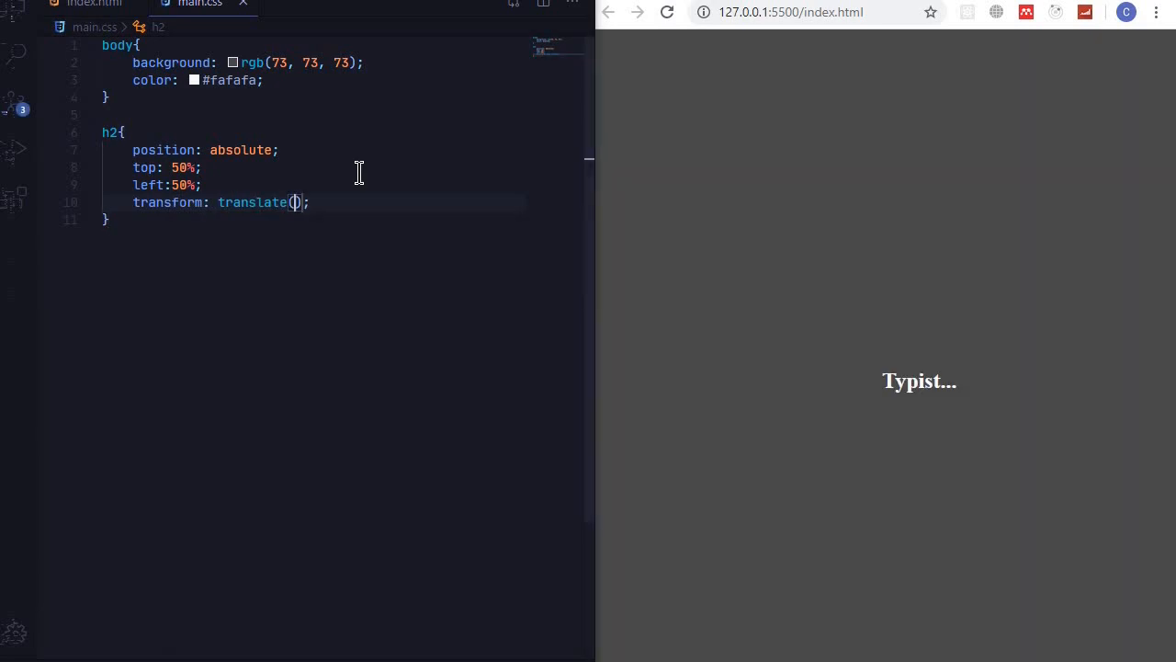
text(-50)
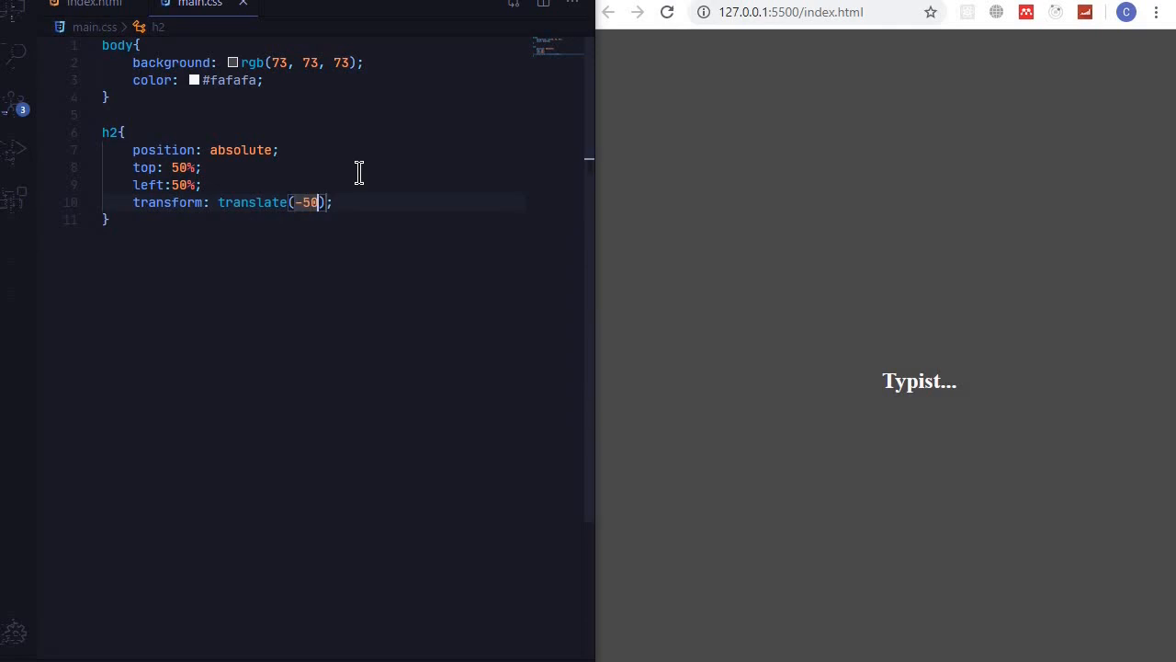
text(%,)
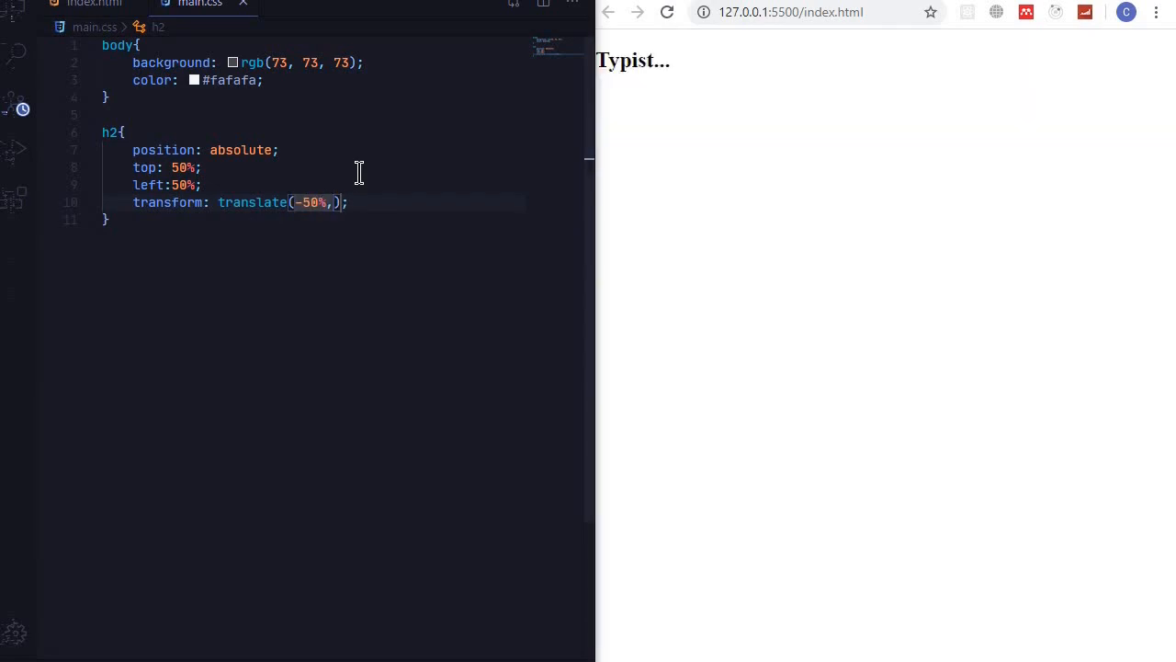
text(-50%)
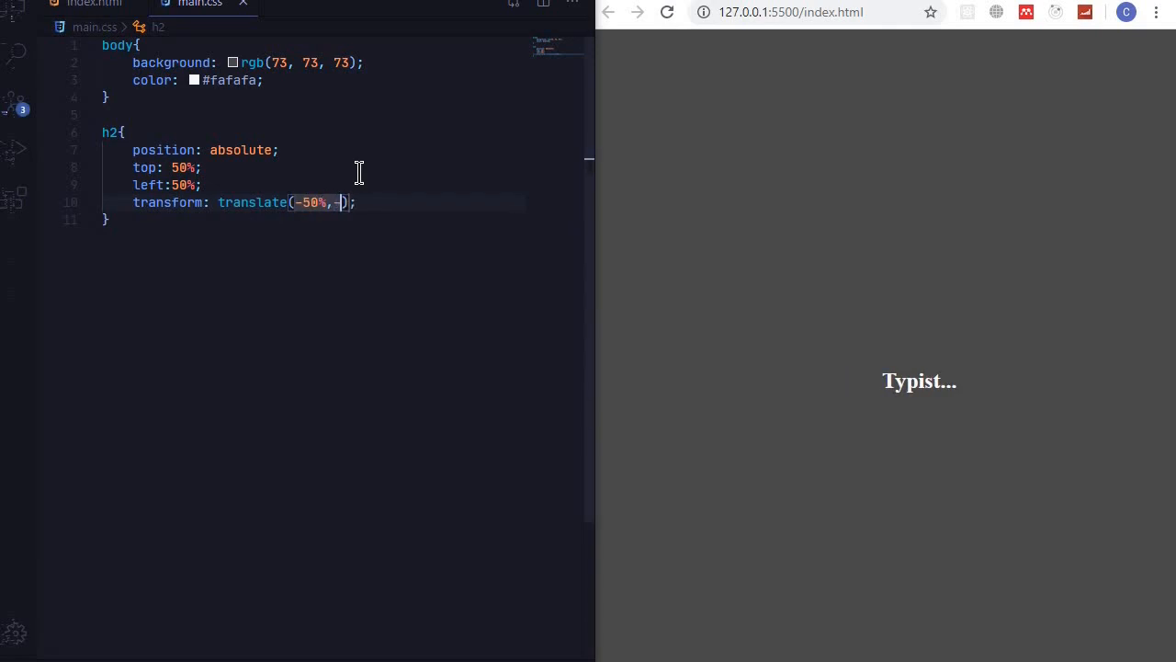
text(50%)
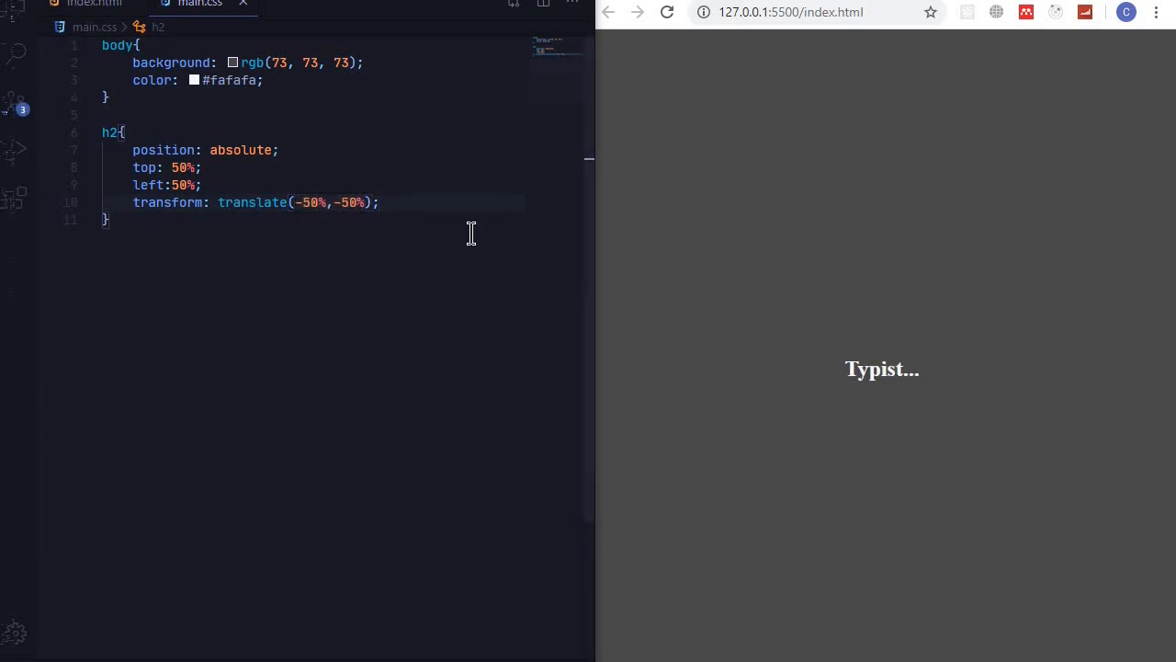
click(382, 202)
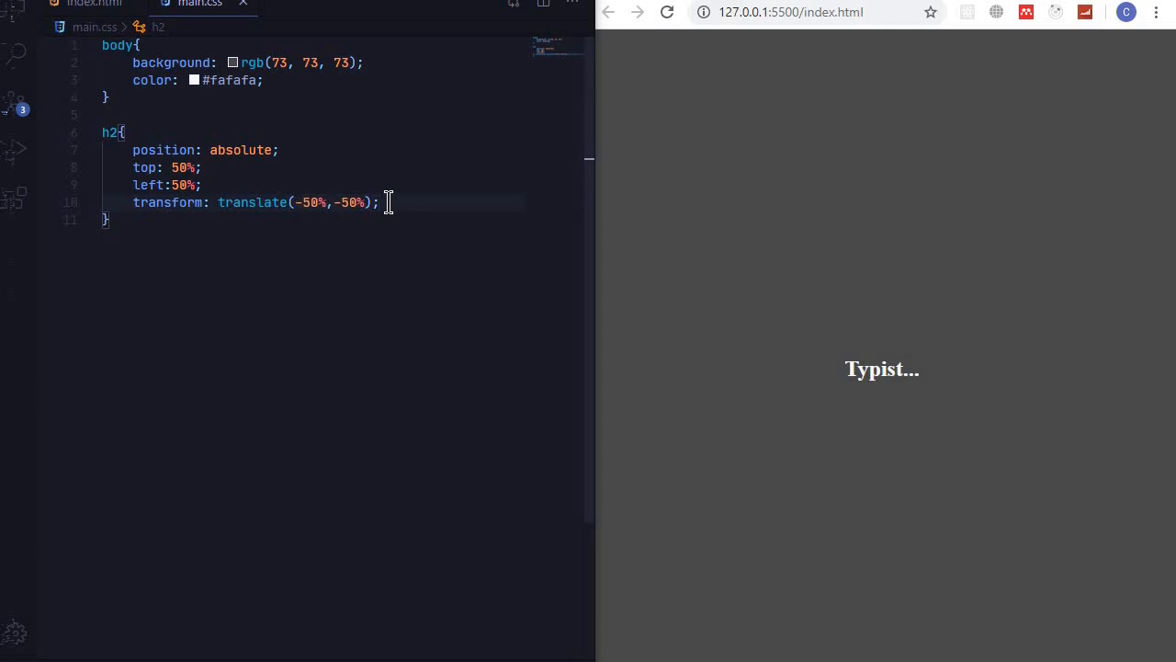
mouse_move(420, 213)
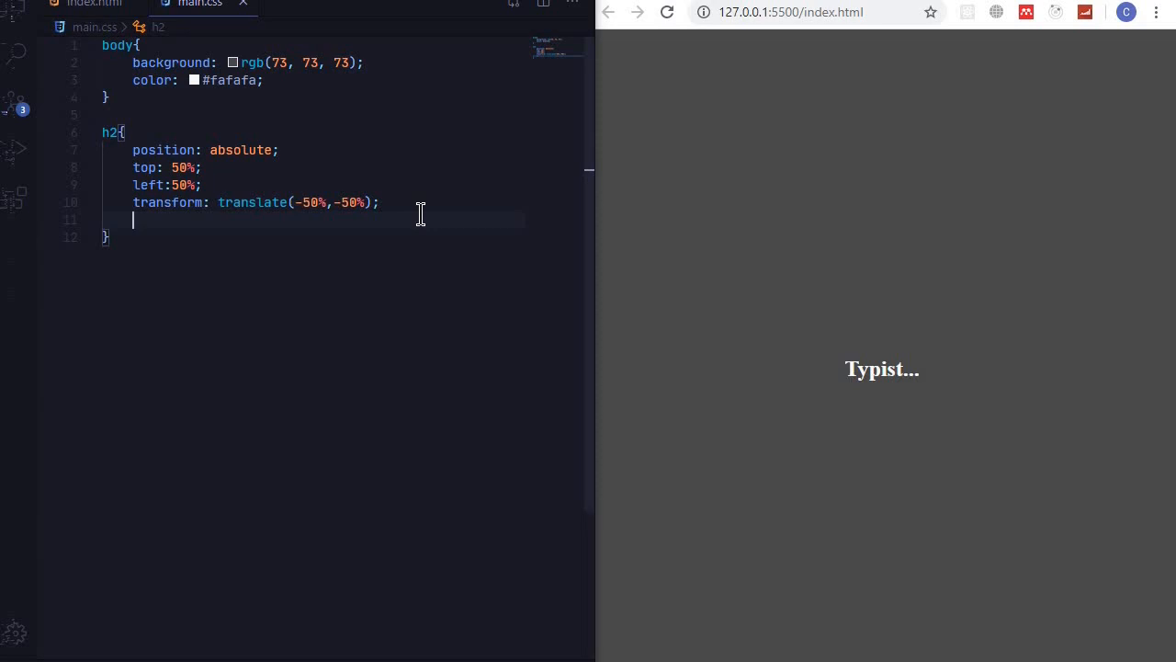
- Give the h2 rule font-size 3rem and font-weight 400
text(font-size: ;)
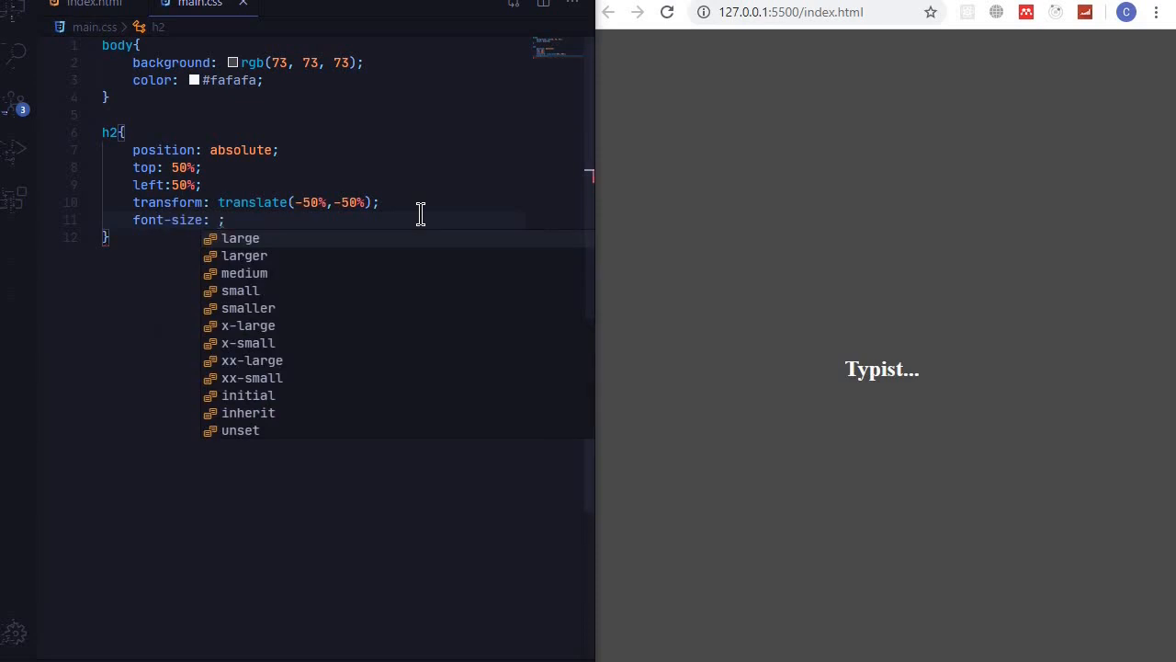
text(3rem)
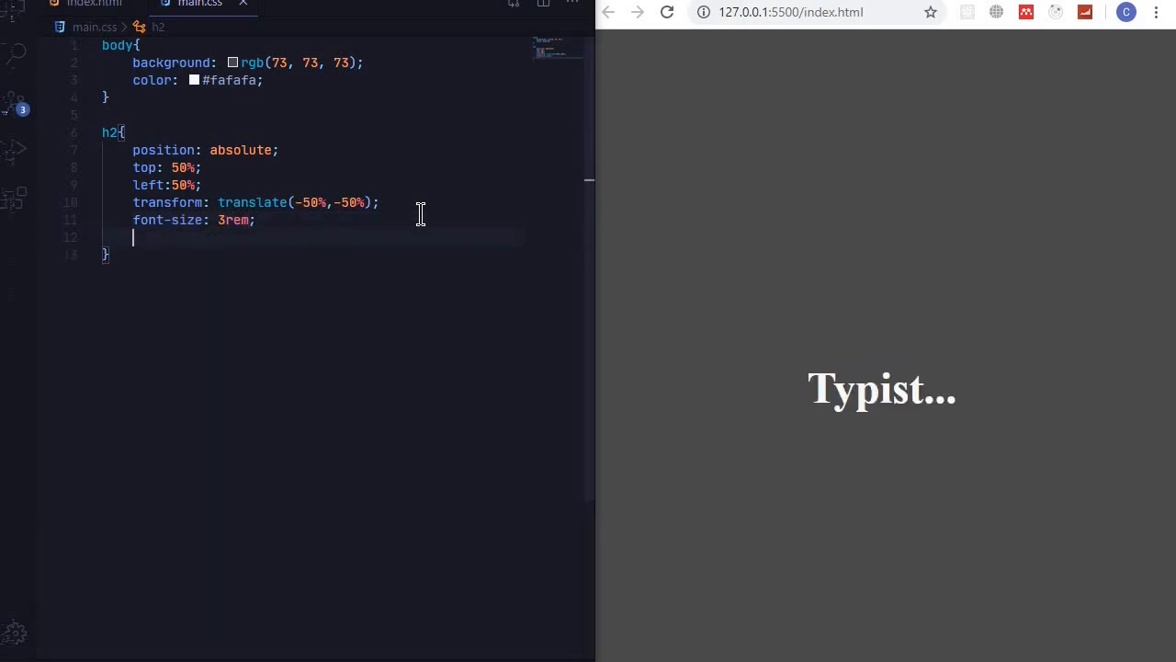
text(font-weight: 400;)
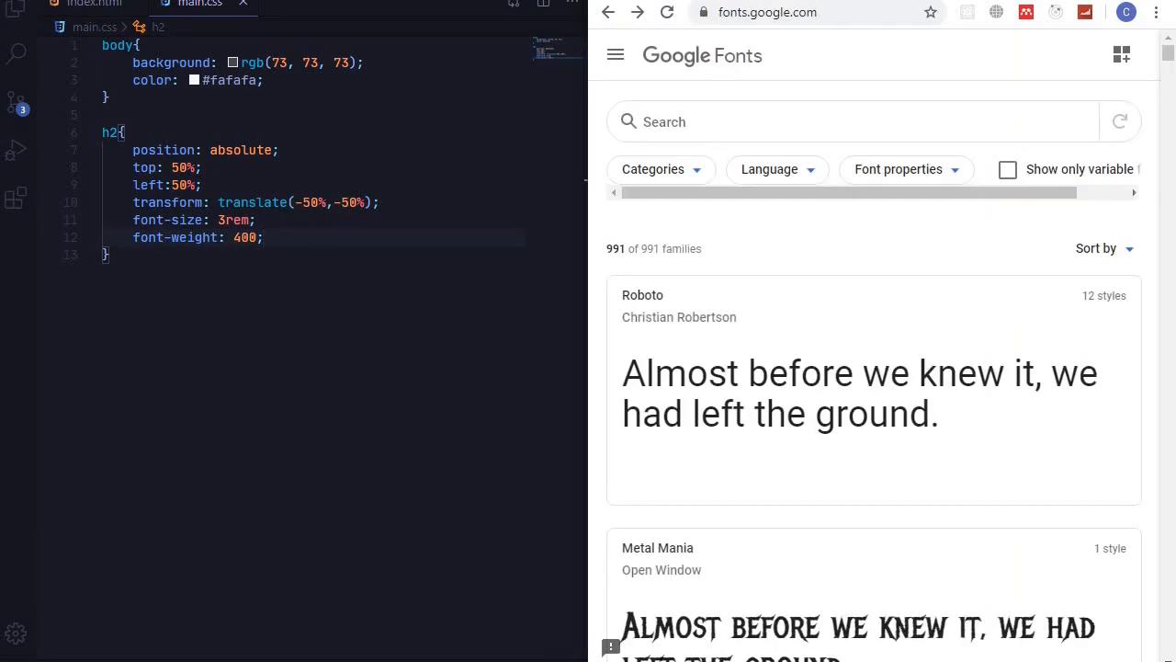
- Find Roboto Mono on Google Fonts, select Regular 400, and view selected families
click(846, 121)
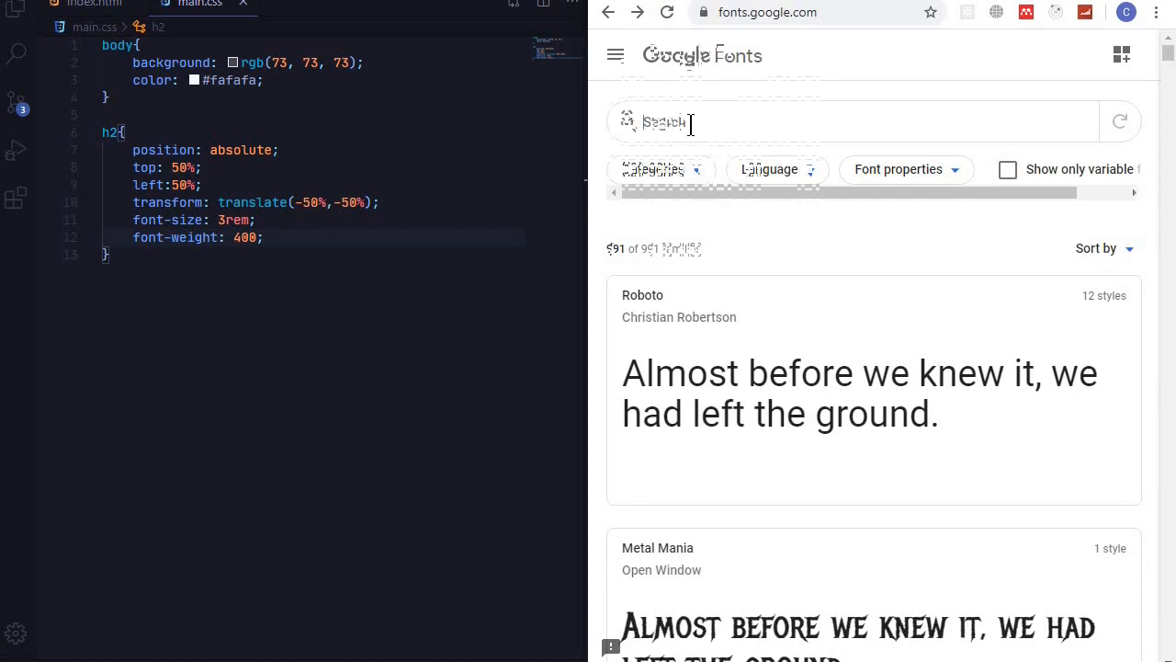
text(roboto m)
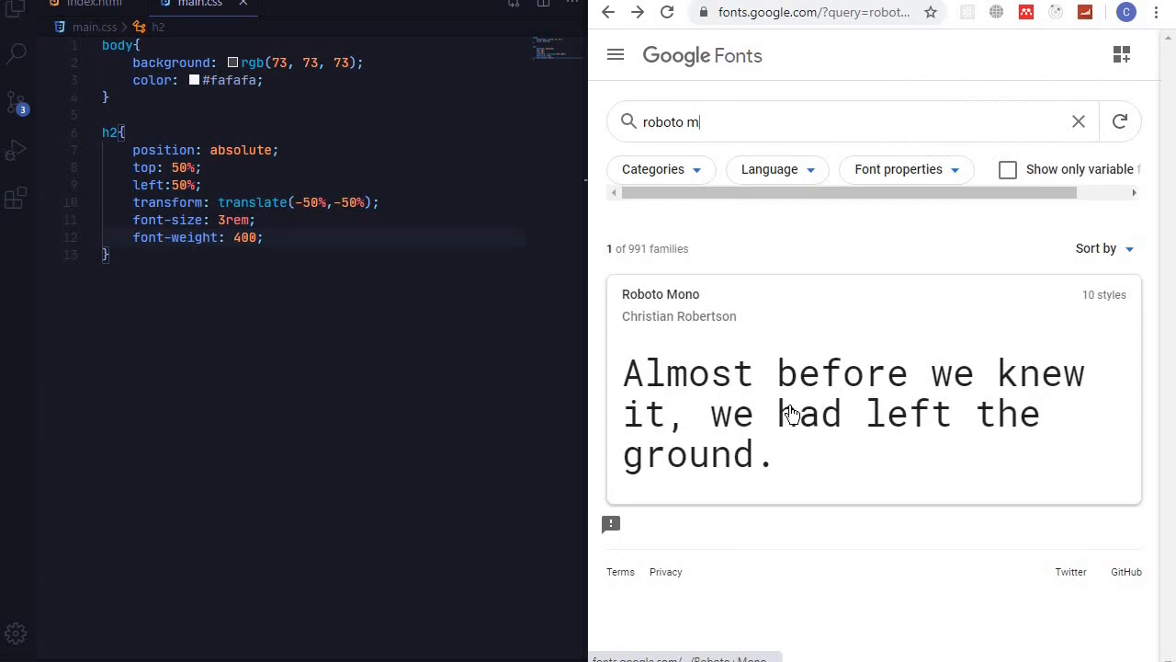
mouse_move(758, 386)
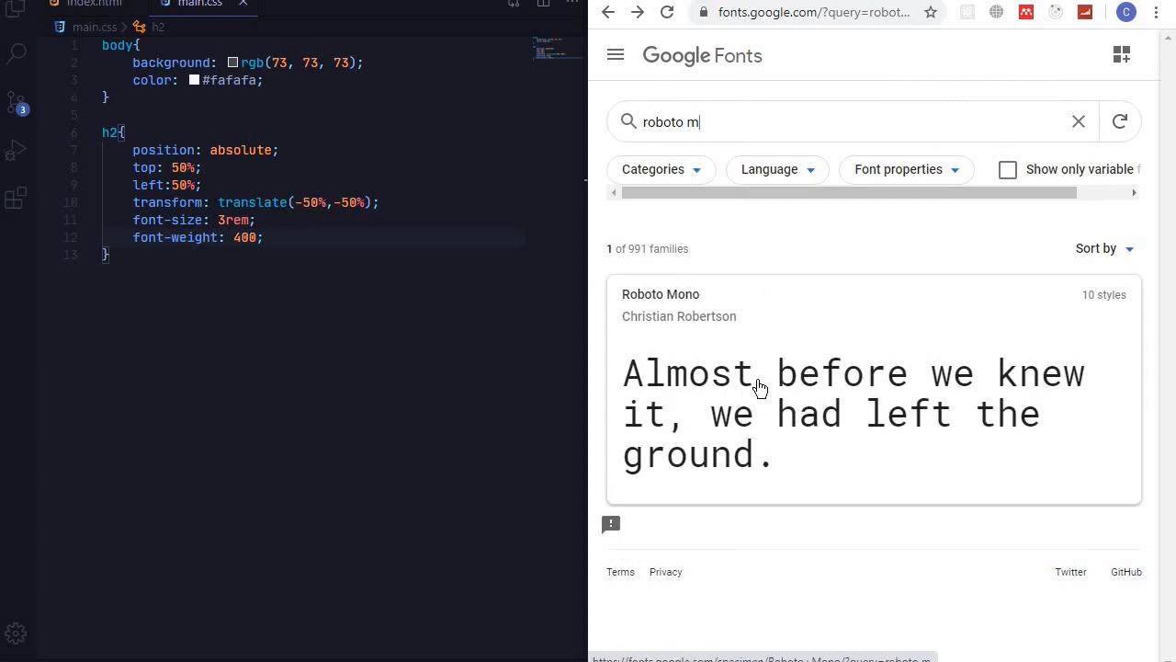
click(754, 372)
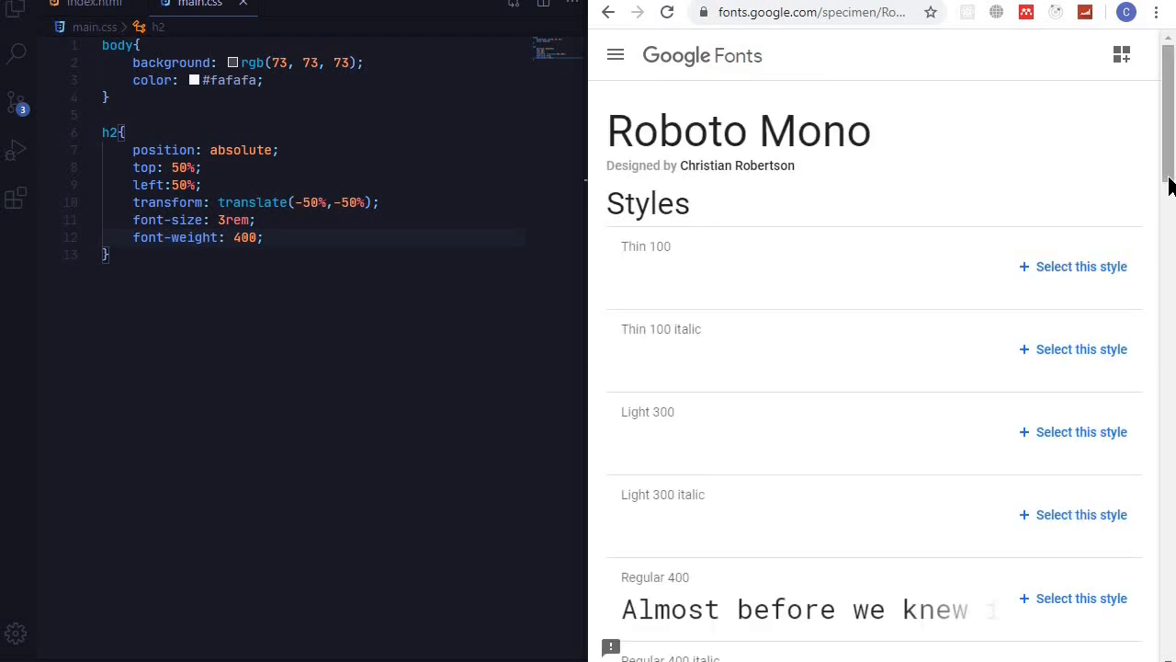
scroll(down, 3)
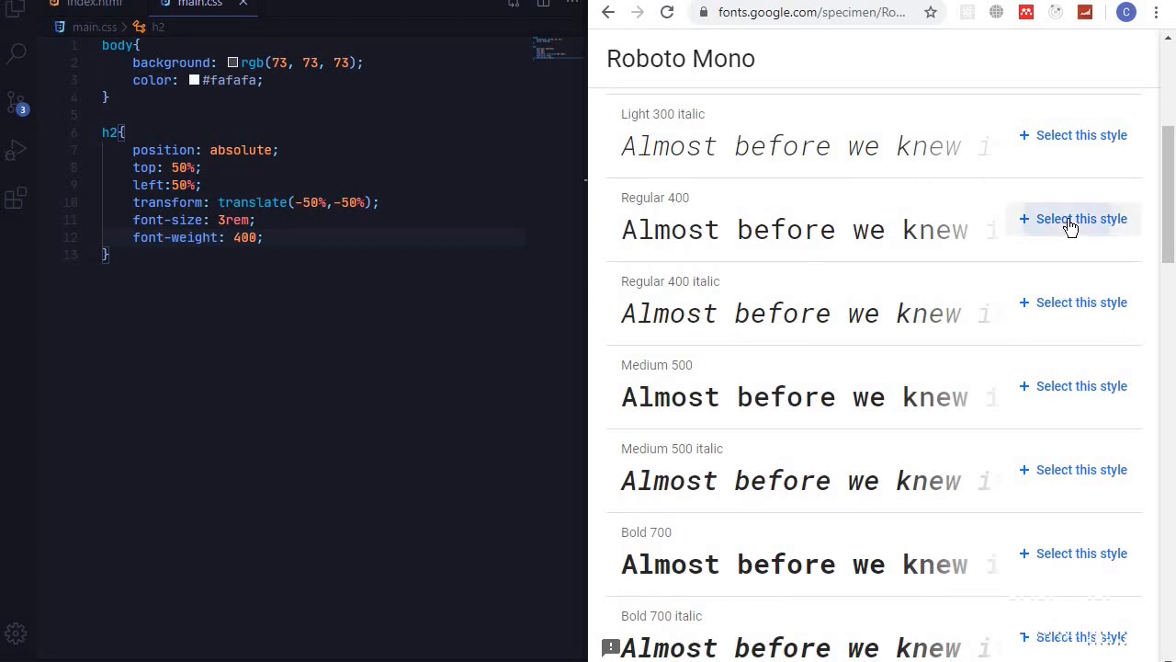
click(1079, 219)
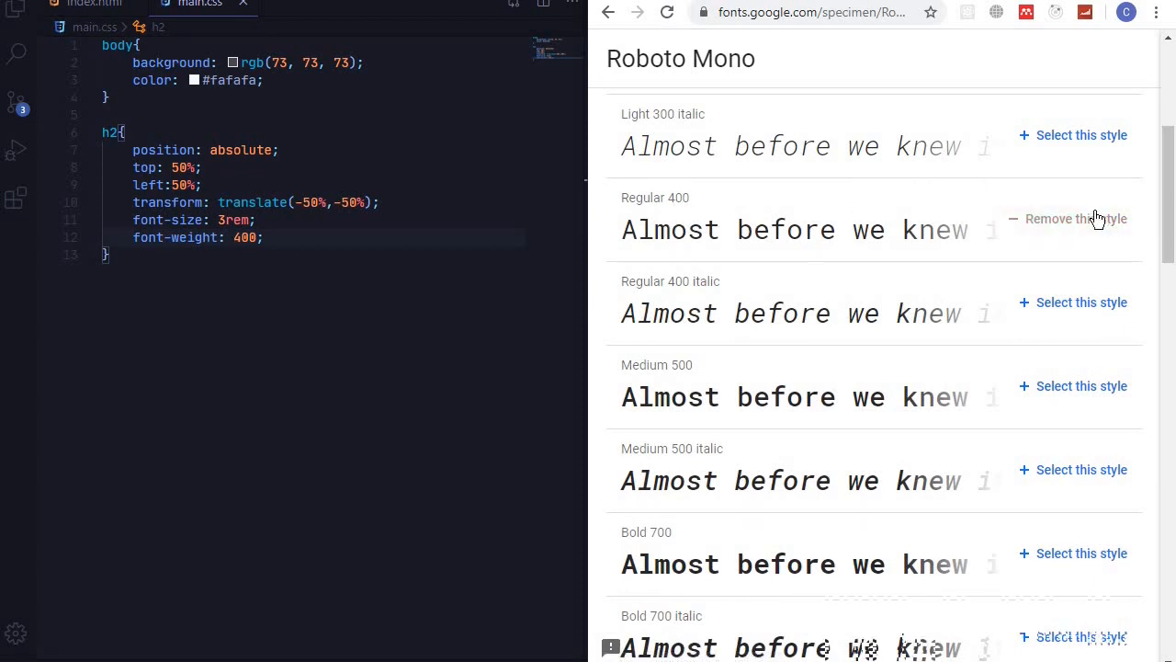
scroll(up, 3)
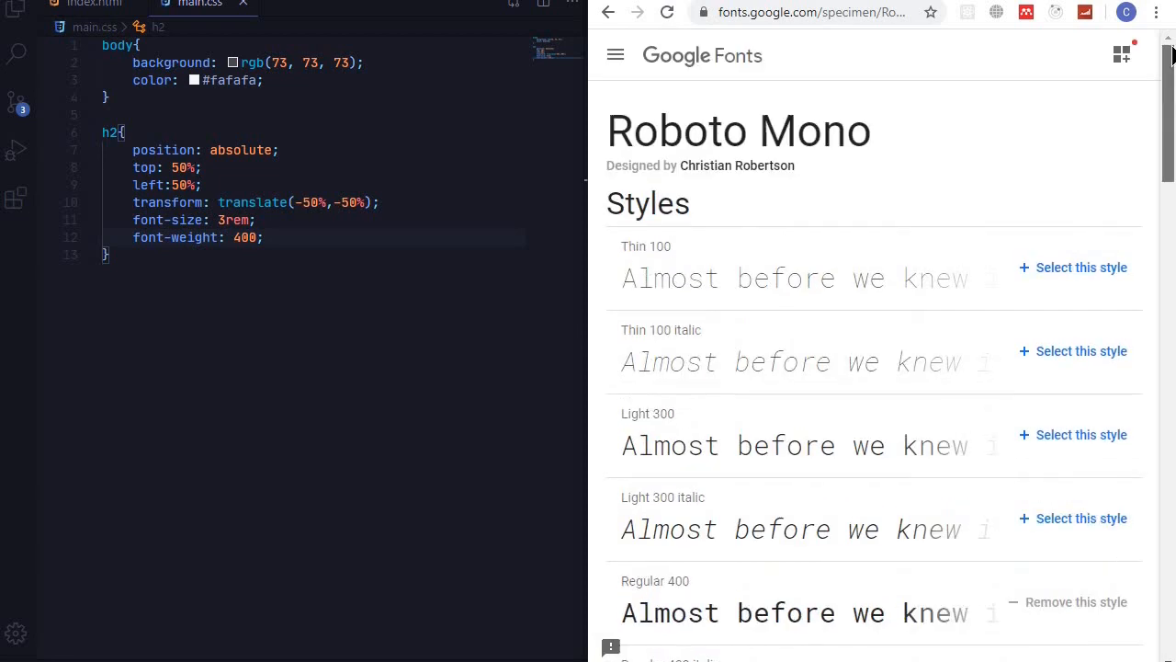
mouse_move(1121, 54)
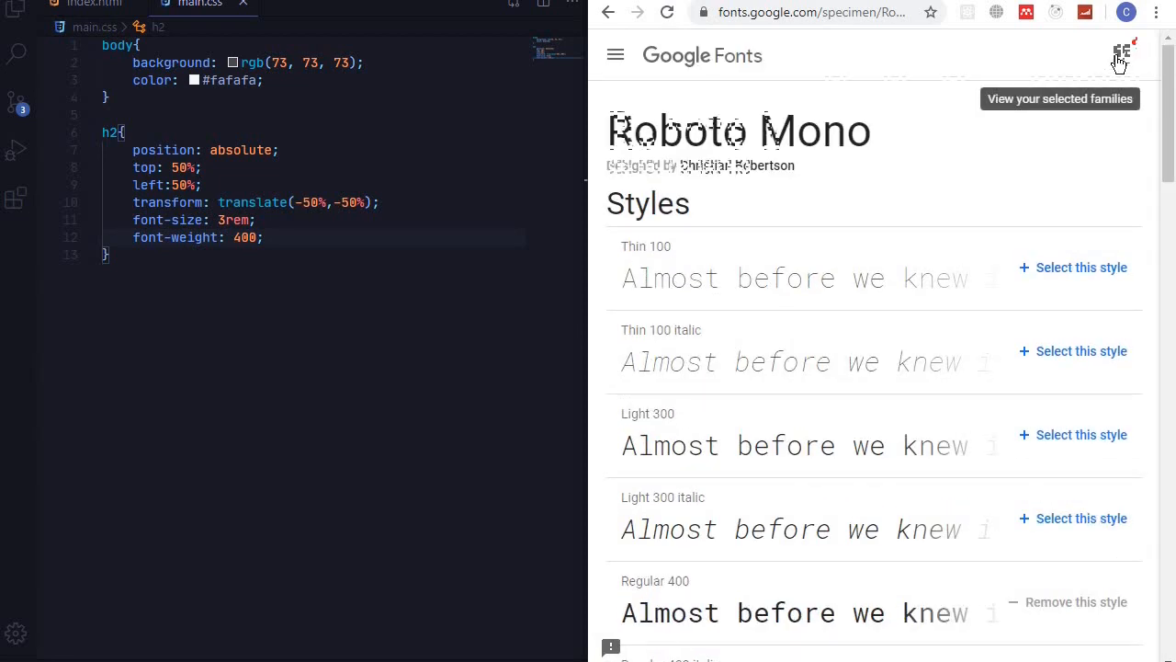
click(1121, 55)
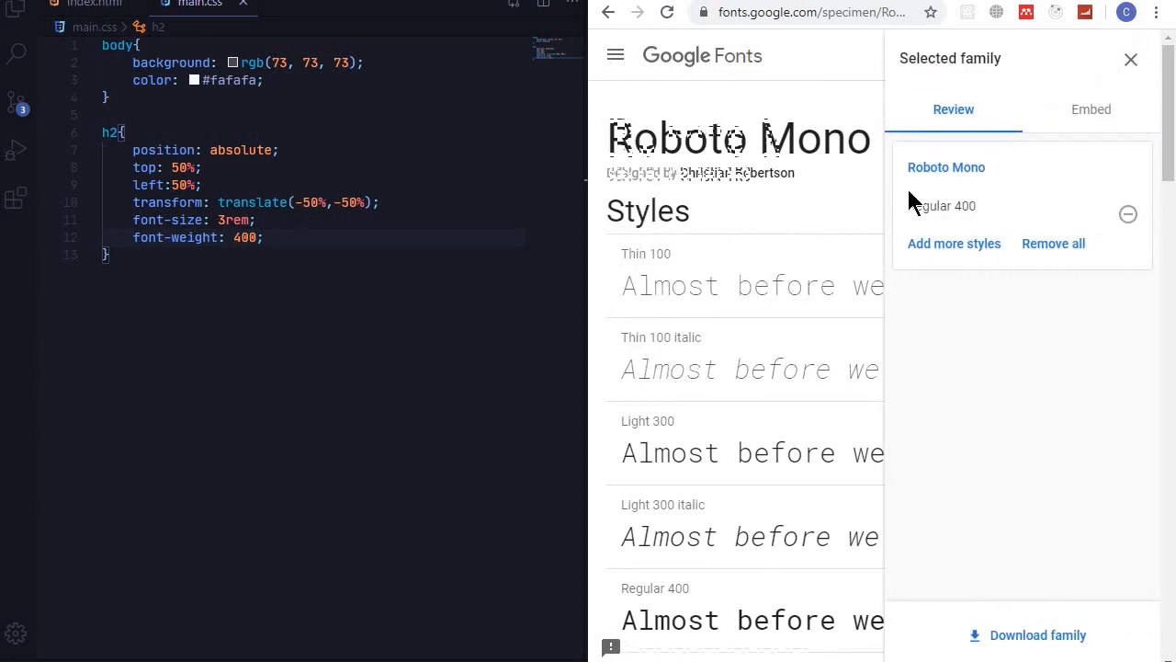
click(1090, 109)
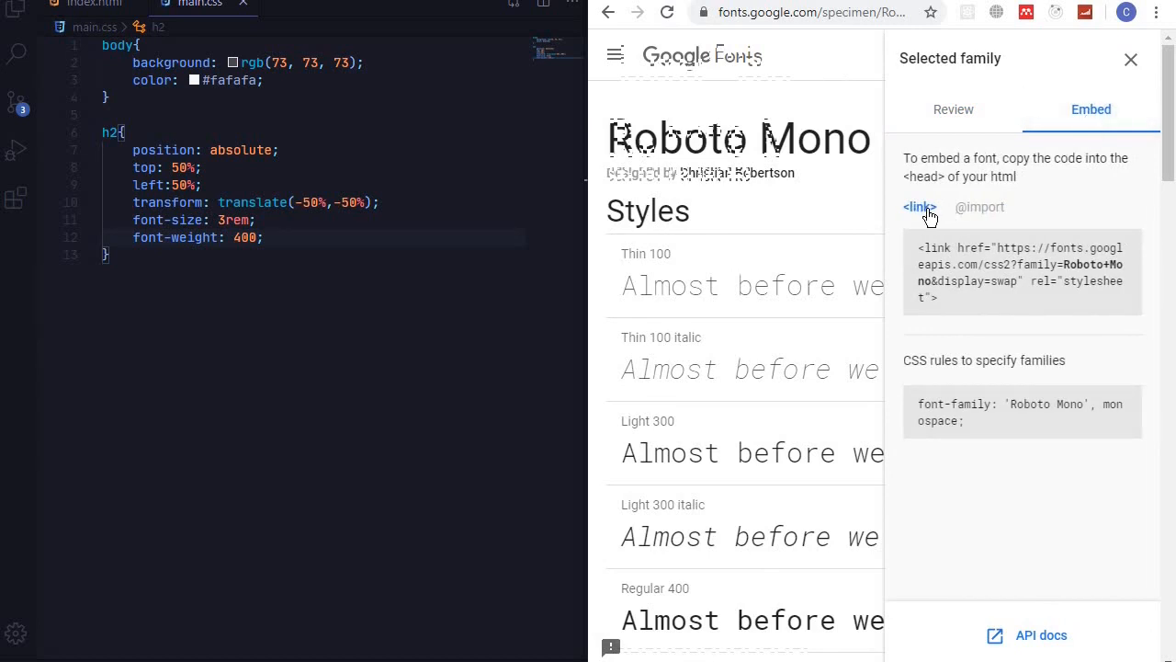
mouse_move(933, 218)
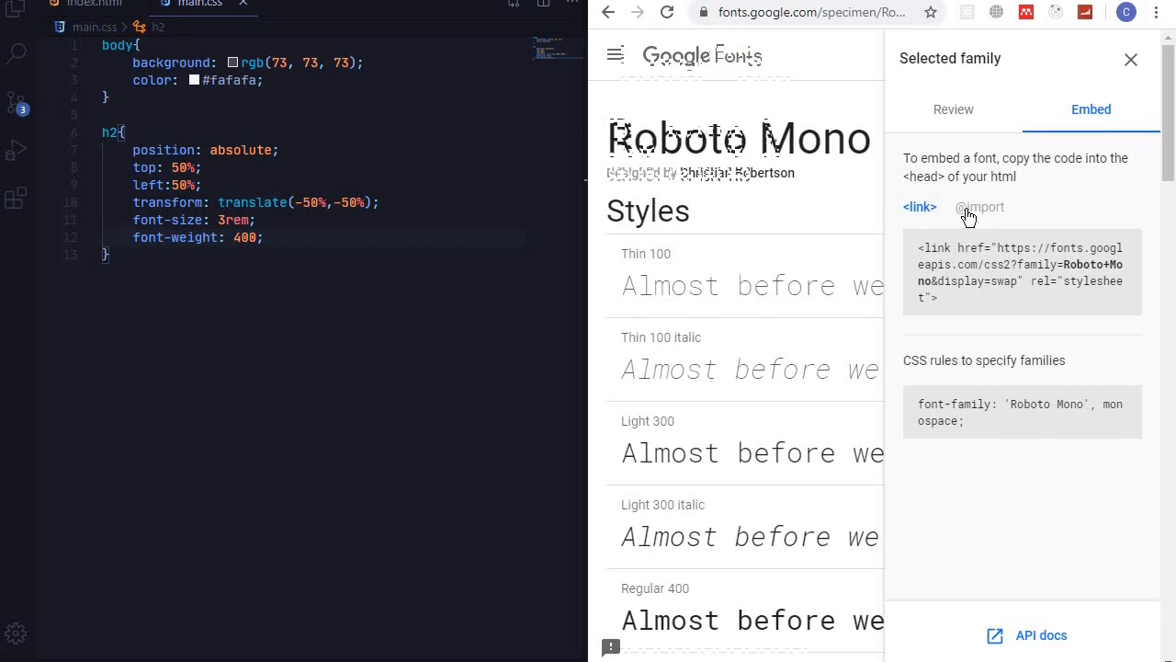
click(979, 207)
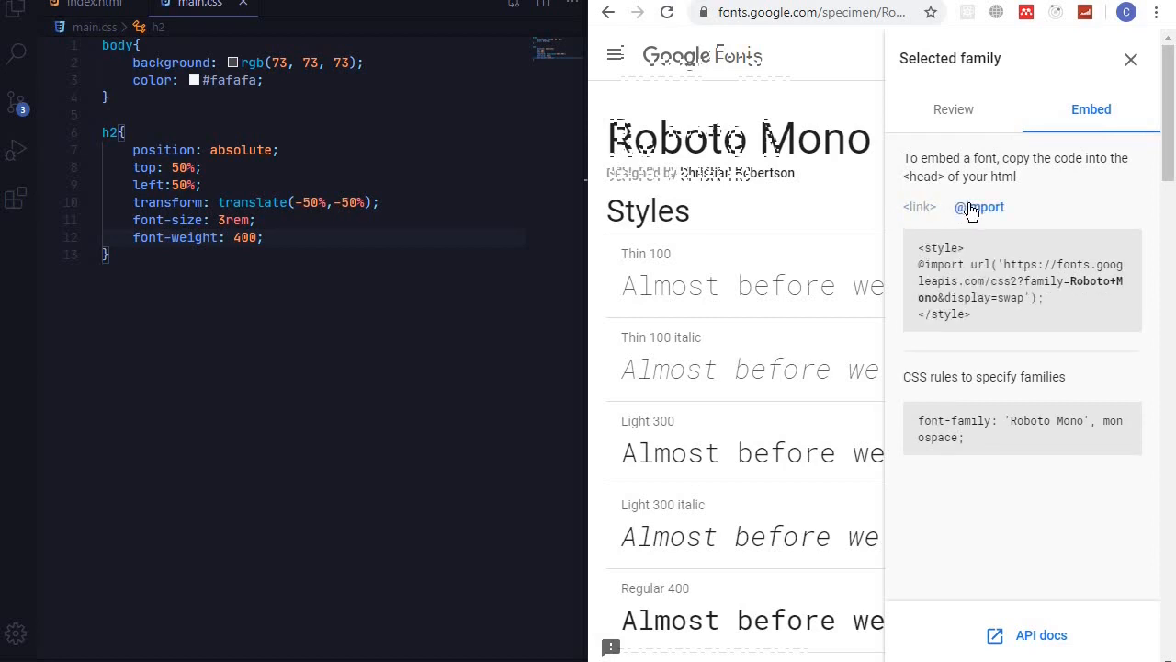
mouse_move(1061, 310)
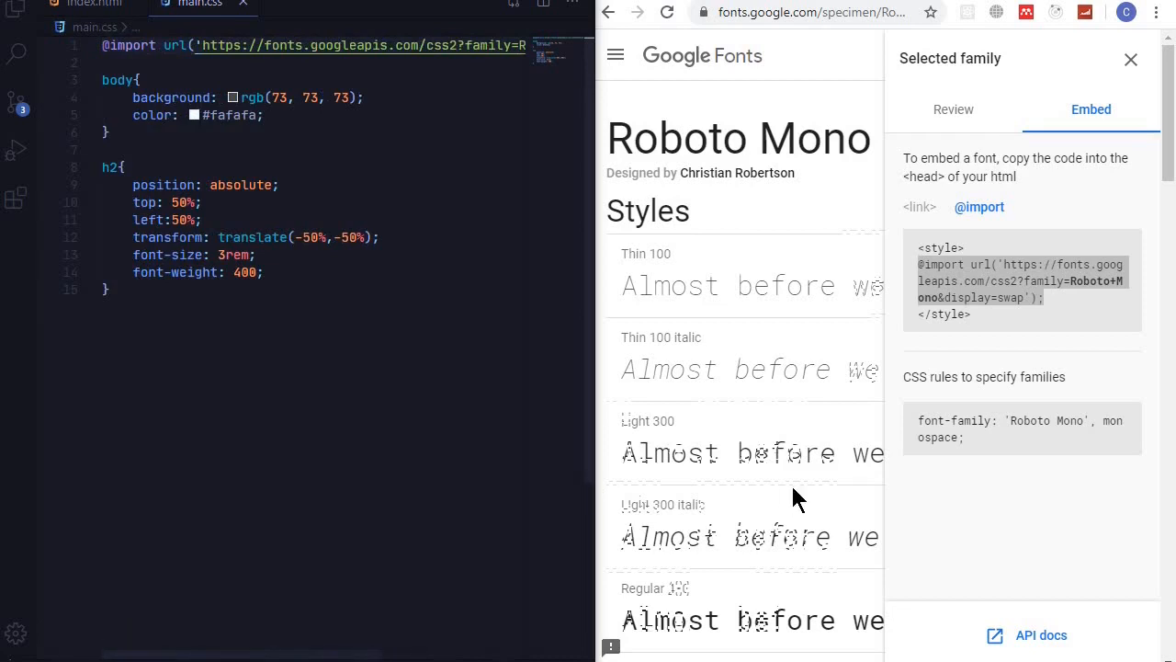
mouse_move(978, 454)
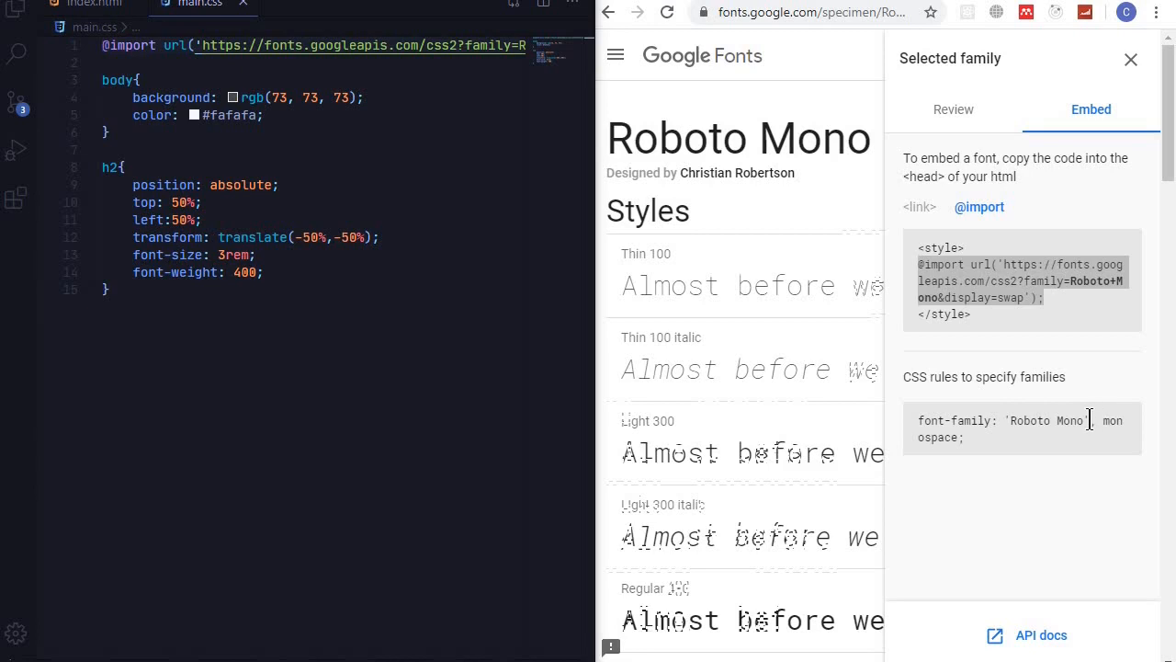
mouse_move(974, 450)
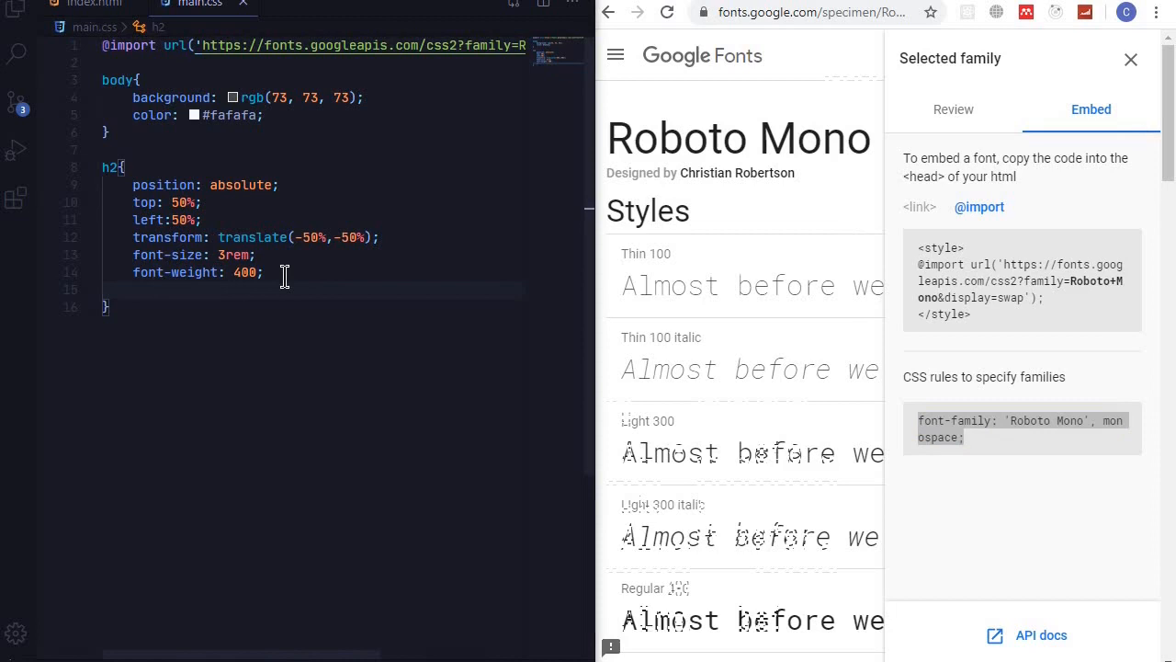
- Add font-family: 'Roboto Mono', monospace; to the h2 rule
text(font-family: 'Roboto Mono', monospace;)
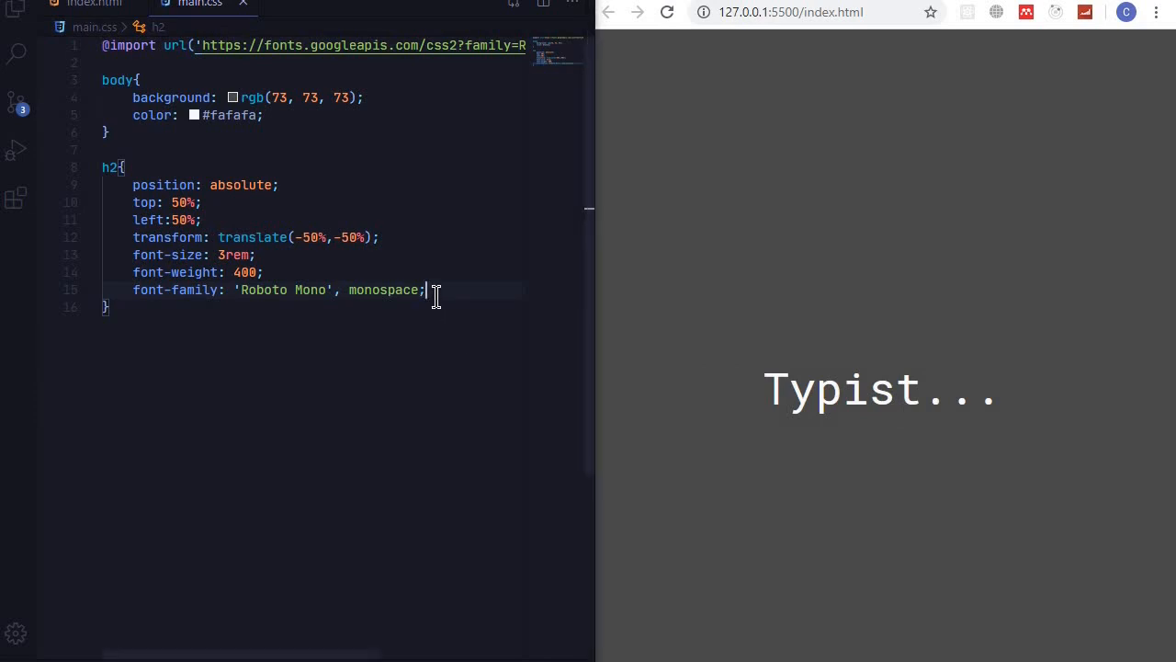
mouse_move(922, 407)
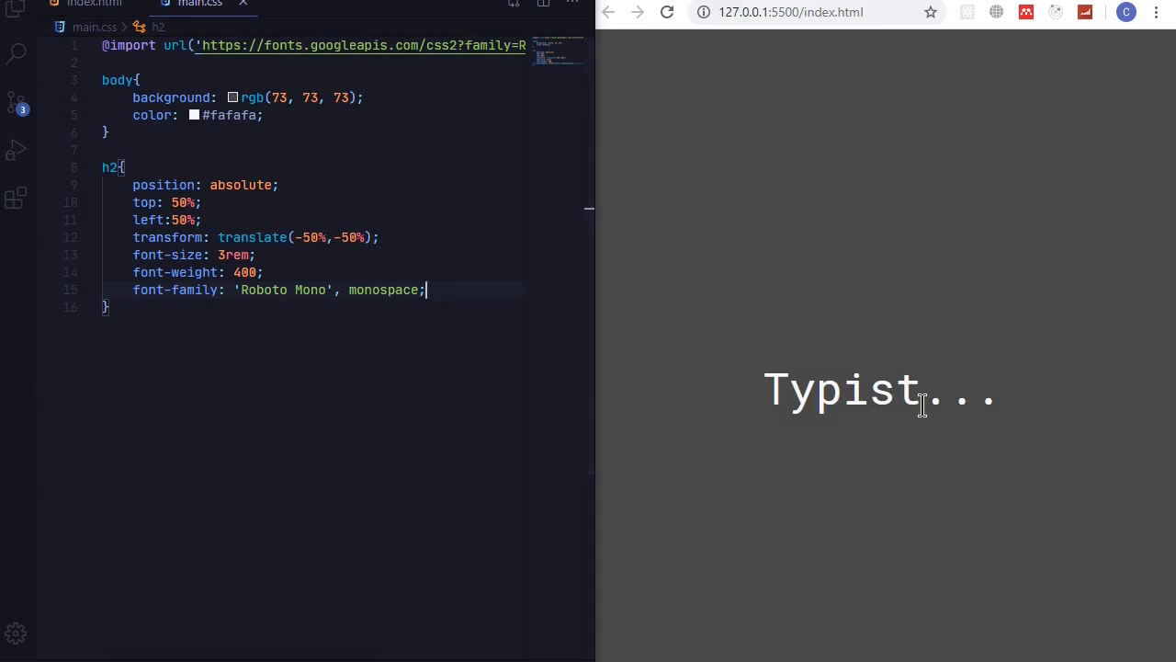
mouse_move(232, 342)
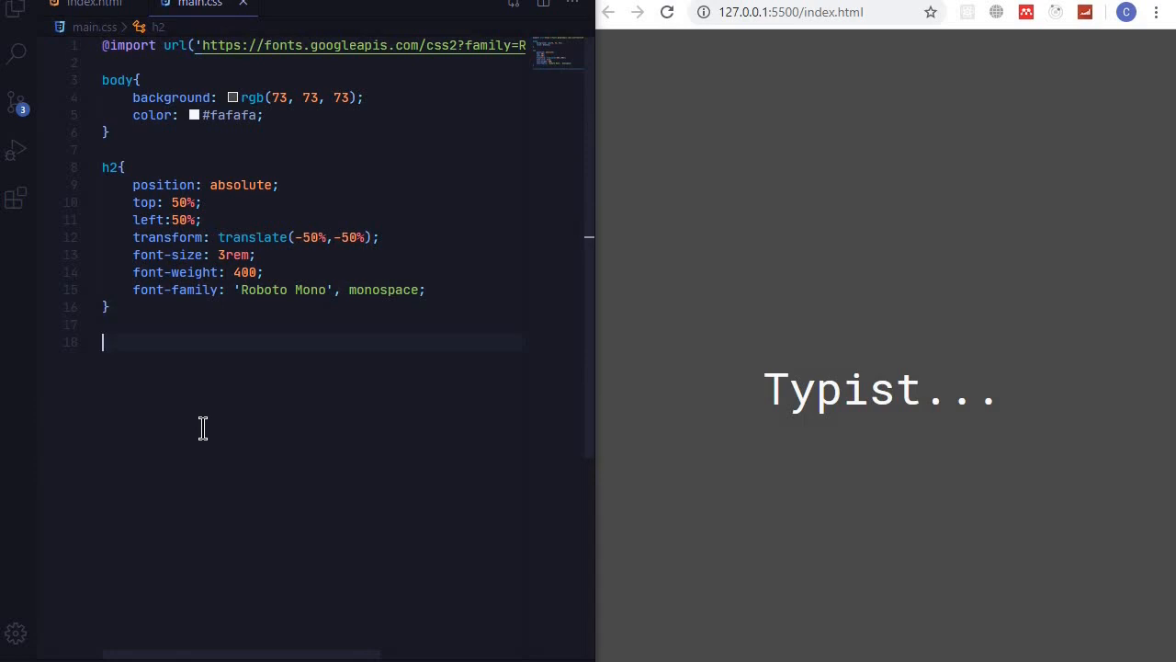
text(@keyframes)
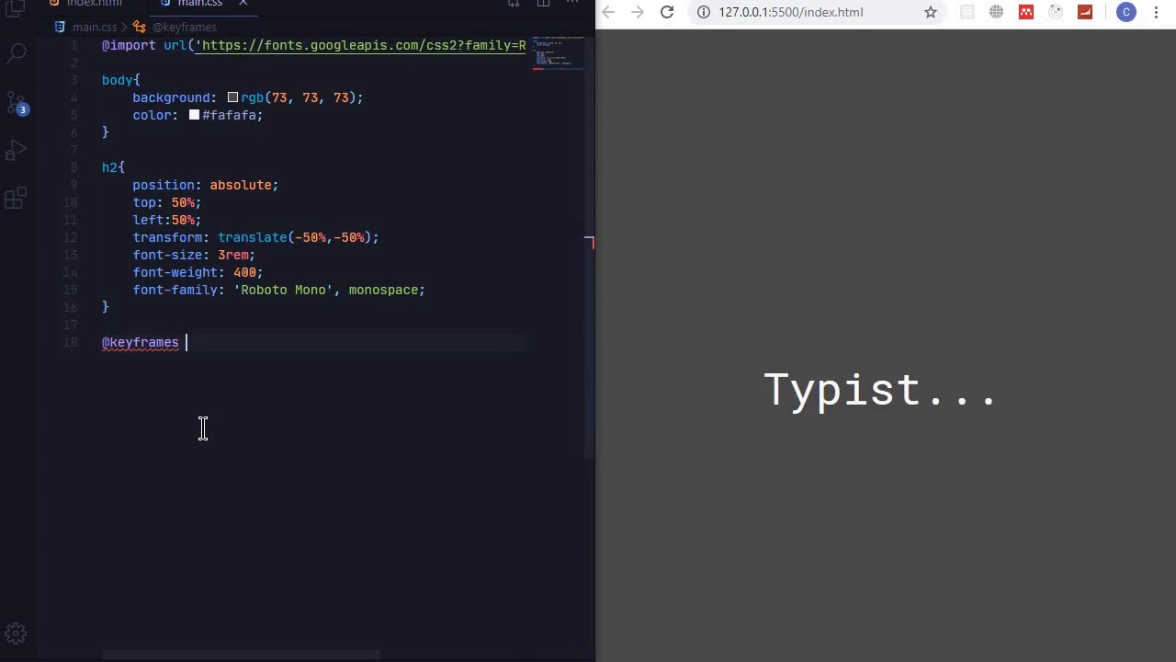
text(typing)
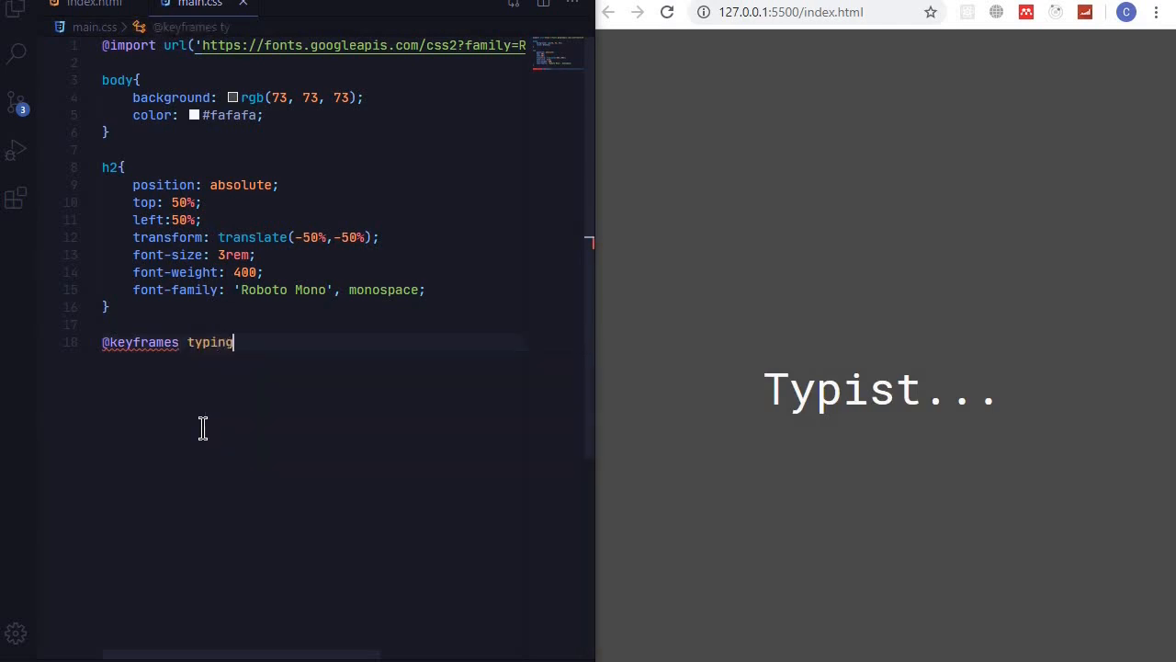
text({)
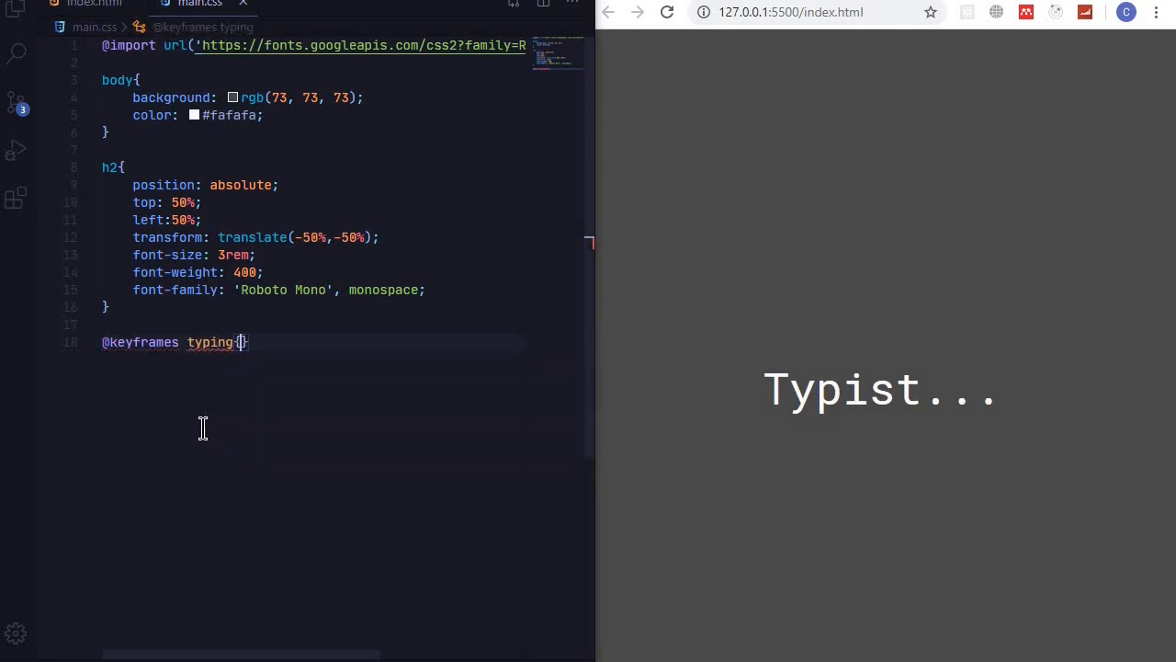
key(Enter)
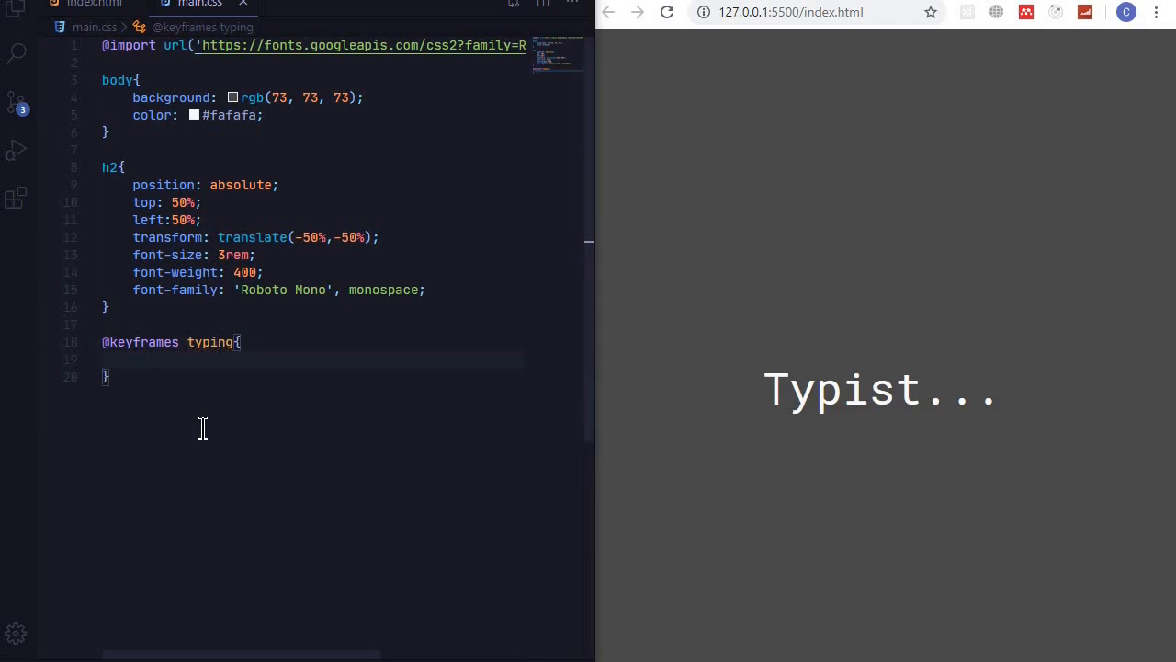
text(from{})
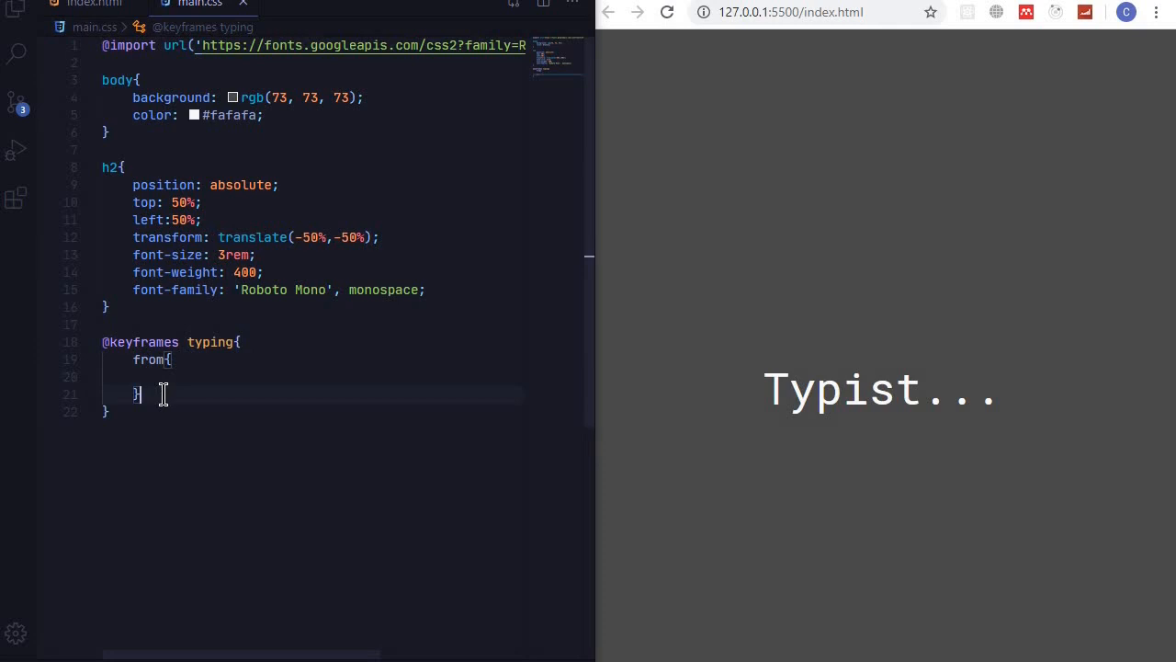
text(to)
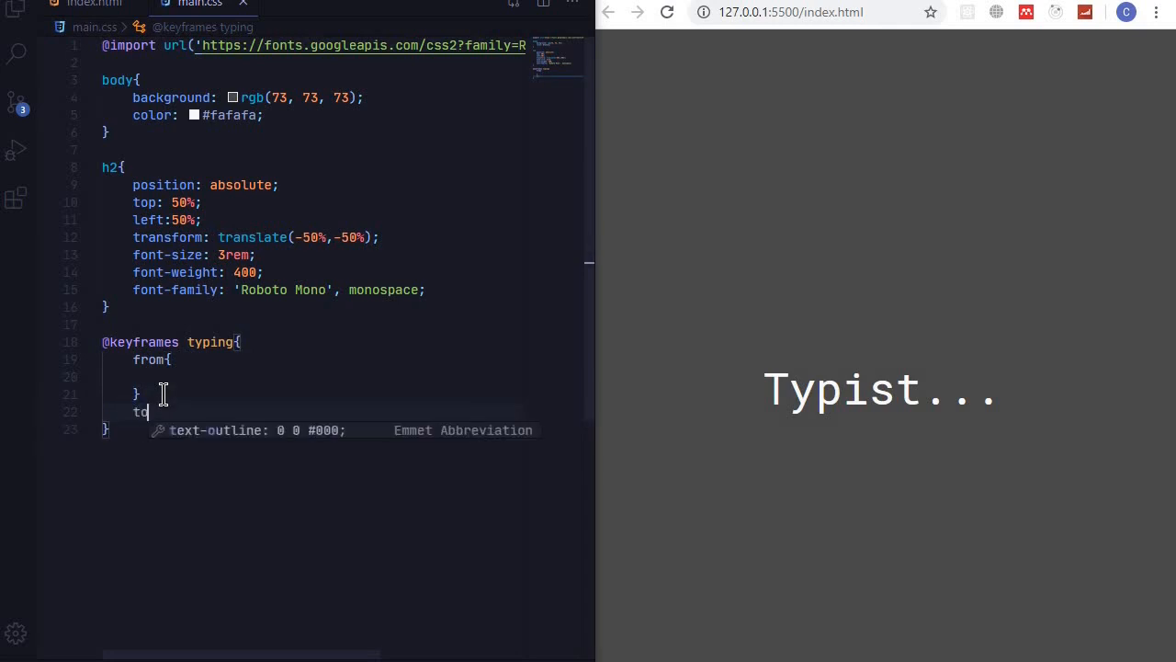
text({)
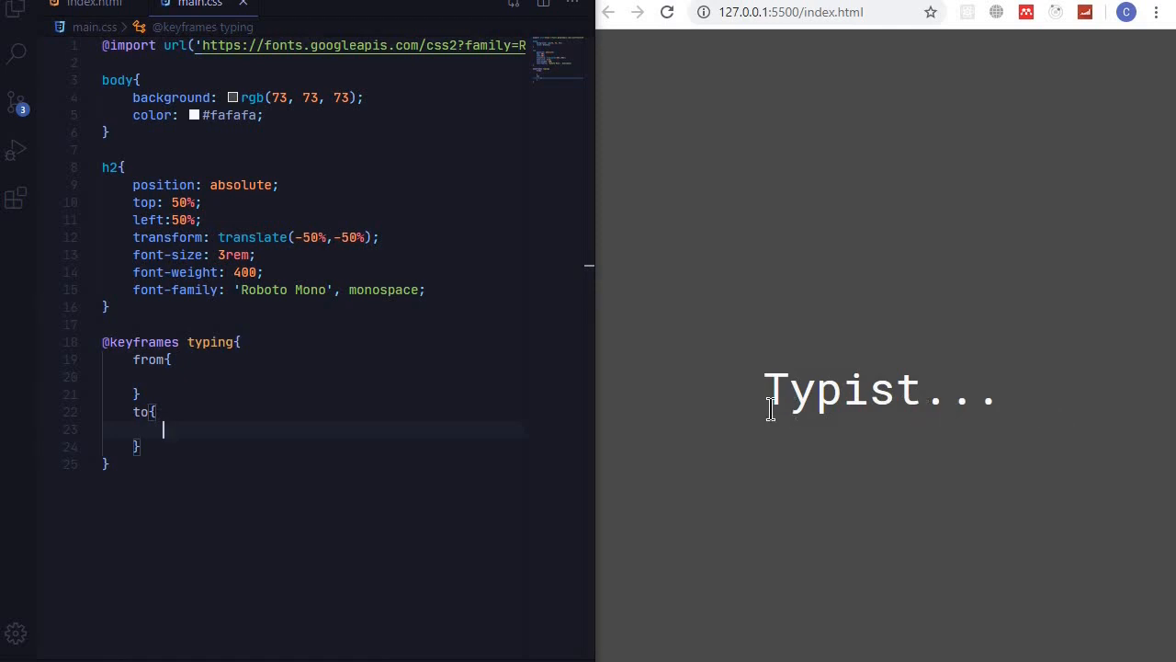
mouse_move(786, 366)
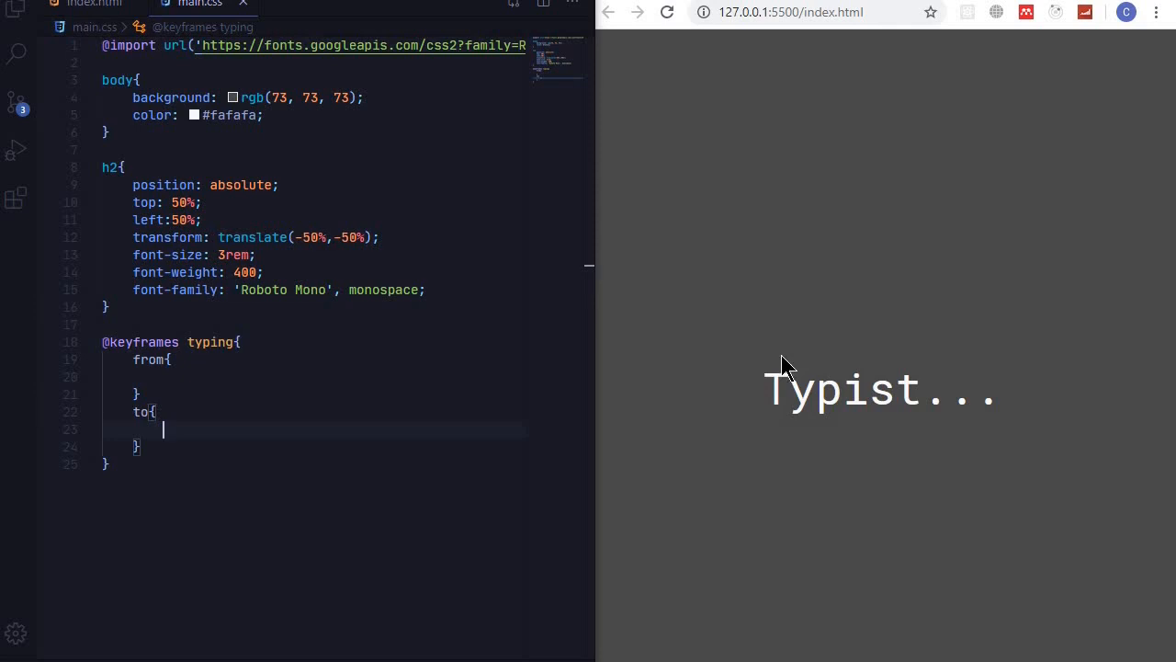
mouse_move(776, 358)
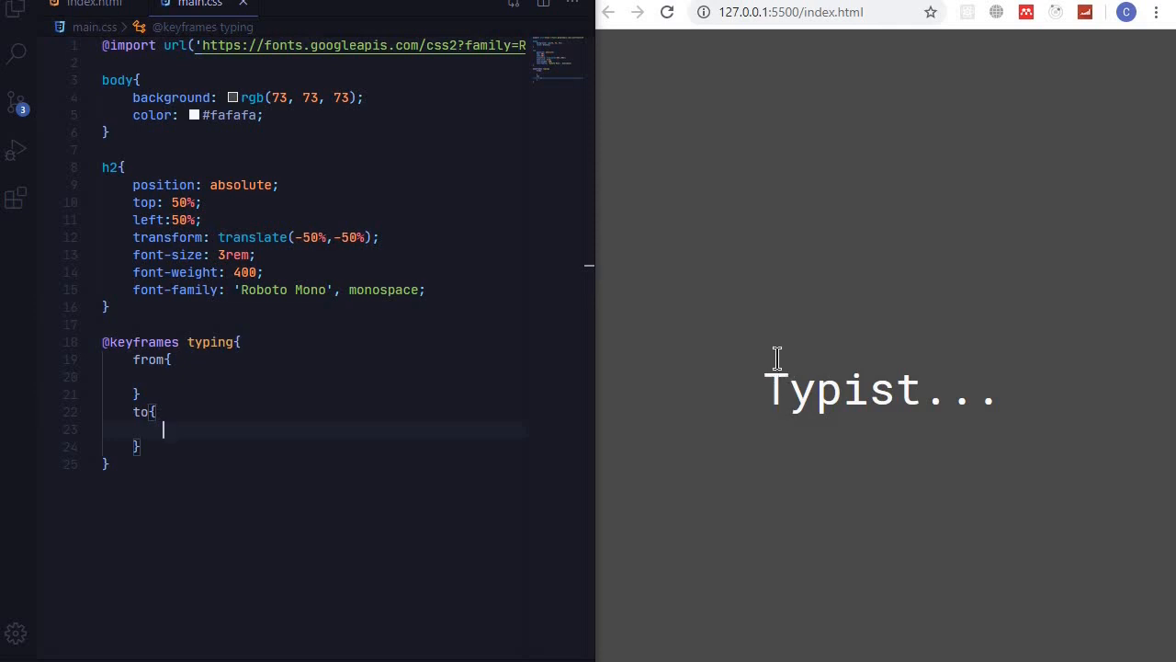
mouse_move(859, 395)
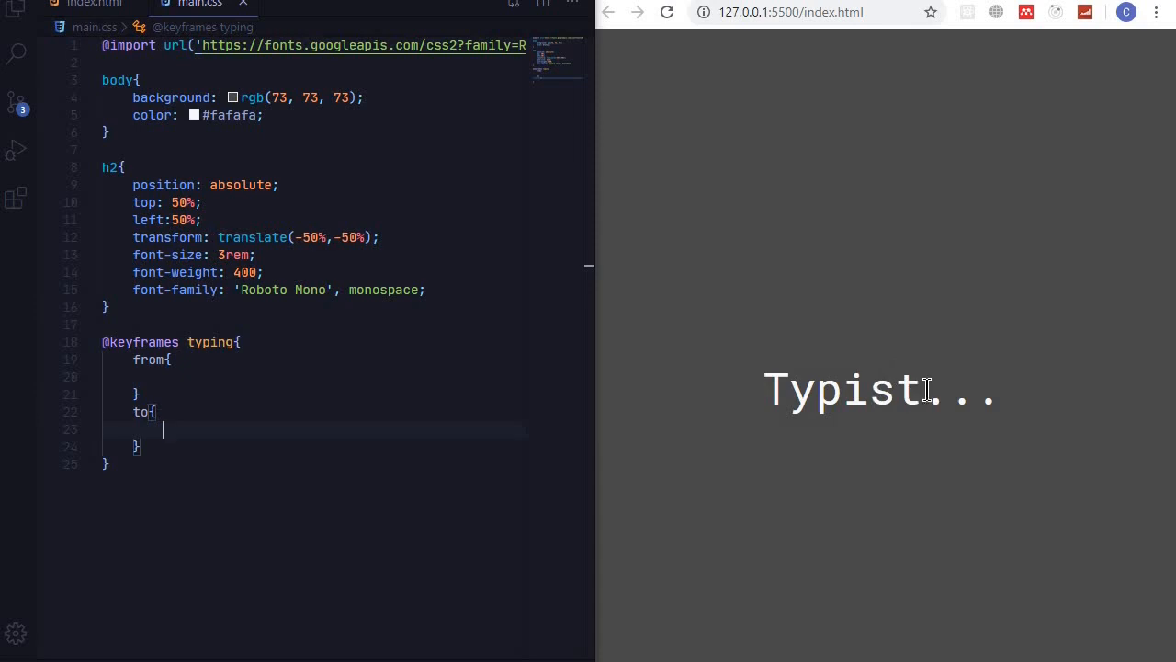
mouse_move(1005, 450)
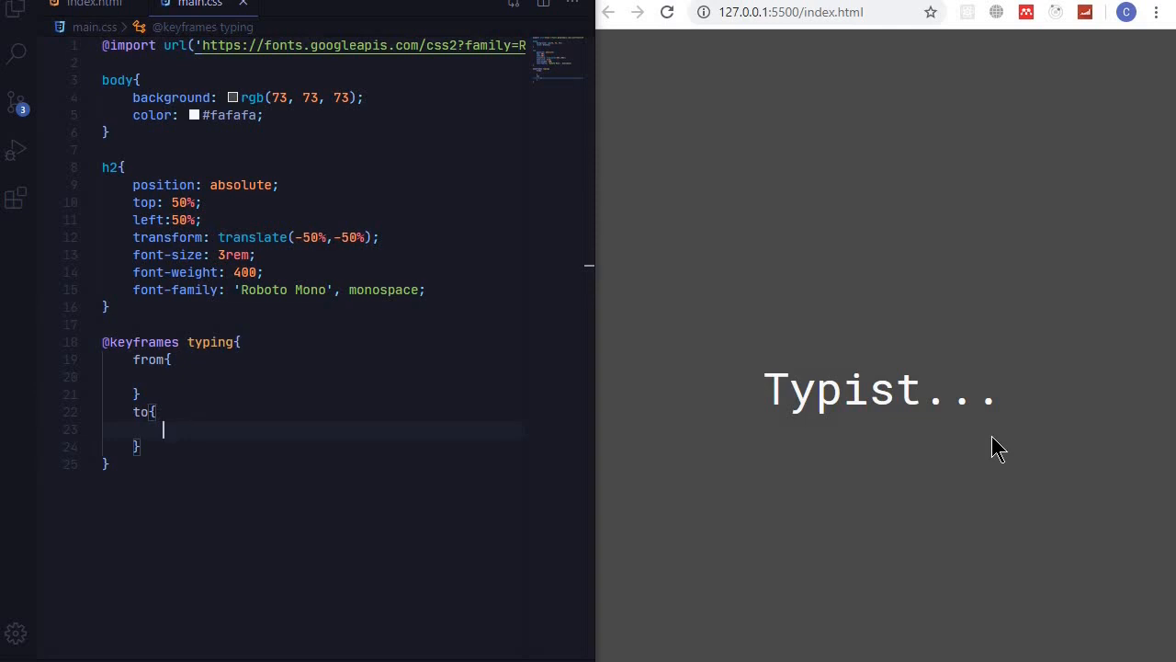
mouse_move(1010, 398)
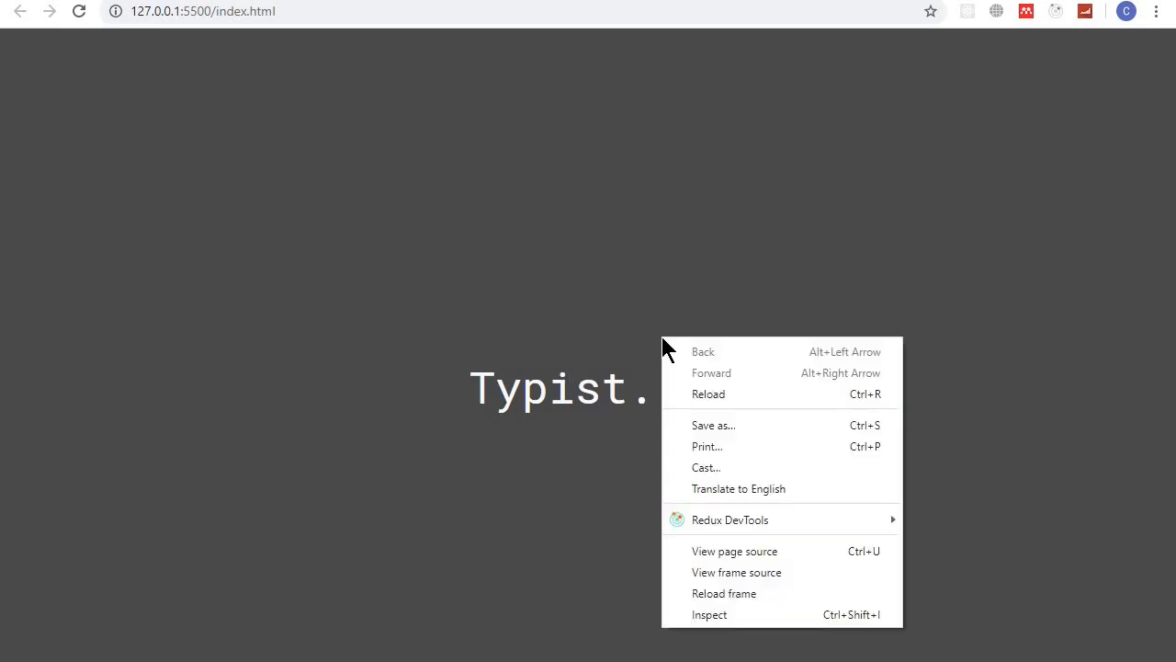
- Evaluate "typist...".length in the Chrome DevTools console, confirm it is 9, then close DevTools
click(643, 326)
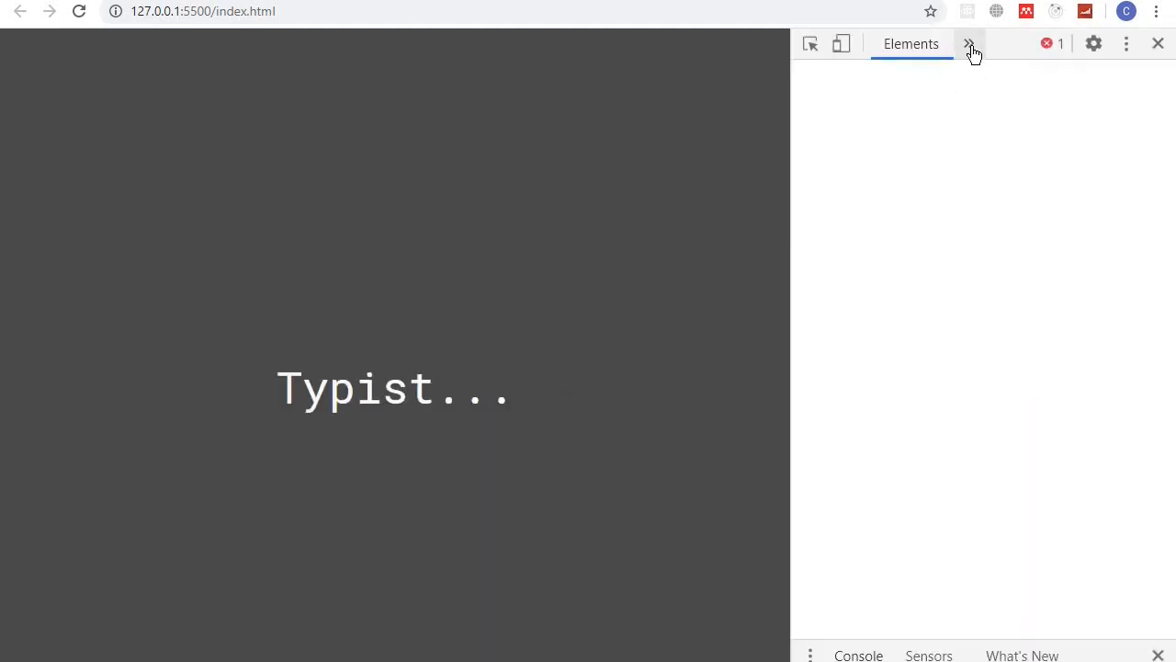
click(968, 43)
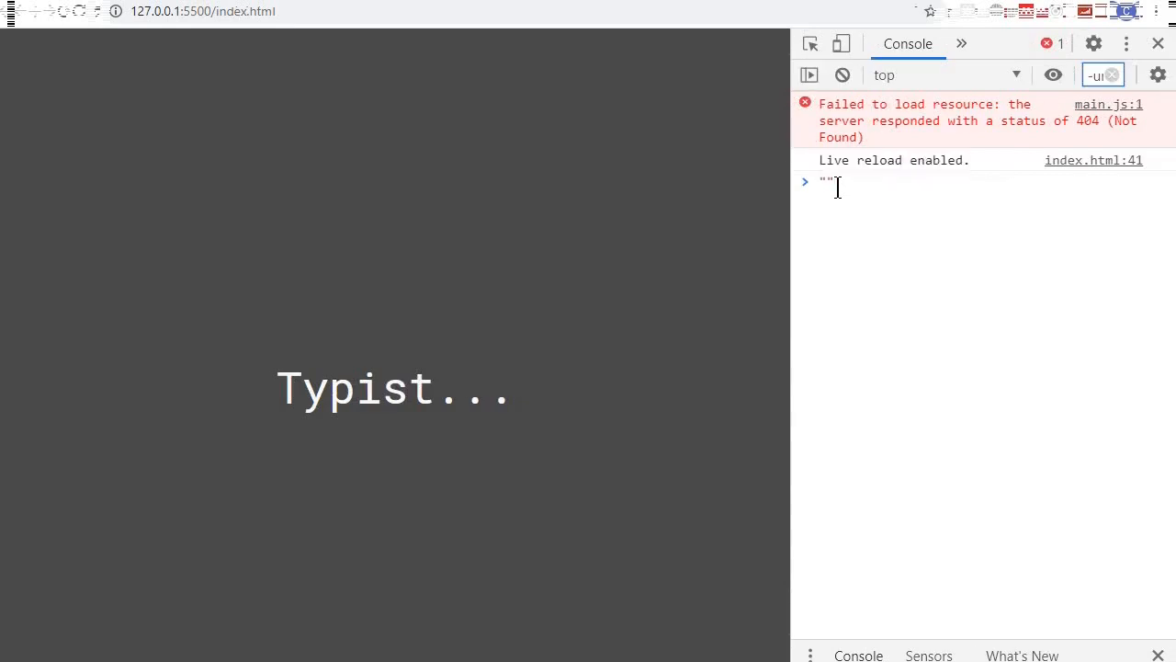
text(typis)
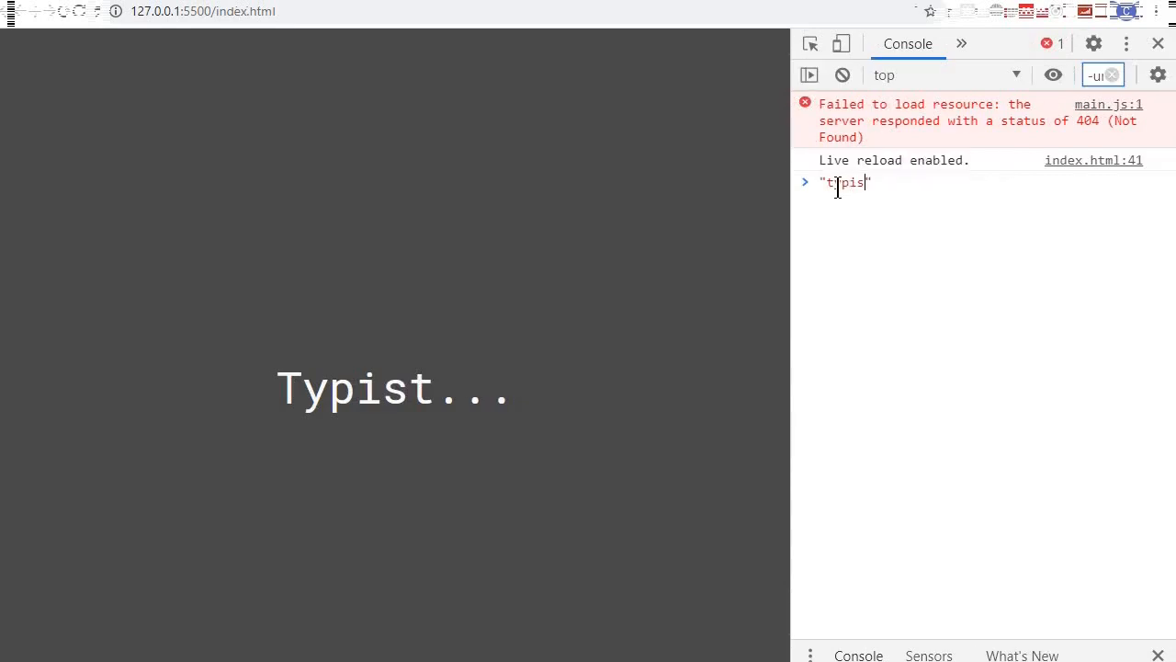
text(t...)
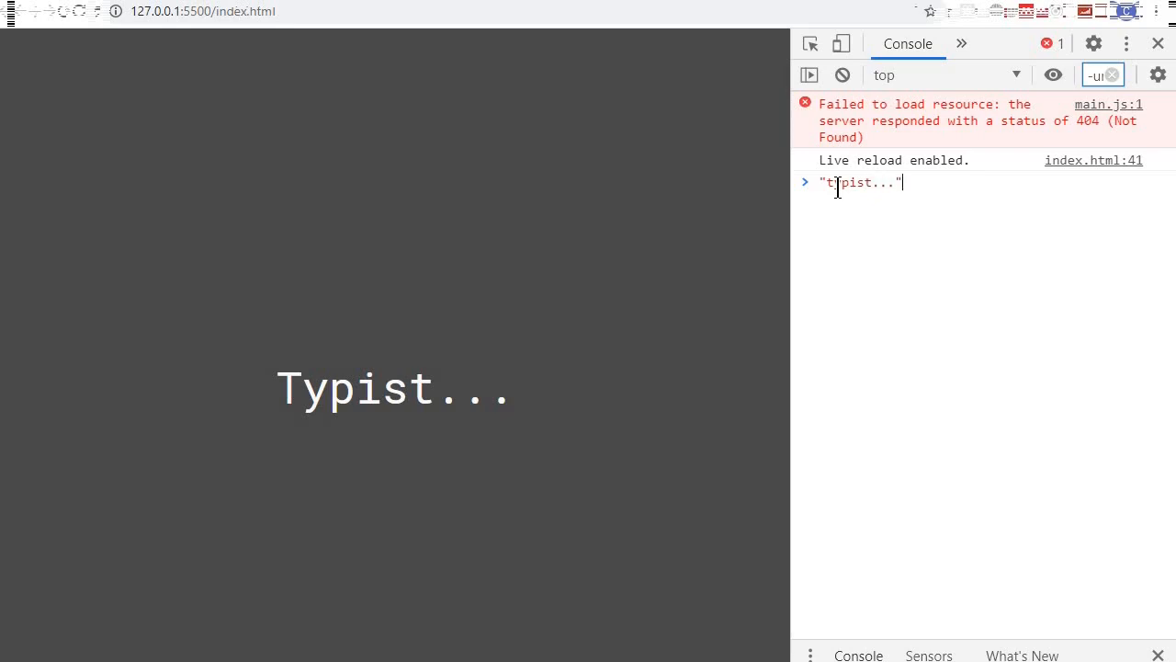
text(.length)
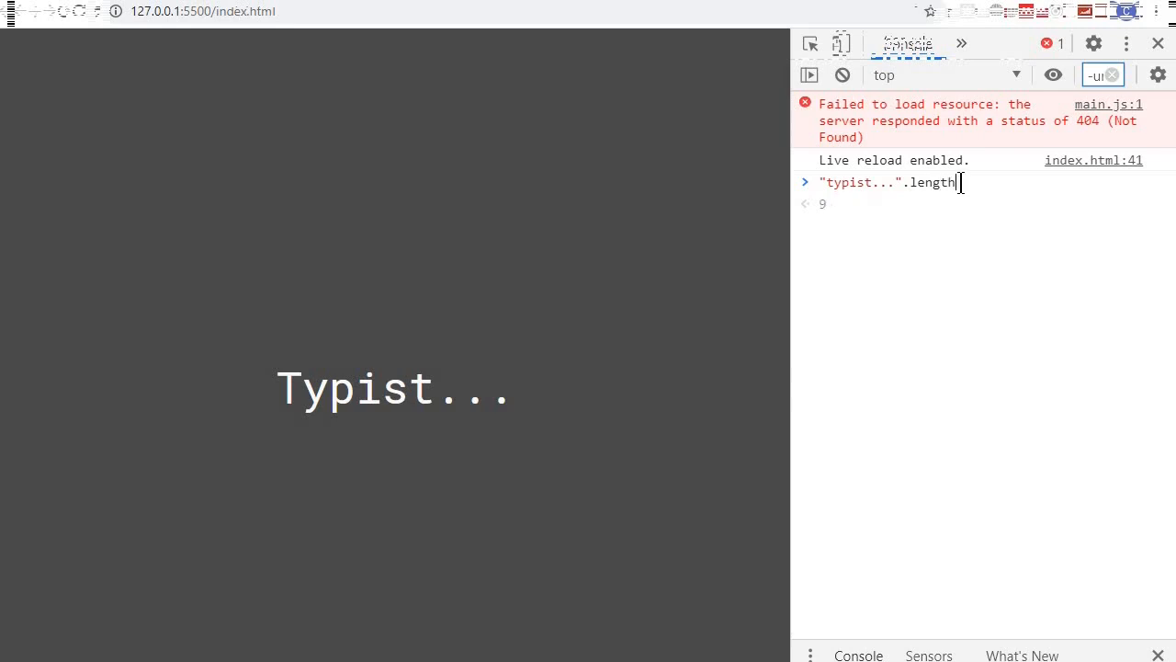
mouse_move(832, 218)
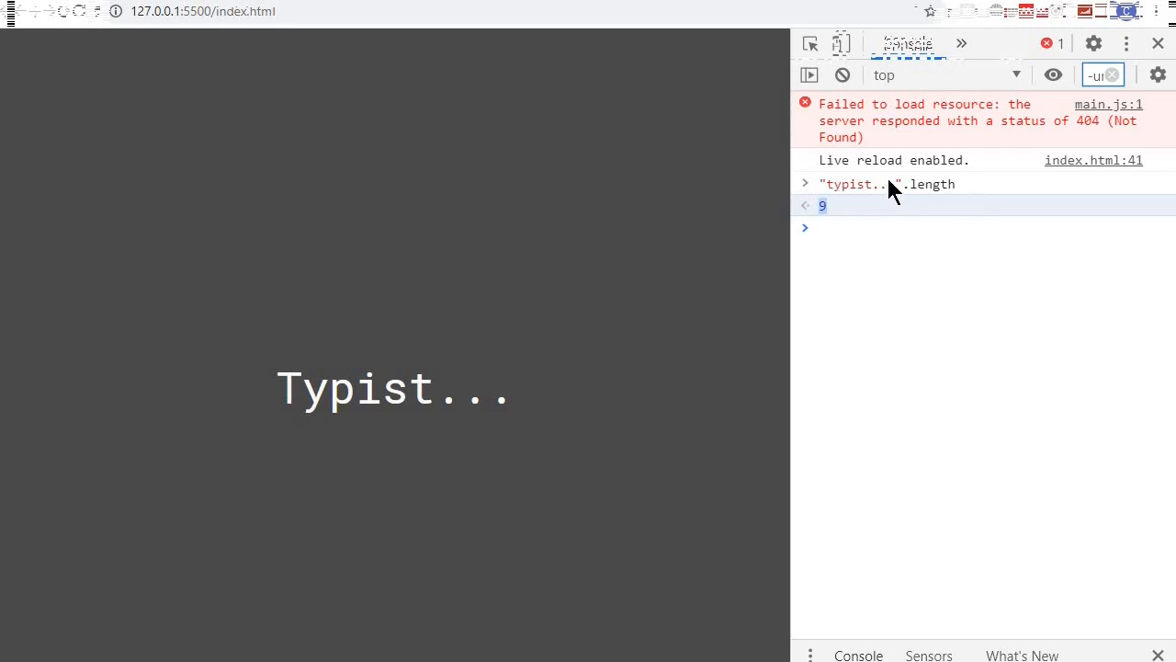
mouse_move(942, 216)
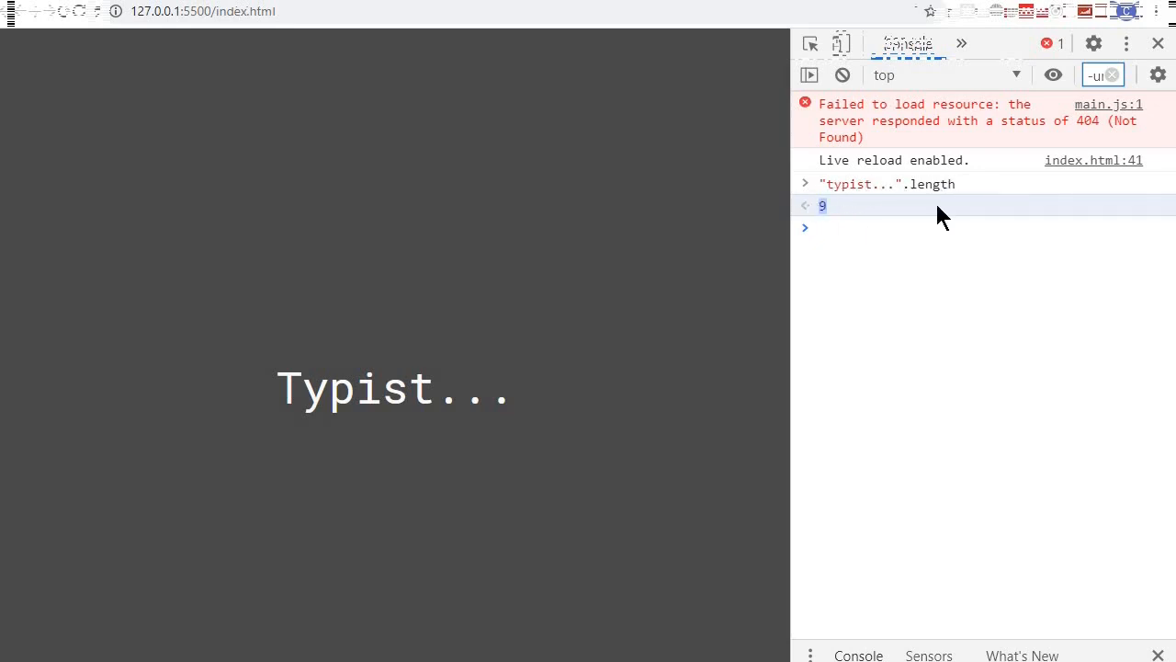
mouse_move(844, 207)
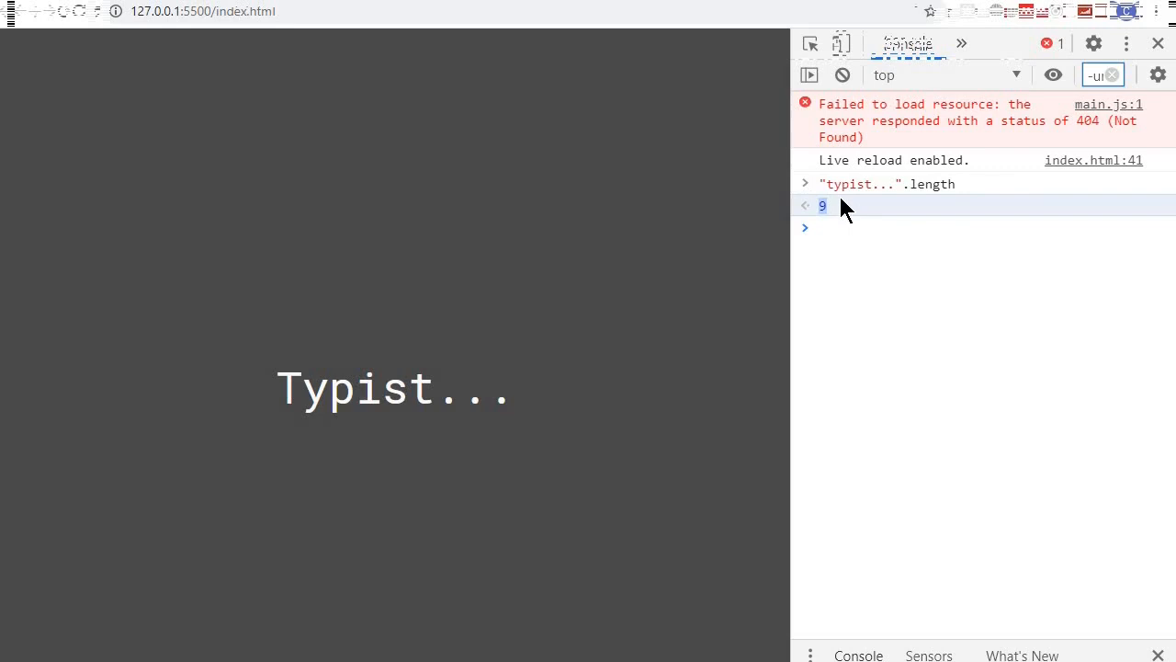
mouse_move(818, 160)
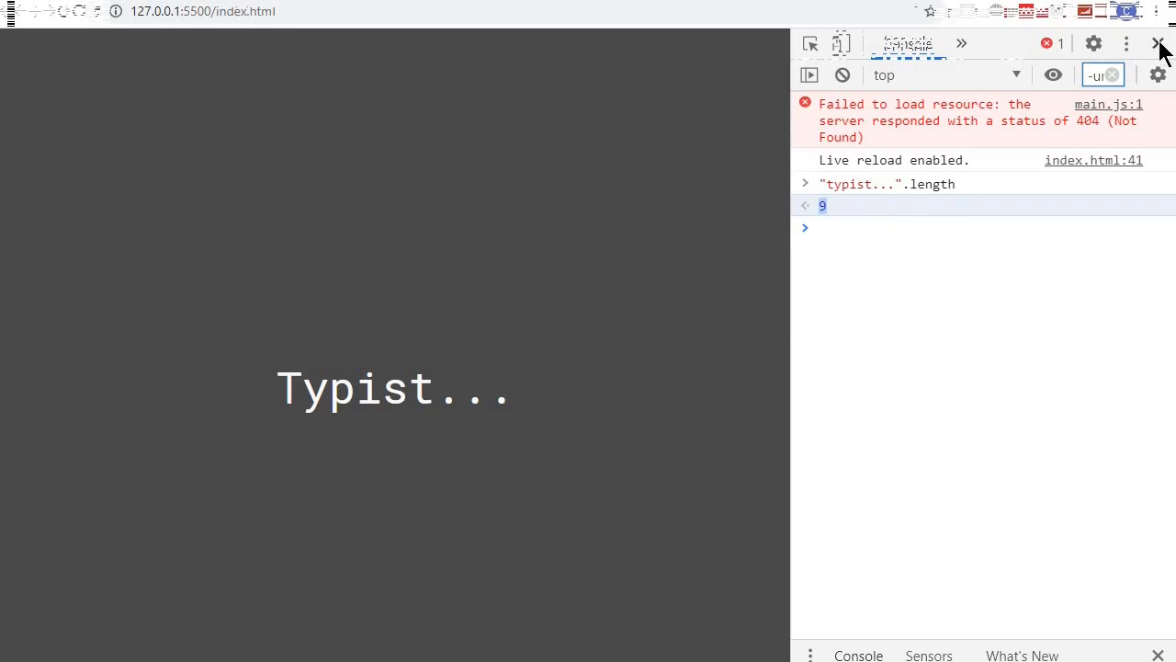
click(1158, 43)
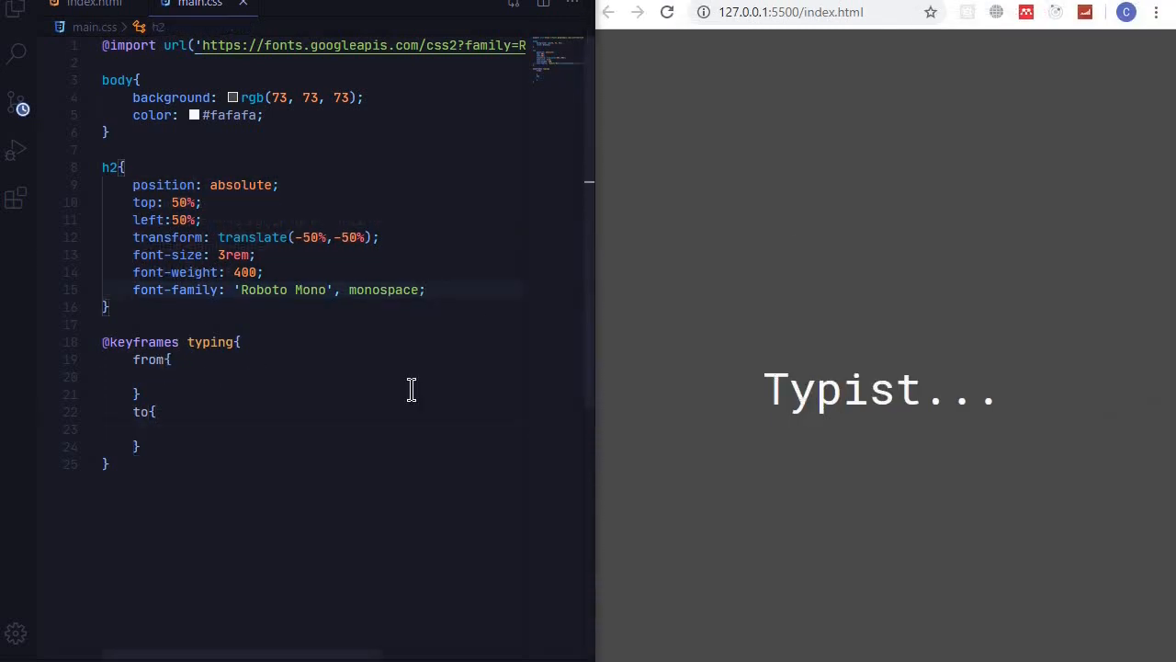
- Give h2 width: 9ch and set the typing keyframes from width 0ch to 9ch
text(width: ;)
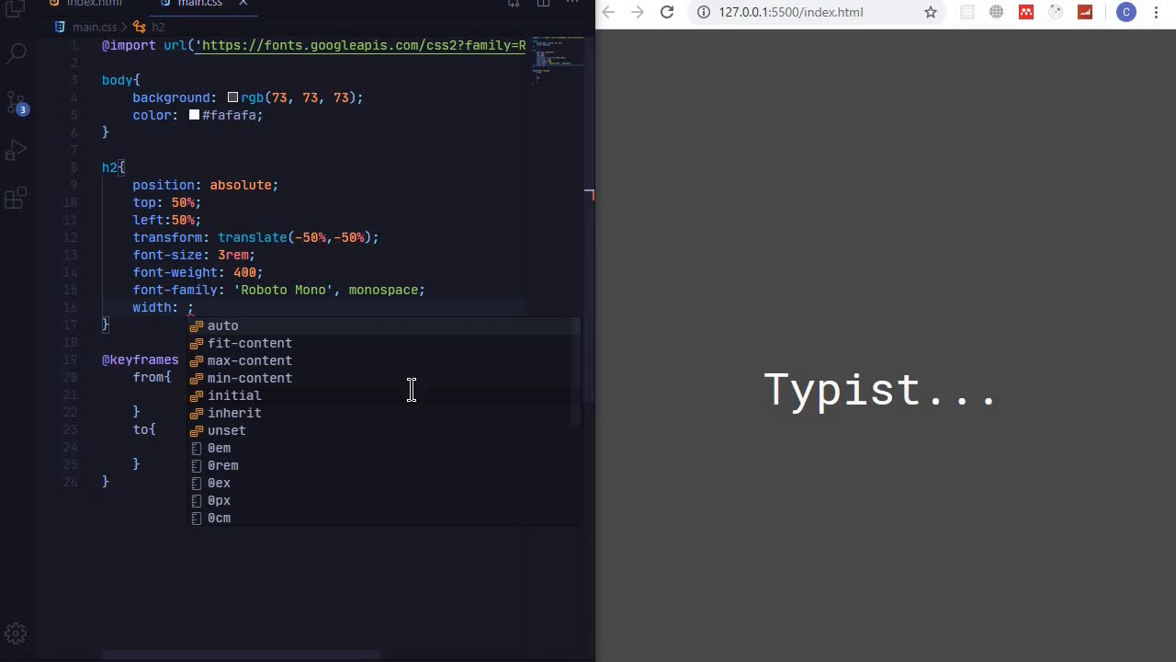
text(9ch)
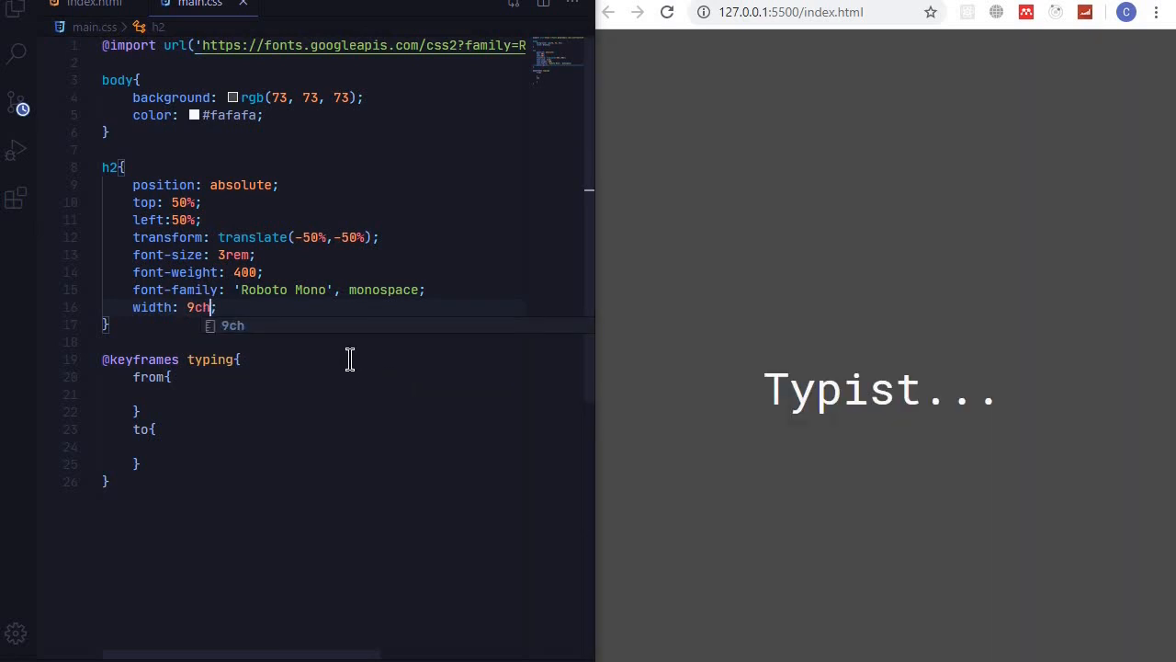
mouse_move(1048, 395)
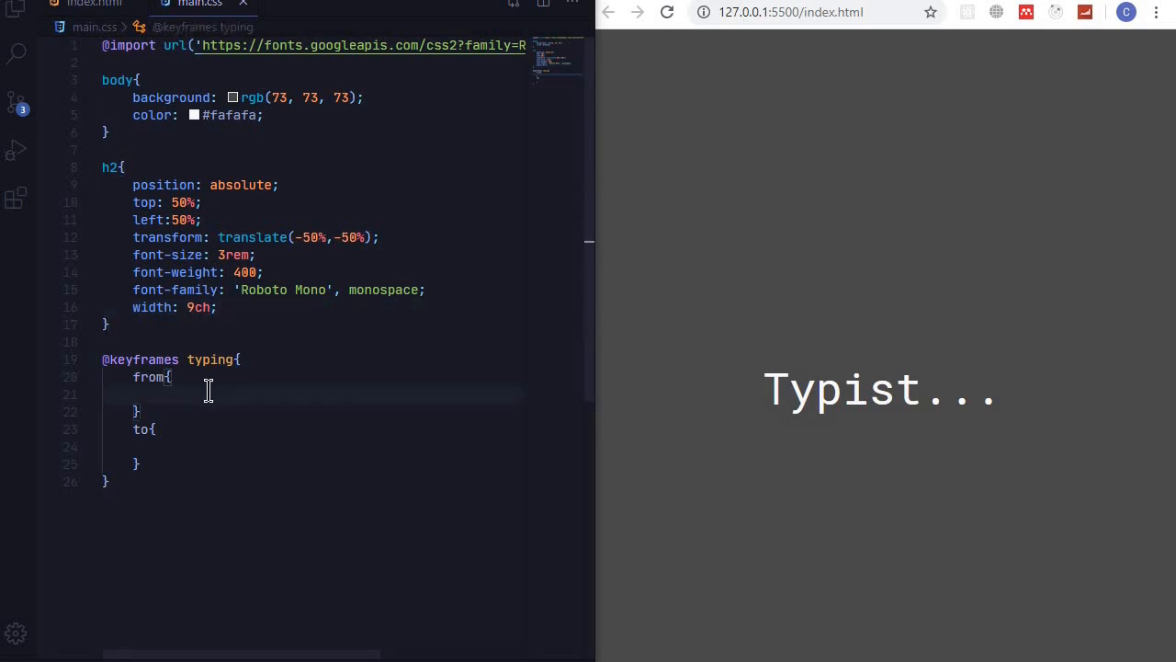
text(width: ;)
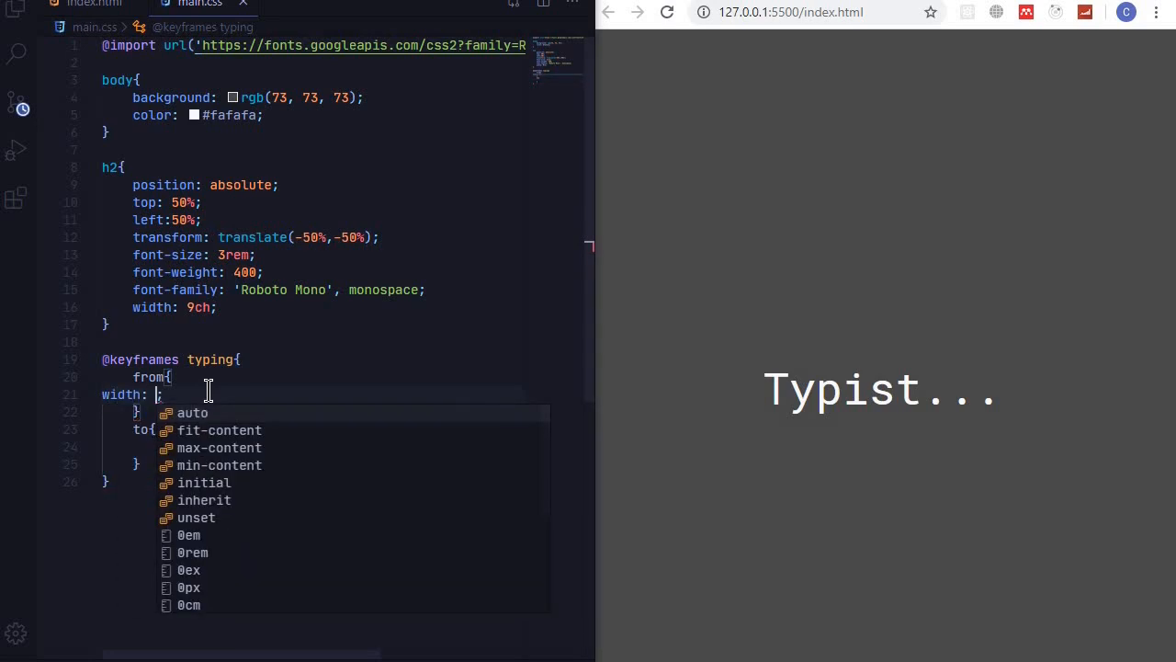
text(0ch)
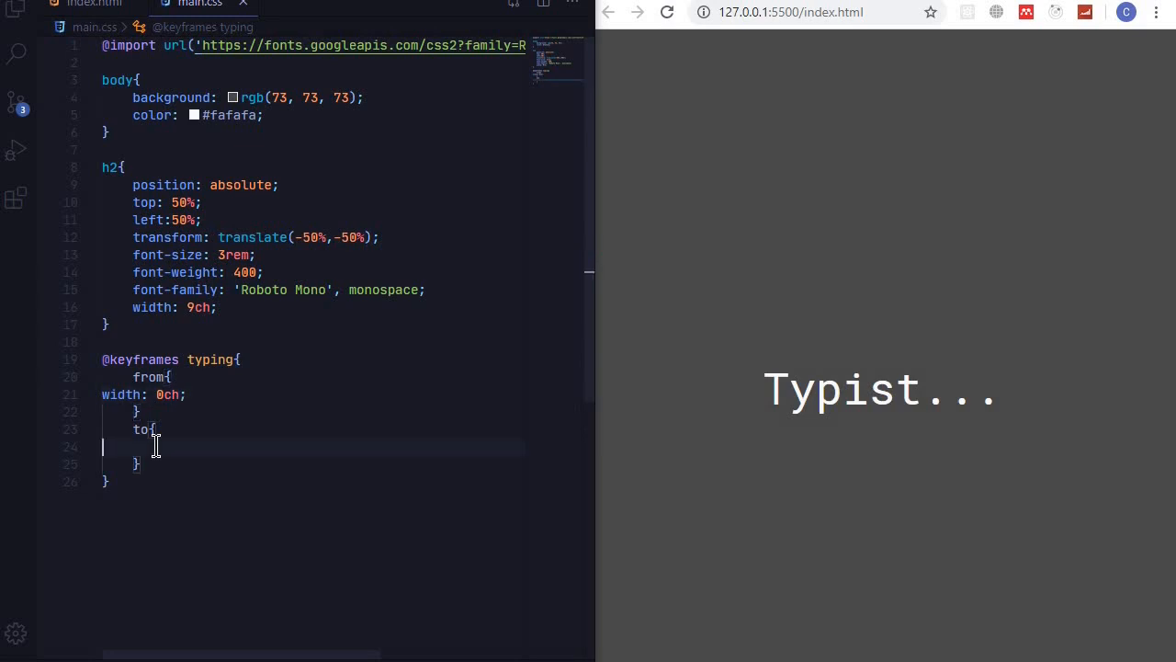
text(wi)
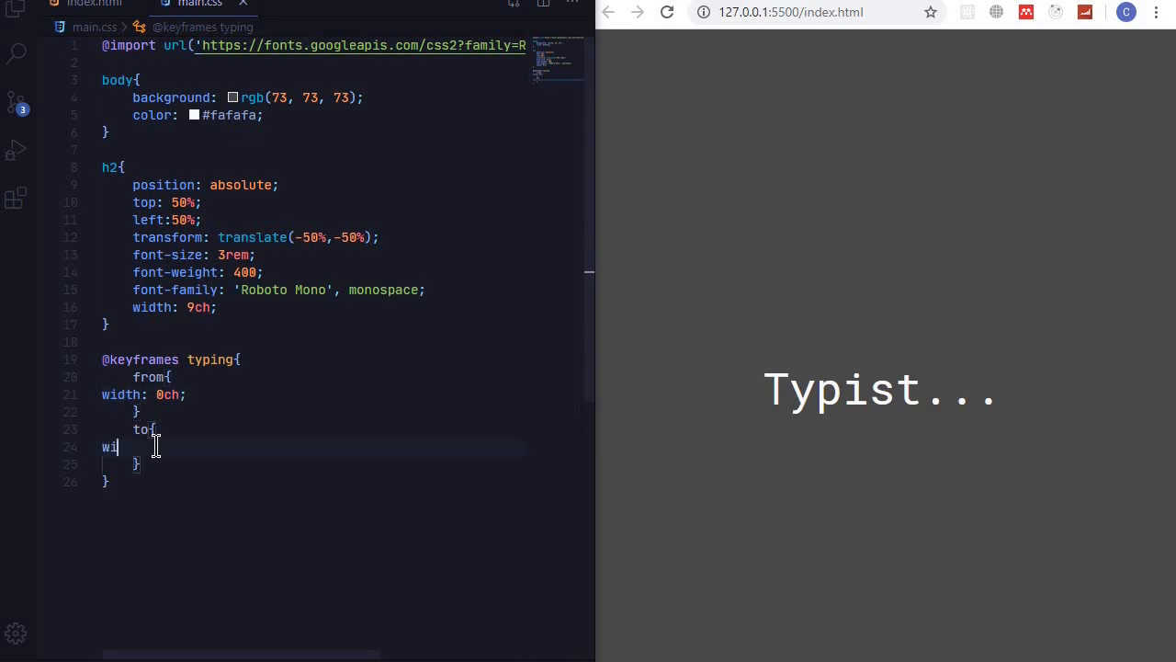
text(dth: ;)
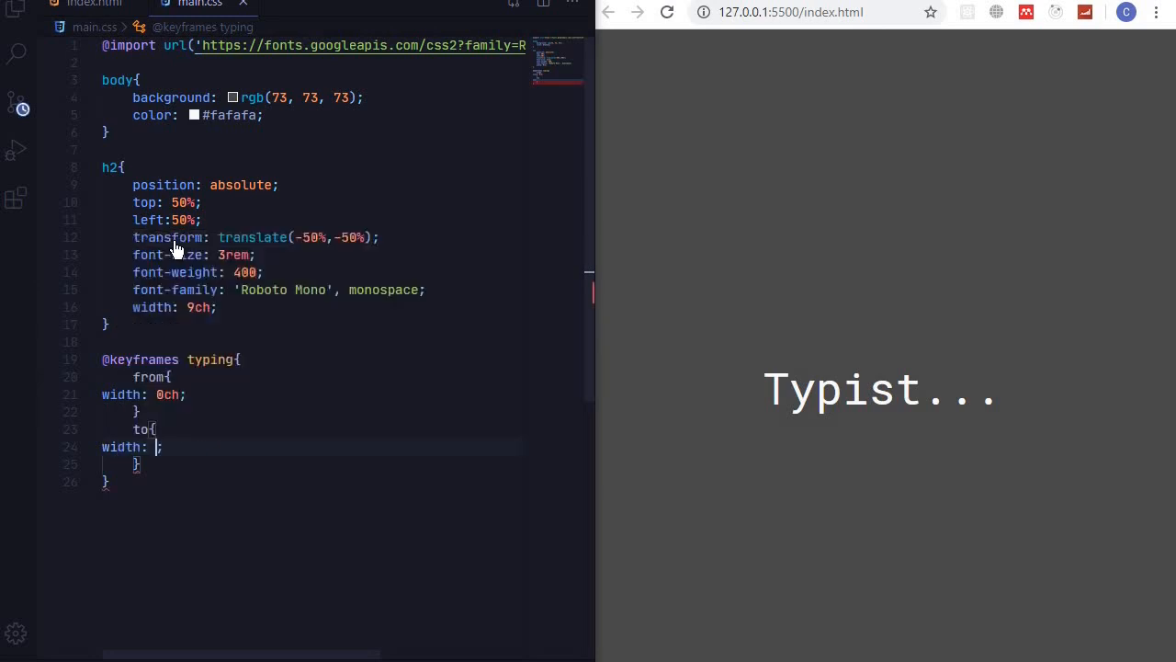
text(9ch)
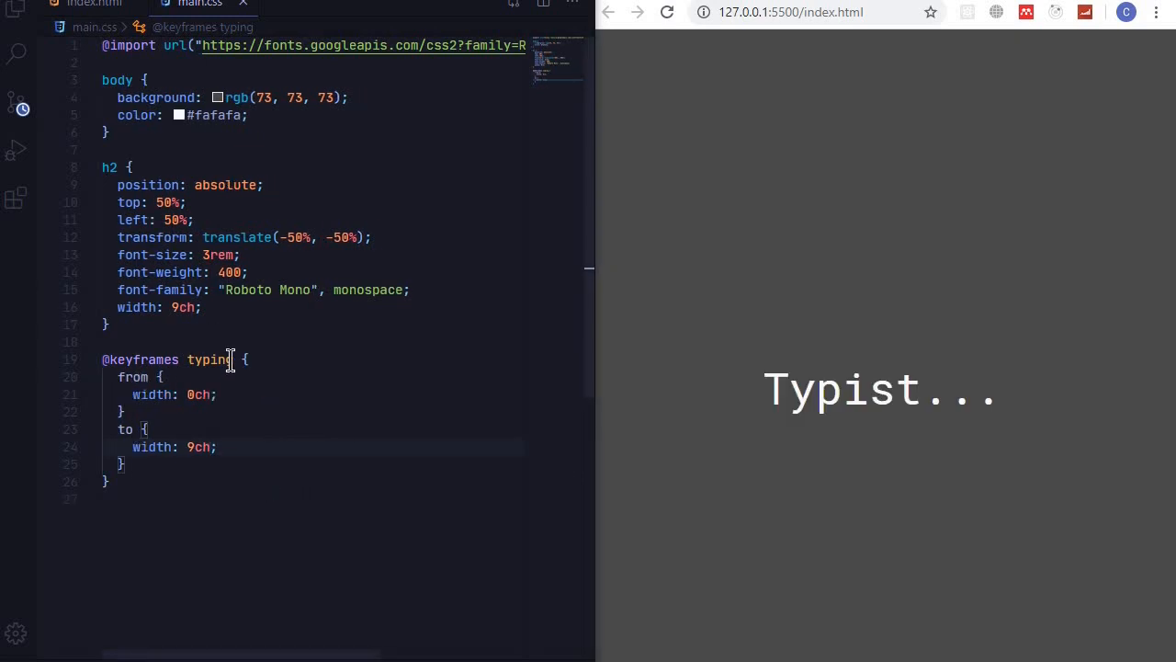
mouse_move(232, 324)
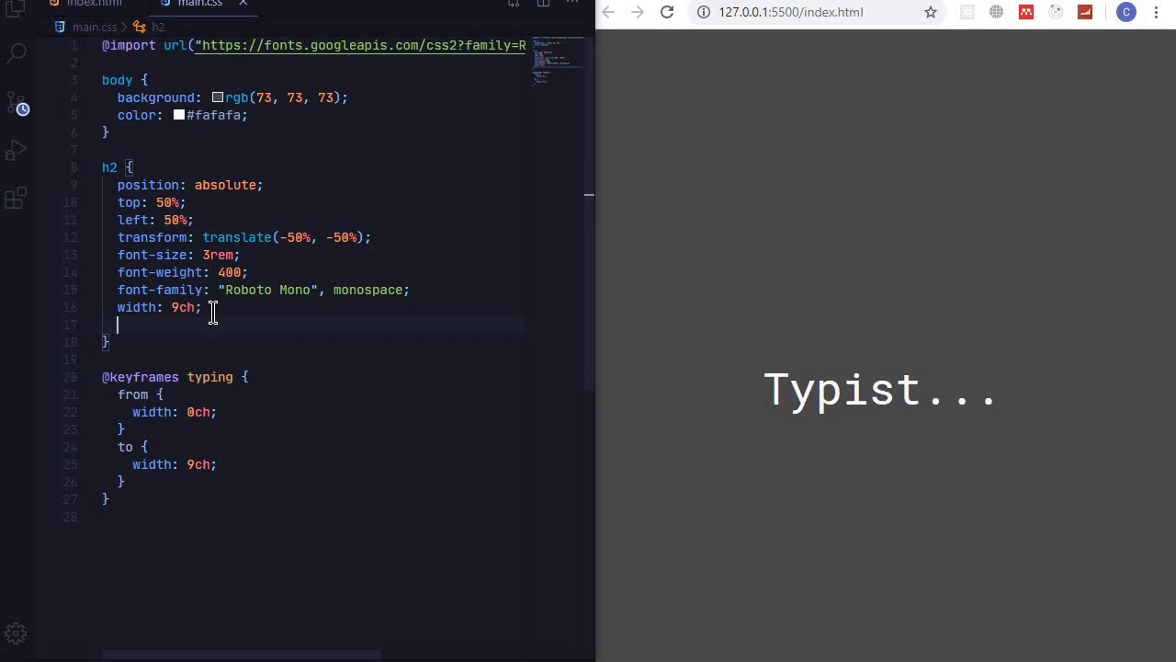
- Add 'animation: typing 5s steps(9);' to the h2 rule in main.css
text(animation: ;)
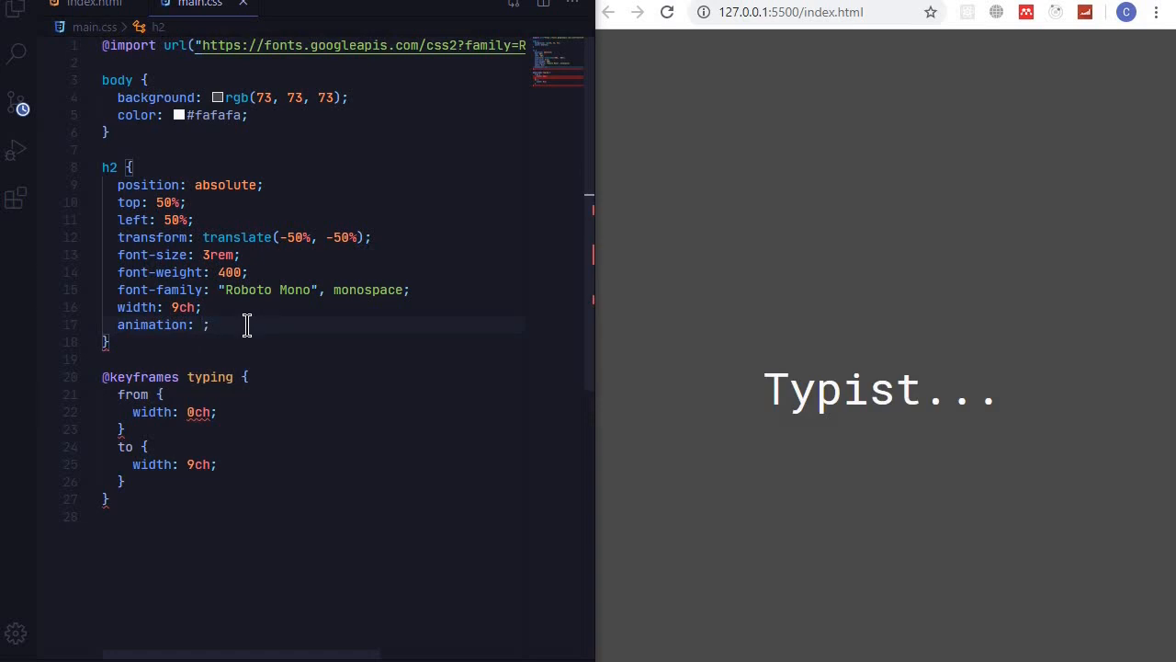
text(typing)
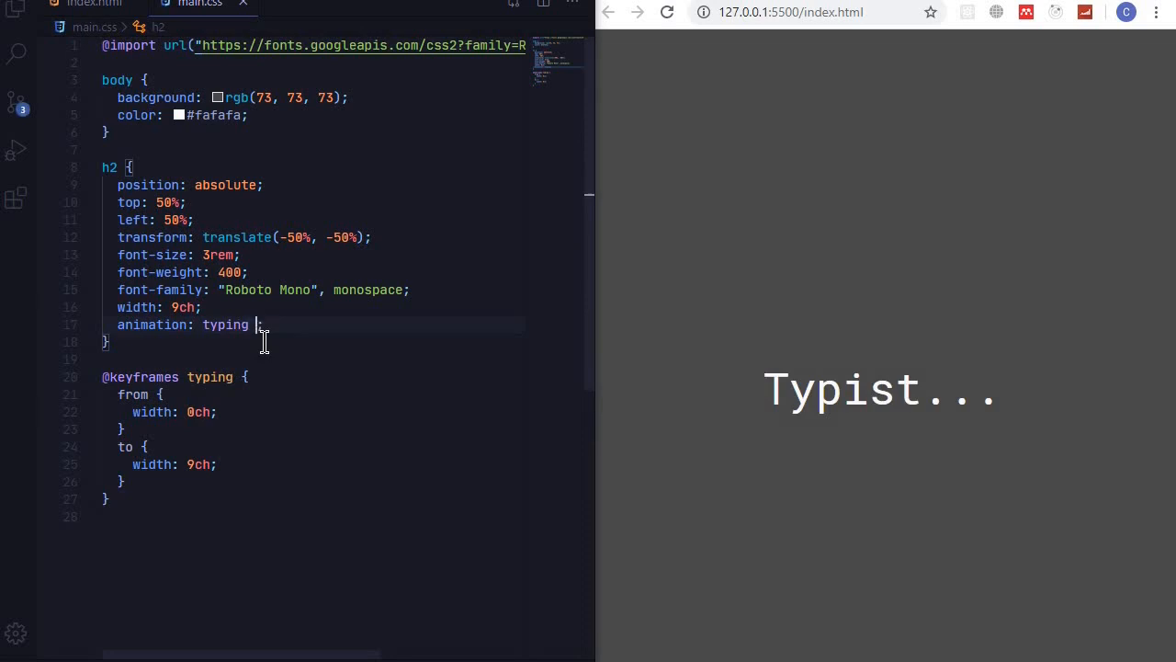
text(5s st)
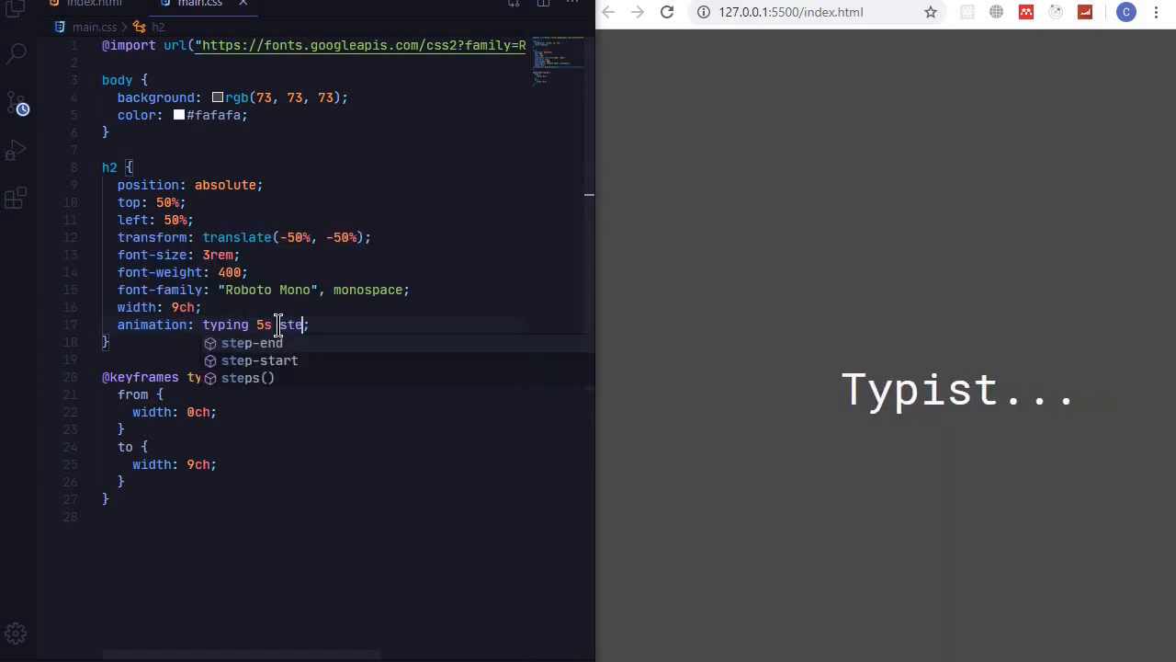
text(eps)
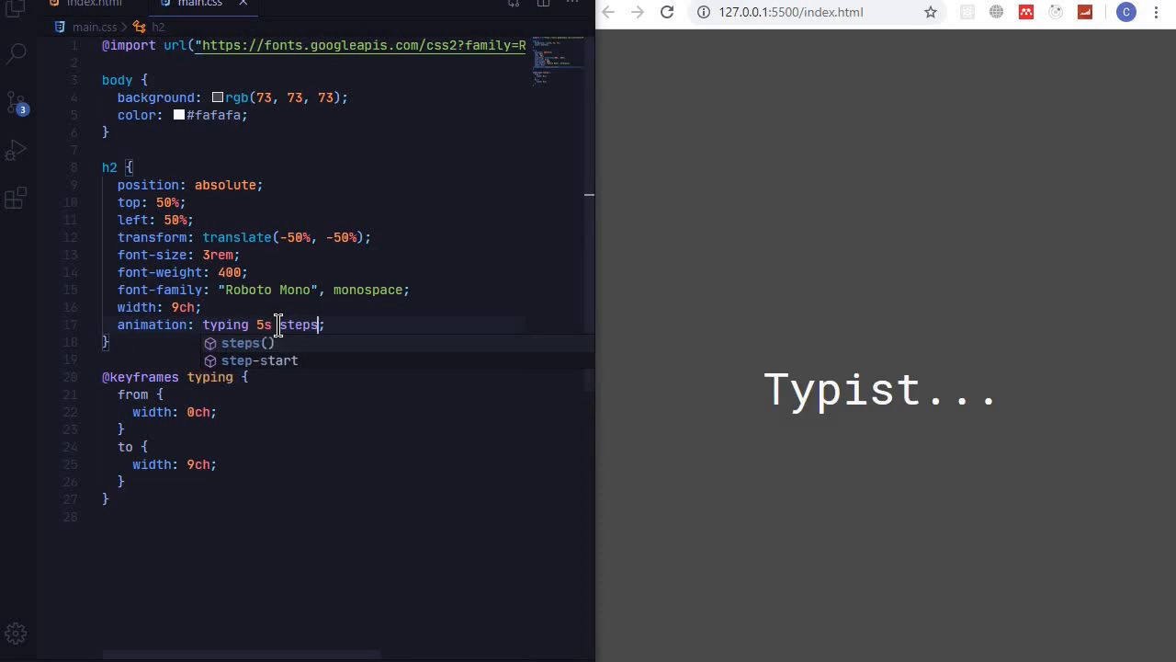
text(()
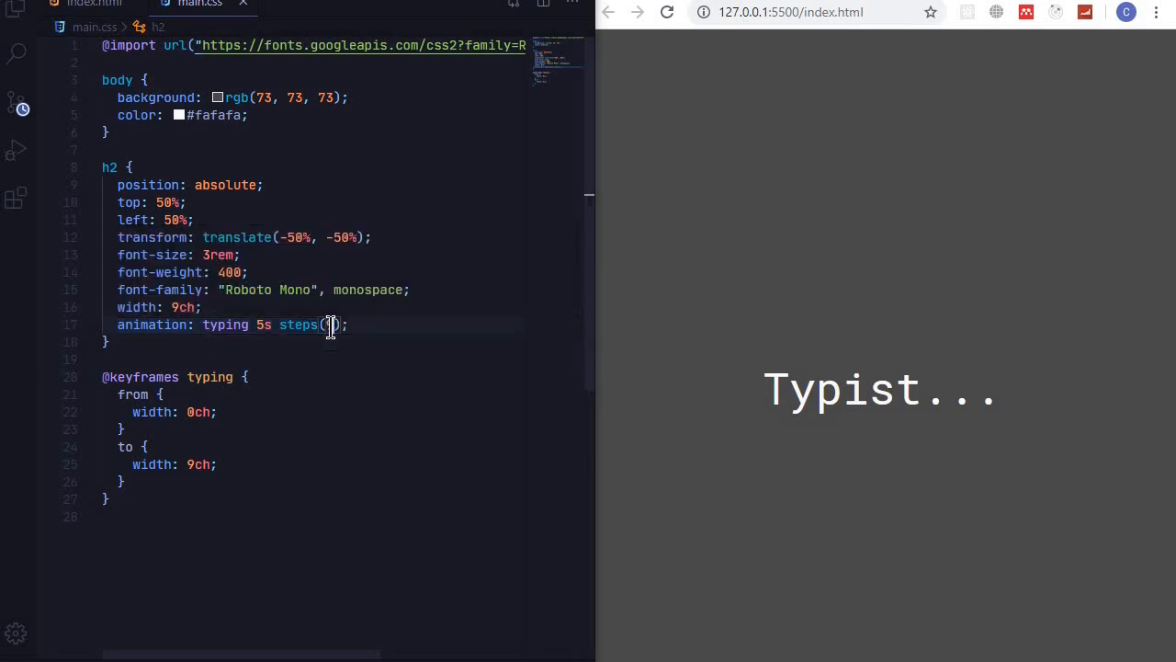
text(9)
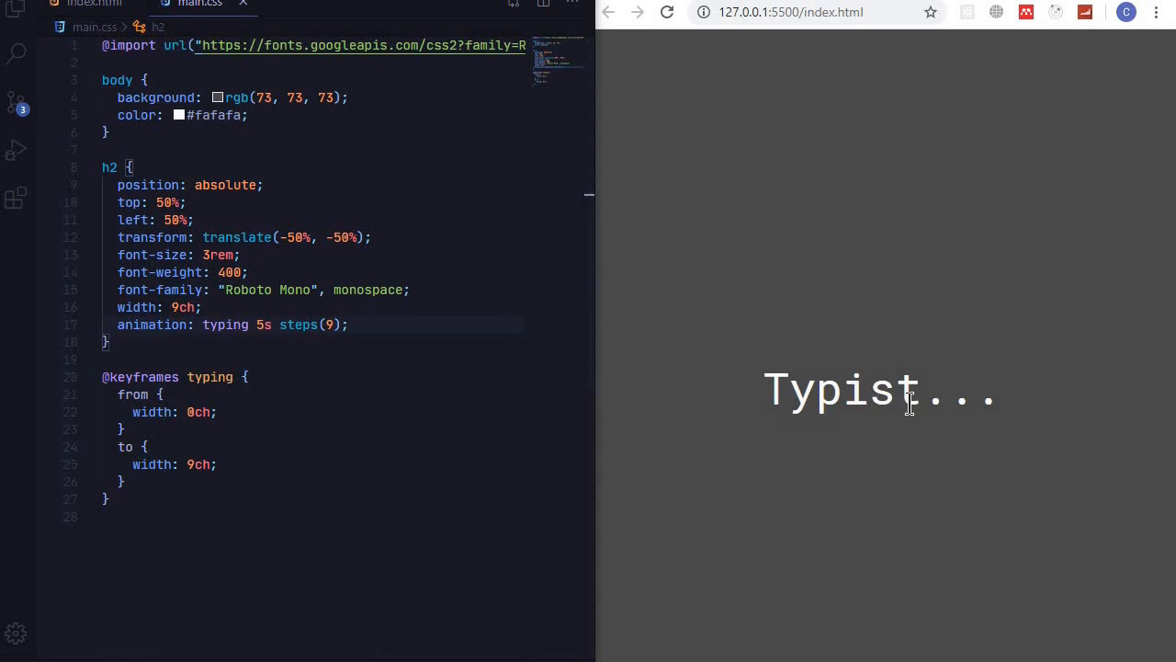
mouse_move(373, 372)
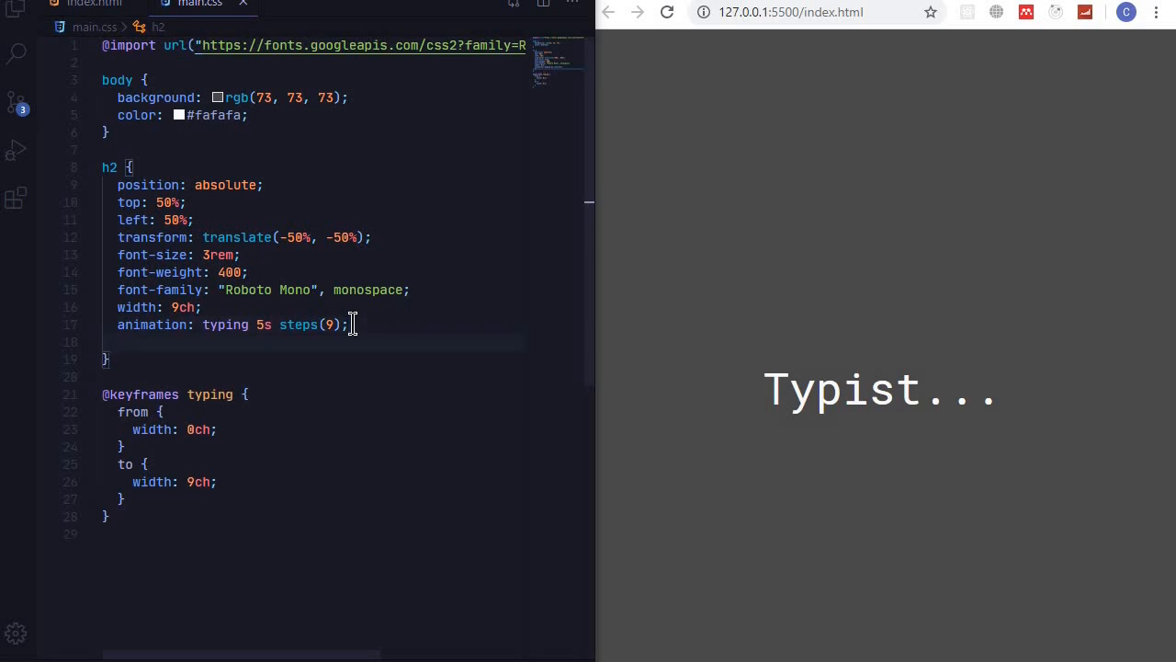
- Add overflow: hidden and white-space: nowrap to h2, and set the animation to 'typing 5s steps(9) 2'
text(over)
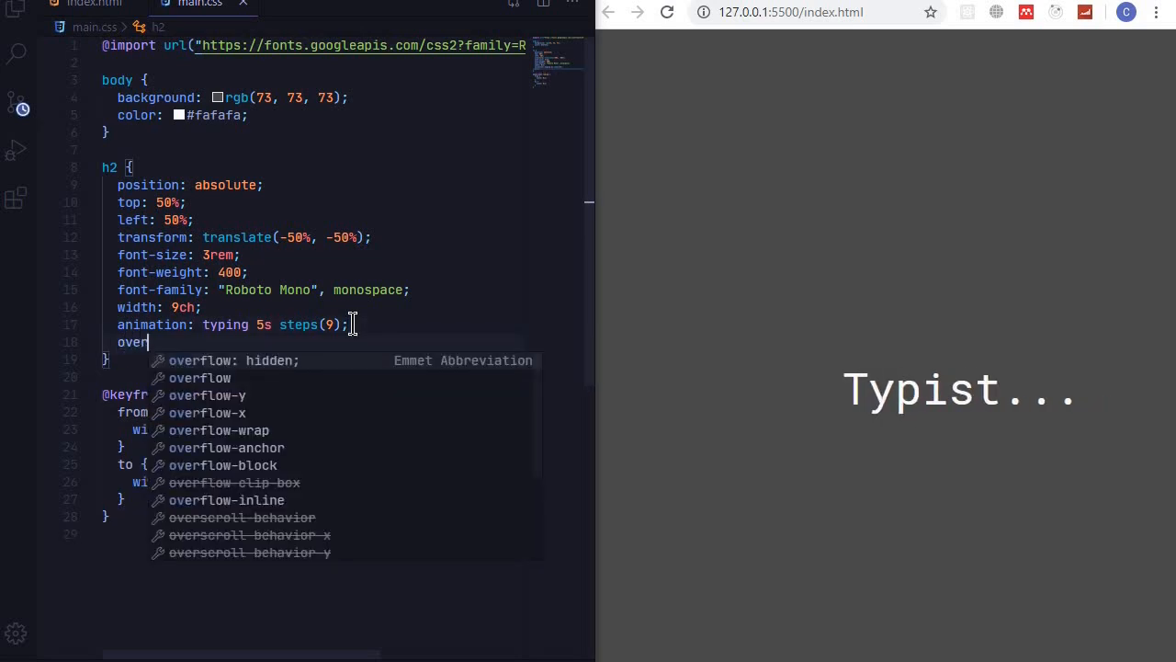
text(flow: hidden;)
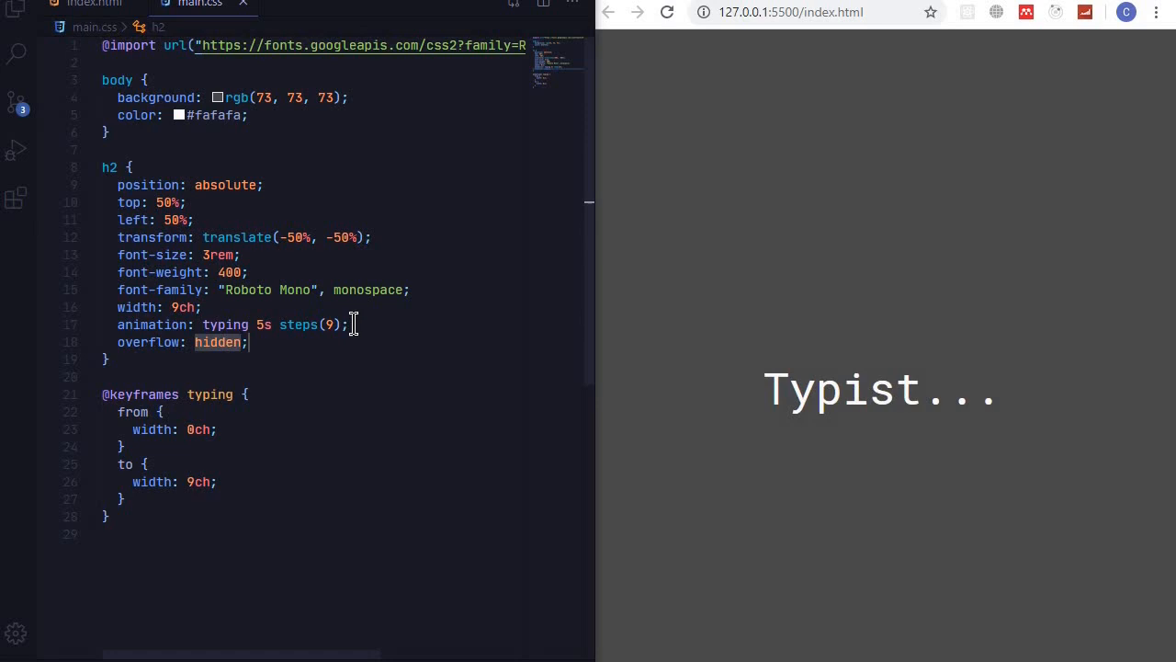
mouse_move(367, 325)
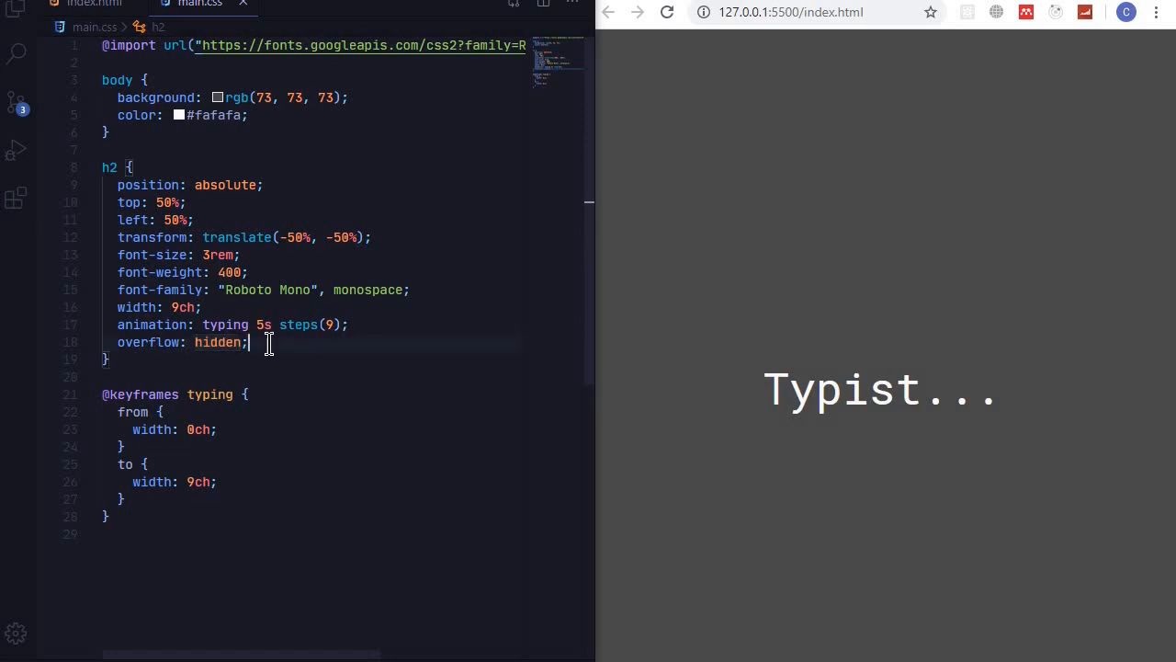
text(wh)
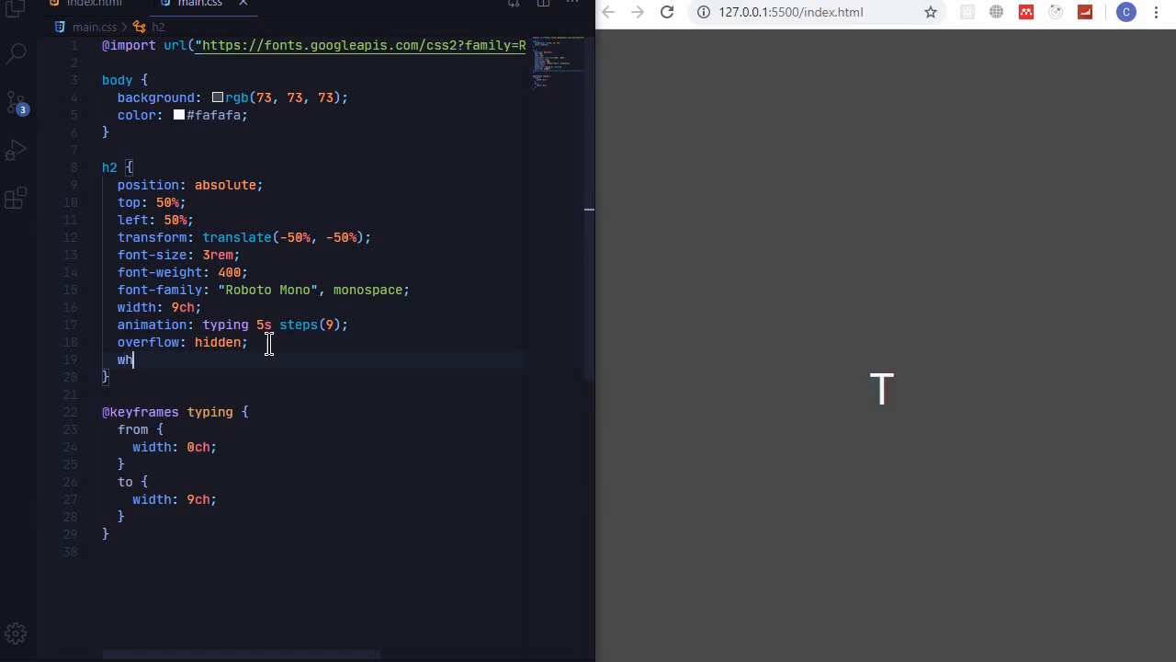
text(h)
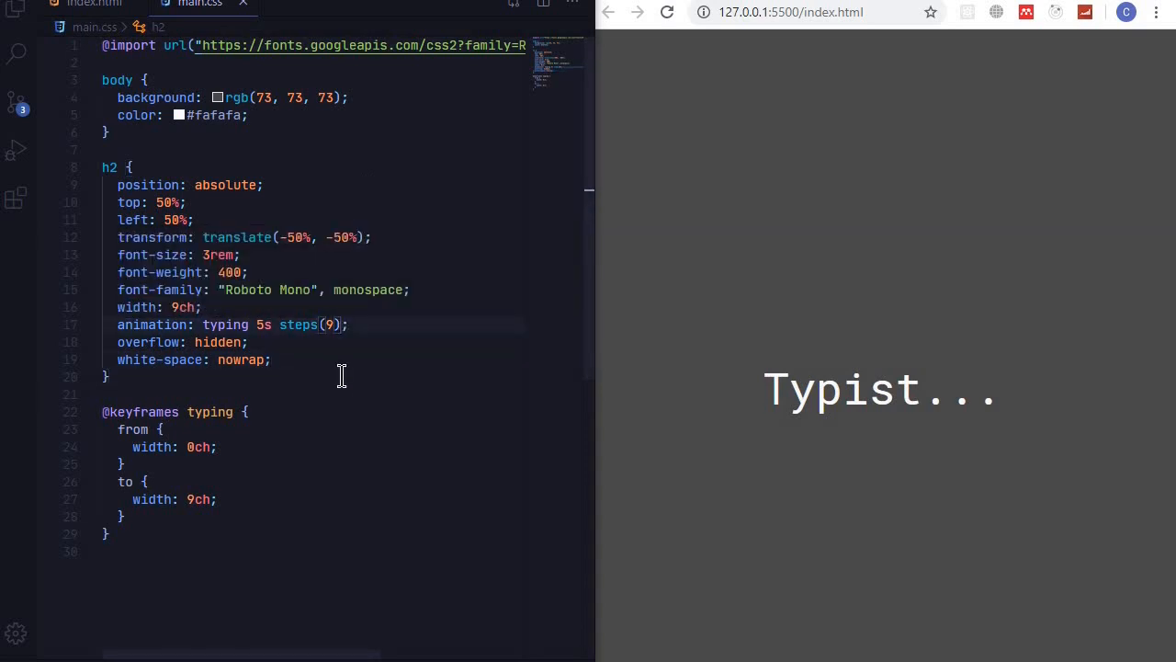
text(2)
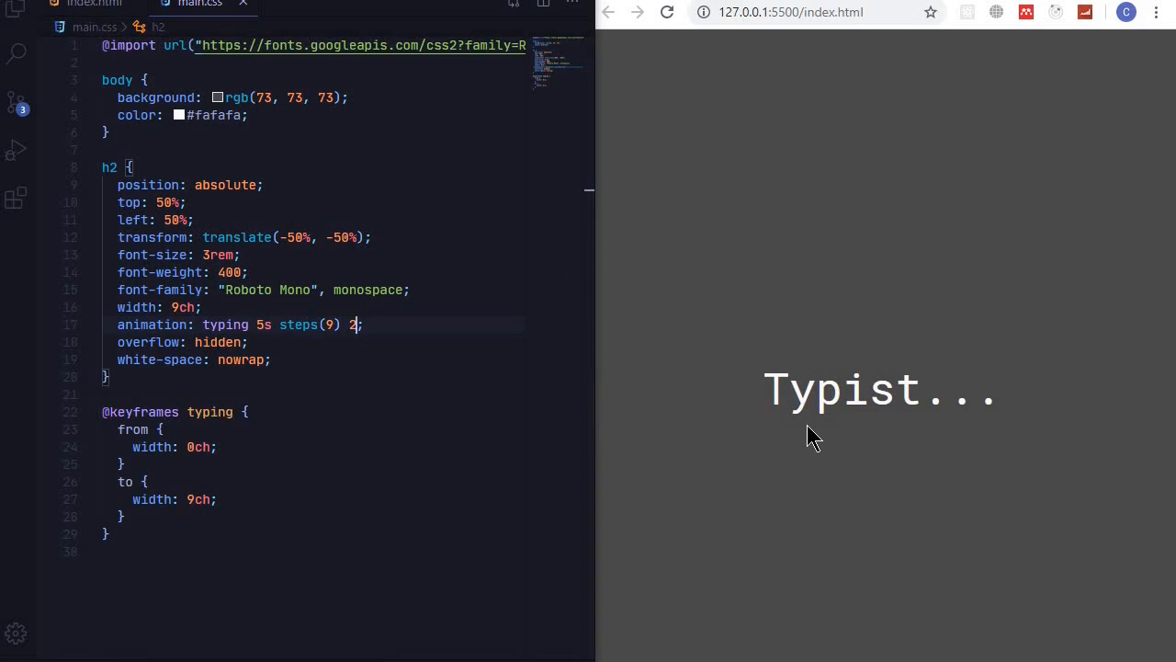
mouse_move(1022, 397)
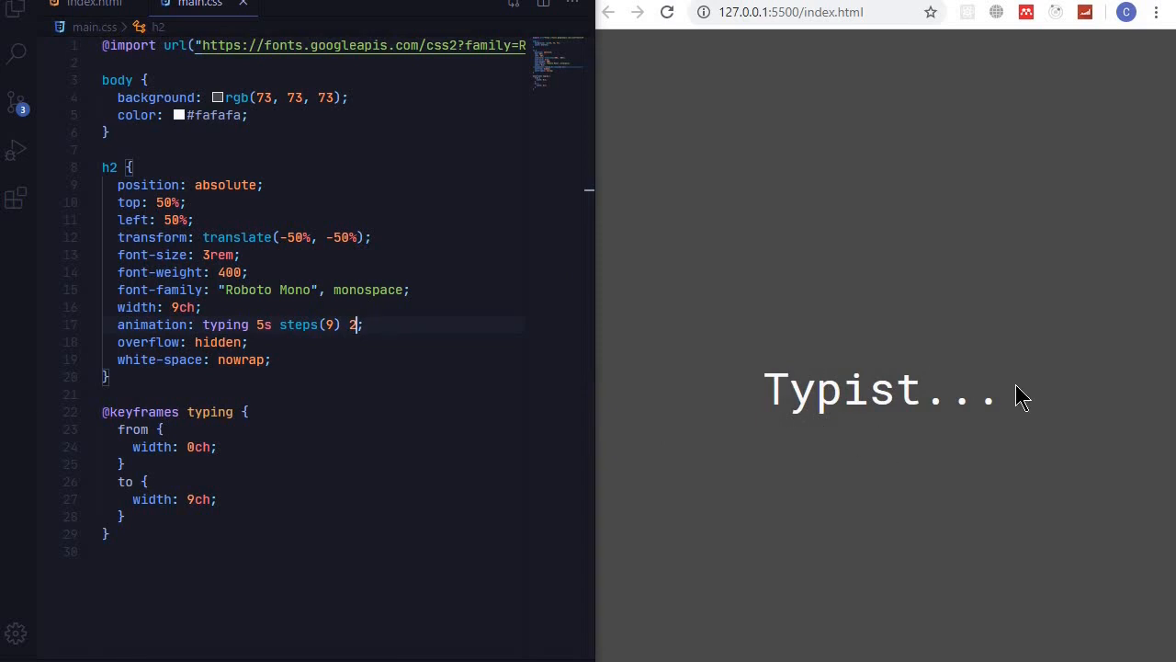
mouse_move(1015, 446)
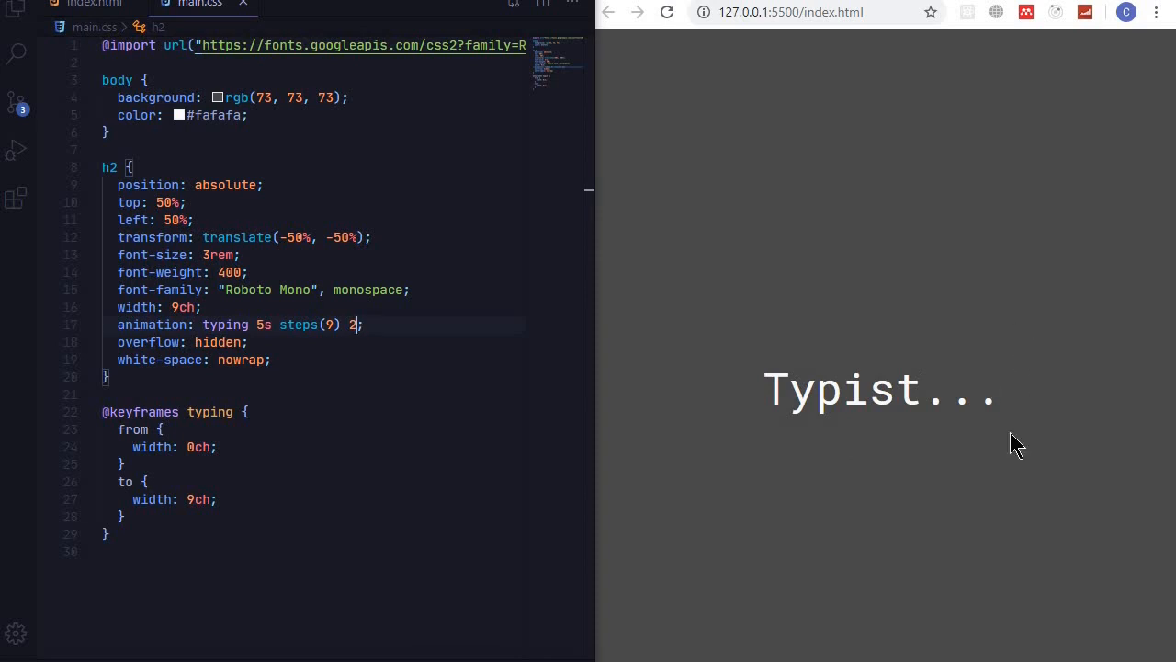
mouse_move(1022, 436)
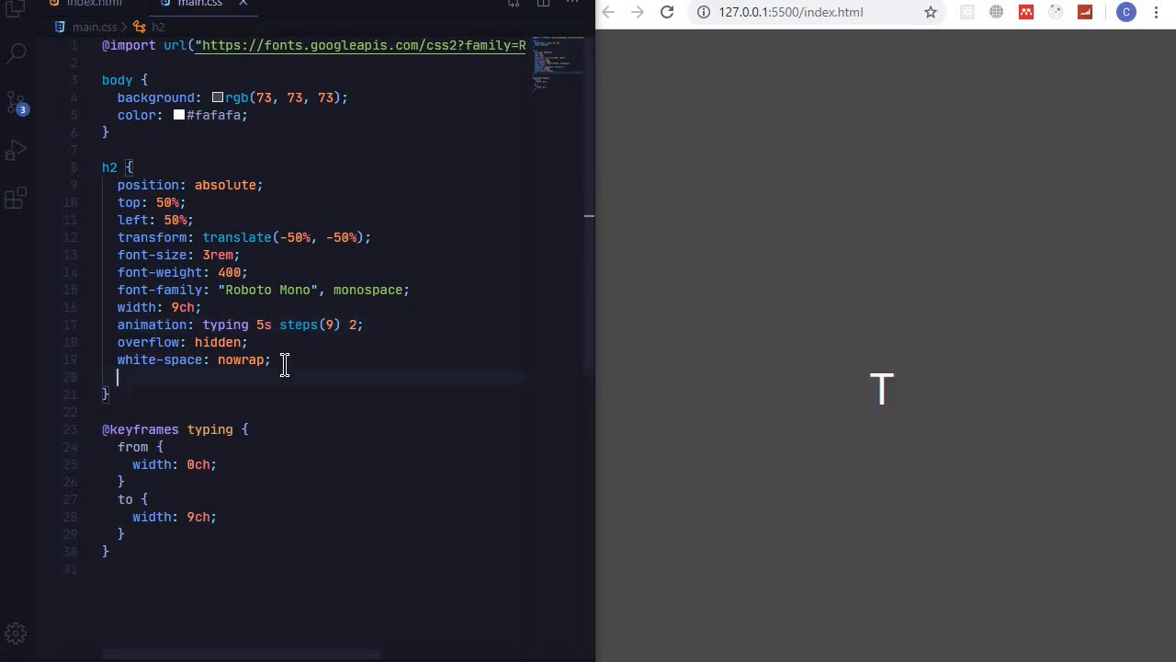
- Add 'border-right: 4px solid #fafafa;' to the h2 rule
text(b)
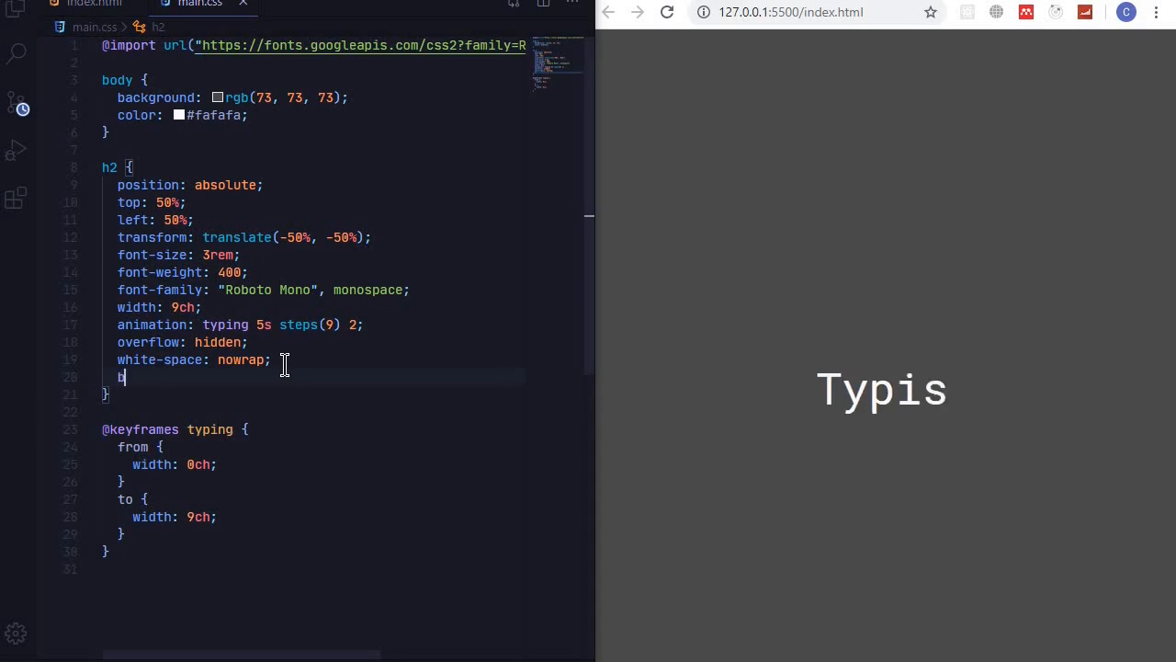
text(order-right: ;)
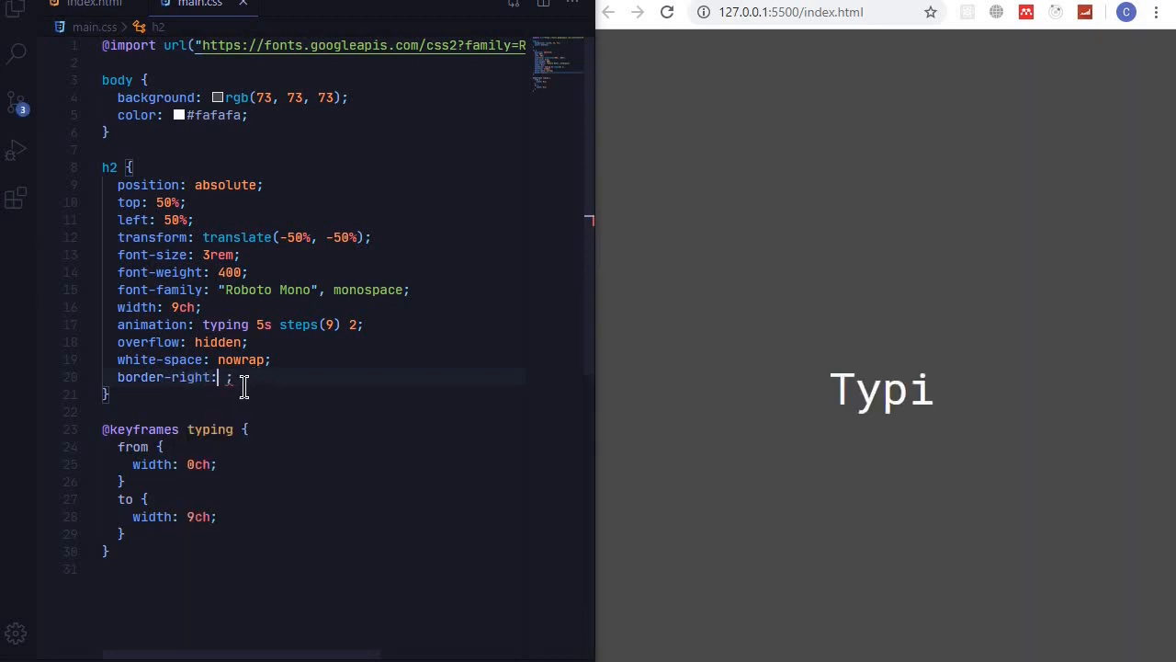
text(4)
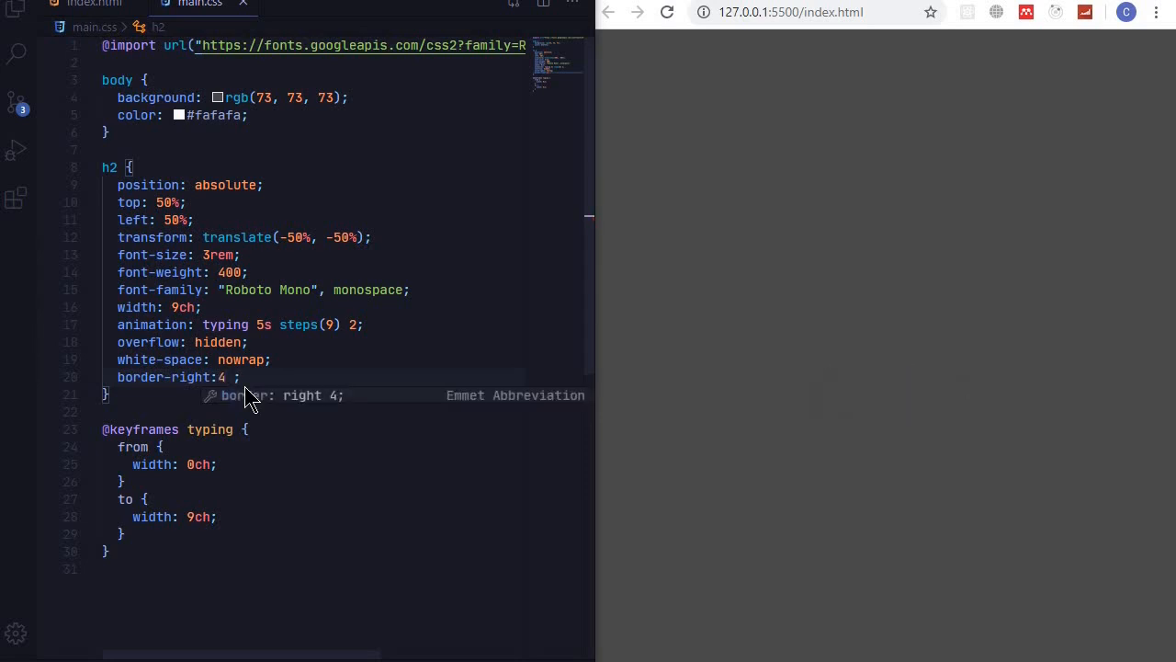
text(px)
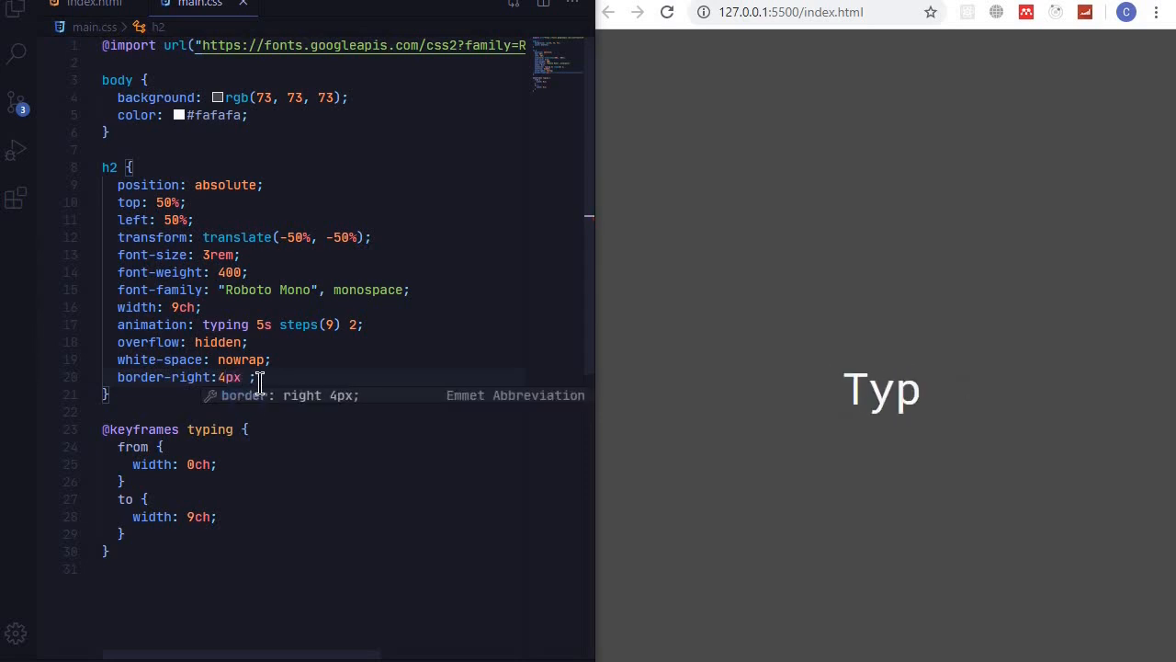
text(solid)
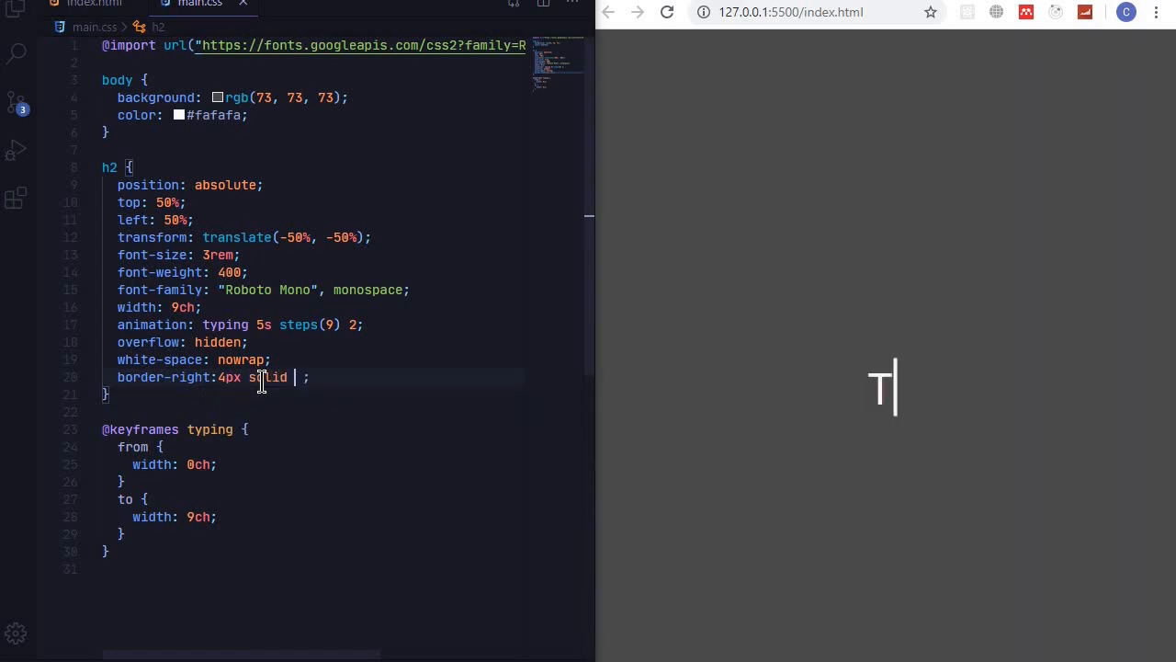
text(#)
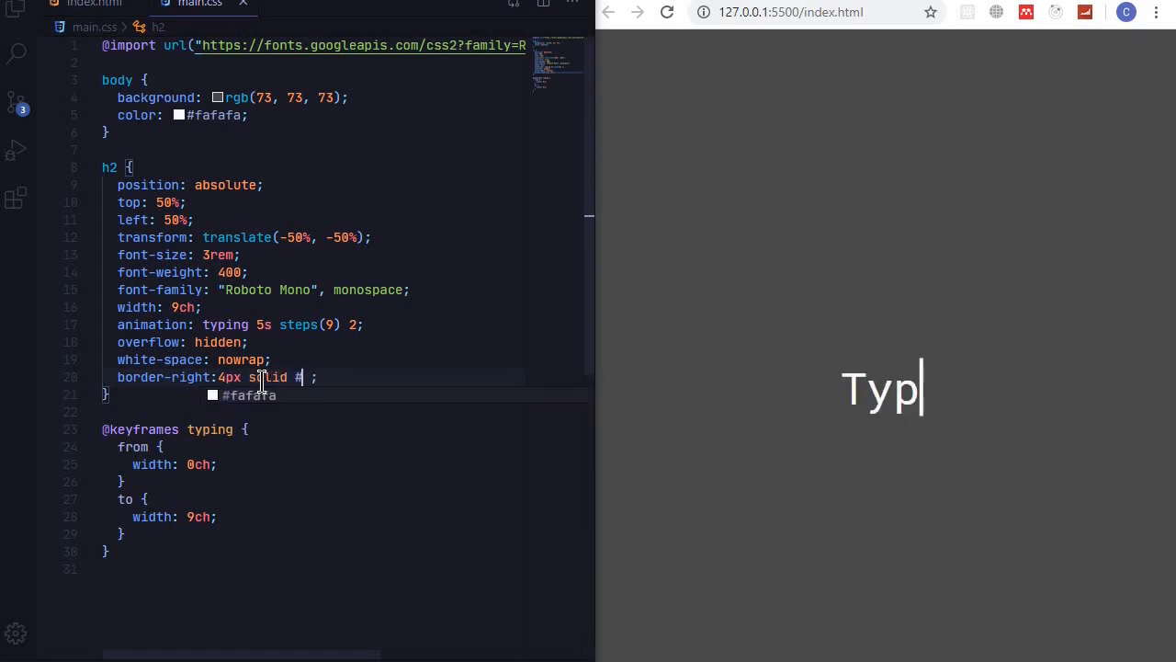
text(fafafa)
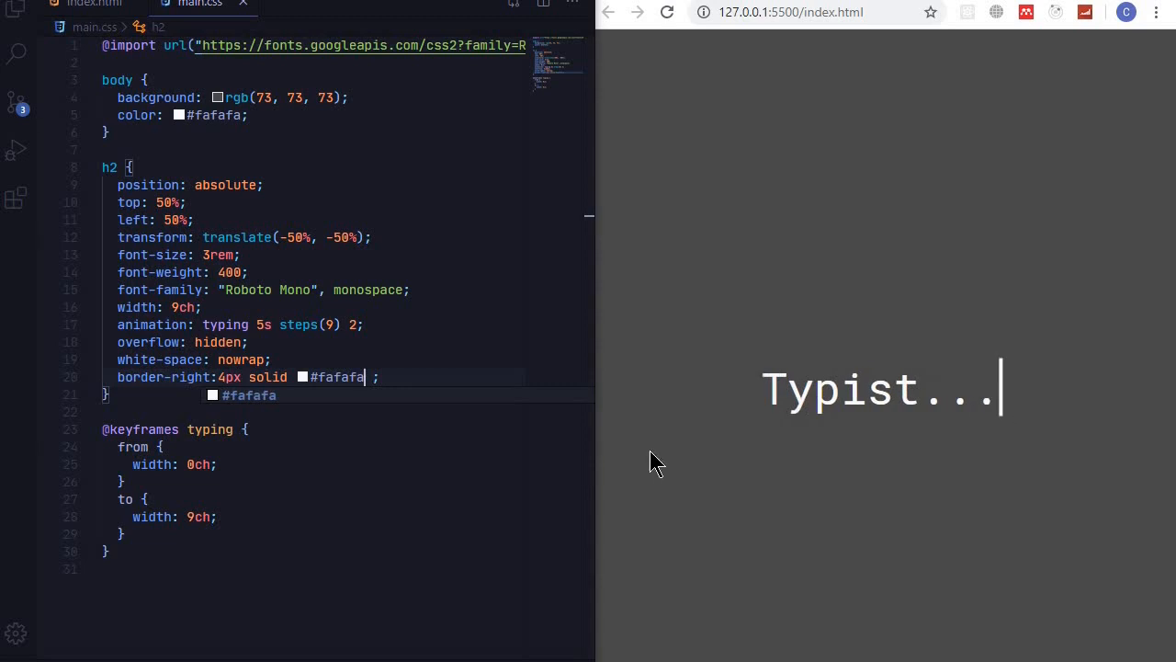
mouse_move(1063, 380)
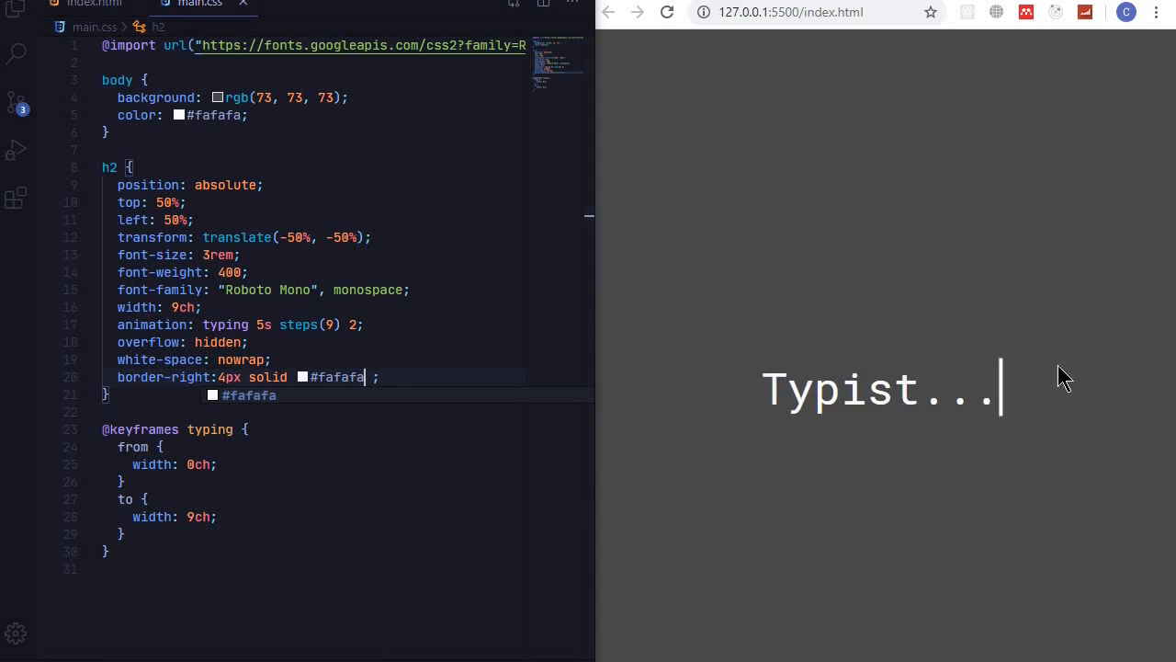
mouse_move(1015, 409)
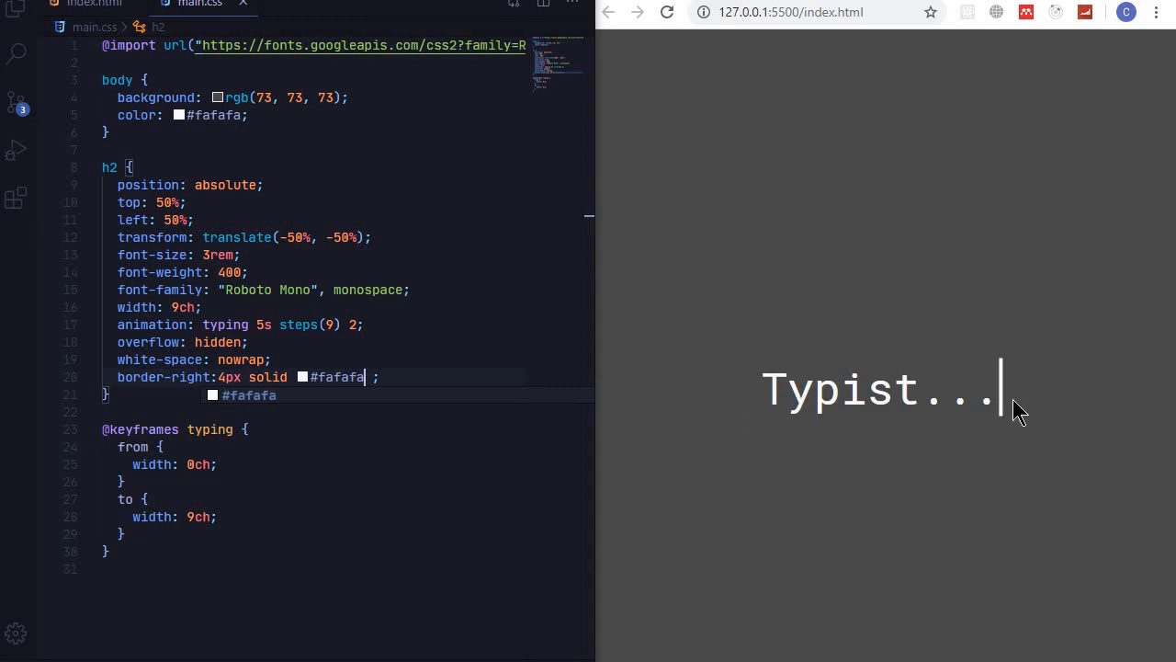
mouse_move(546, 101)
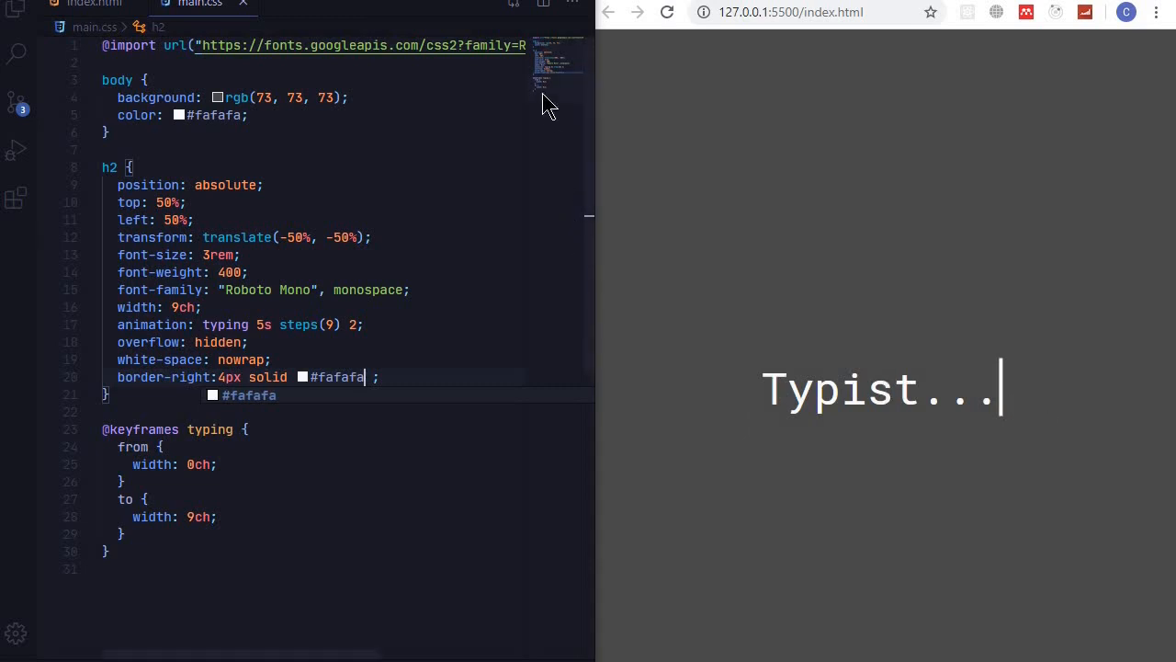
scroll(down, 3)
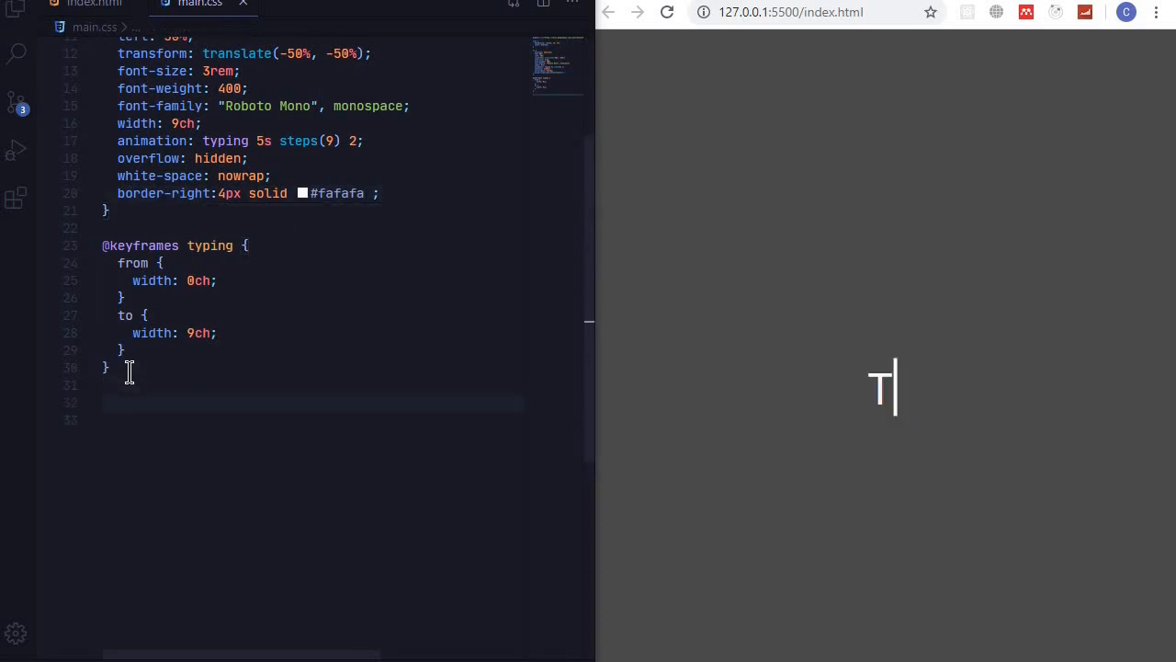
text(@)
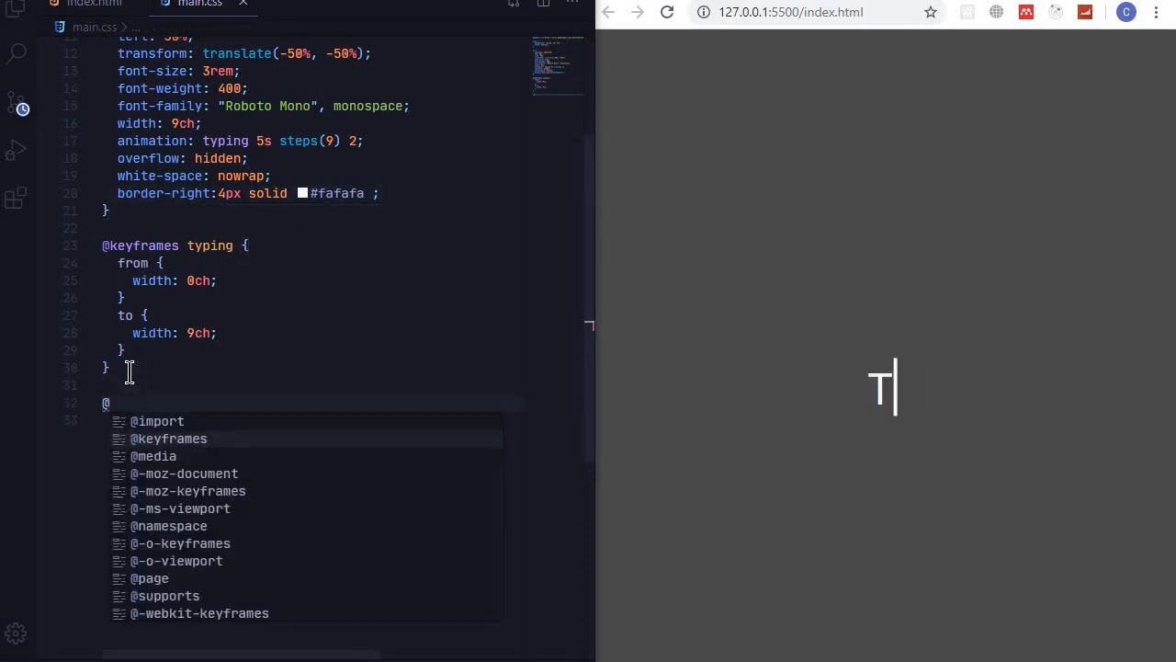
text(keyframes)
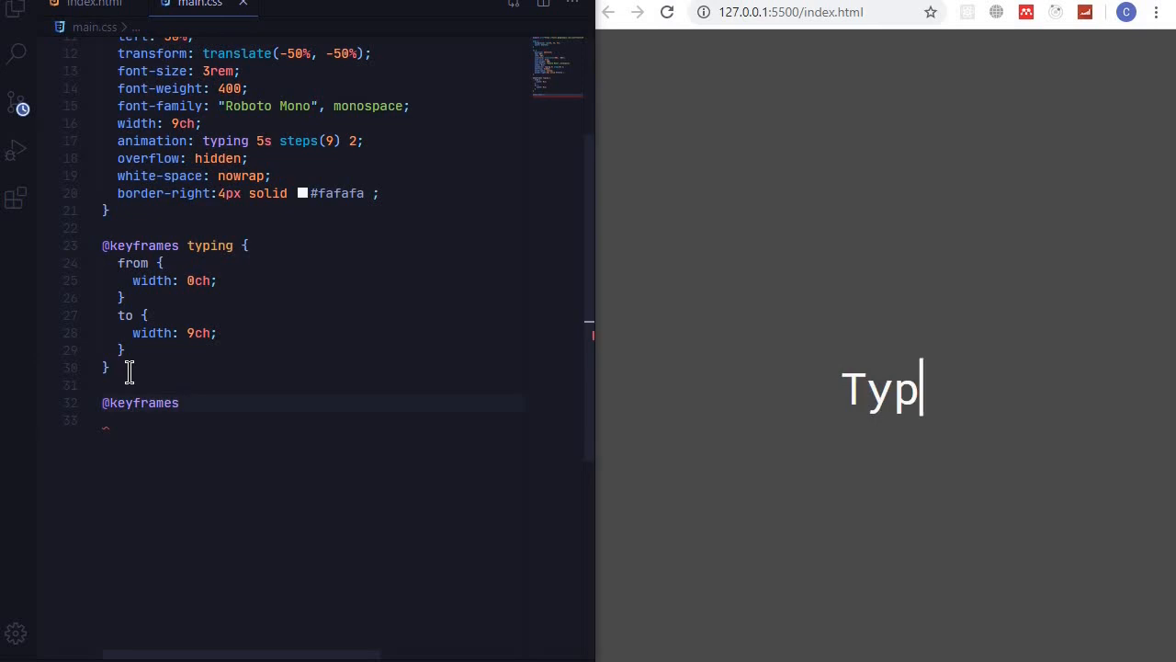
text(blink)
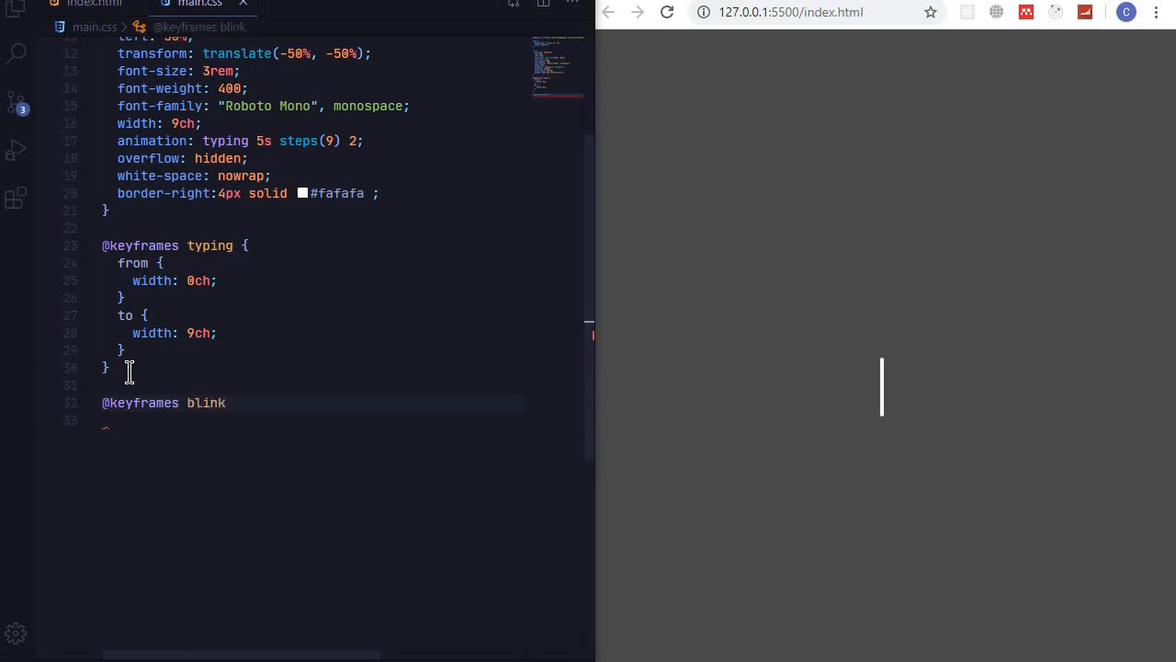
text({)
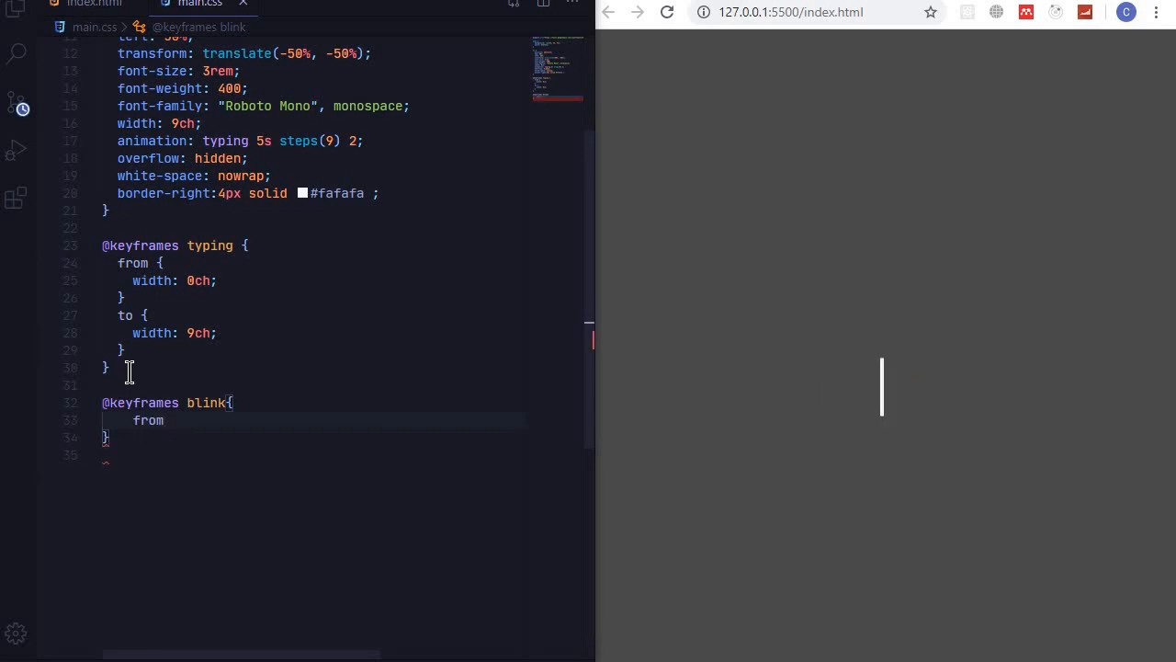
text({)
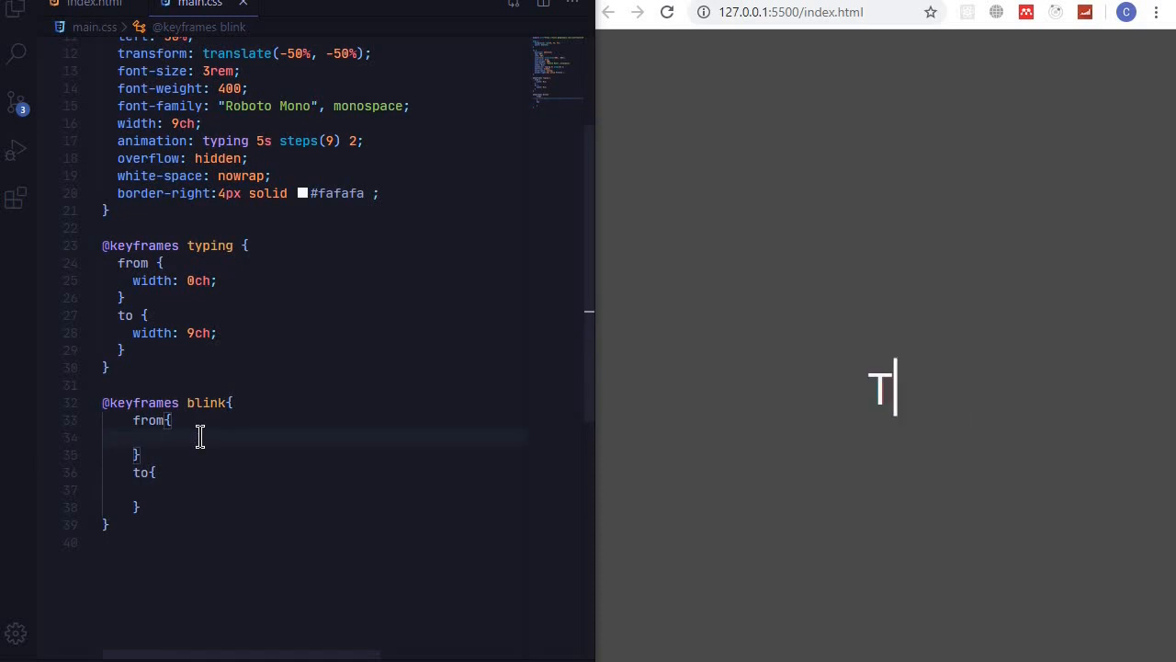
text(bor)
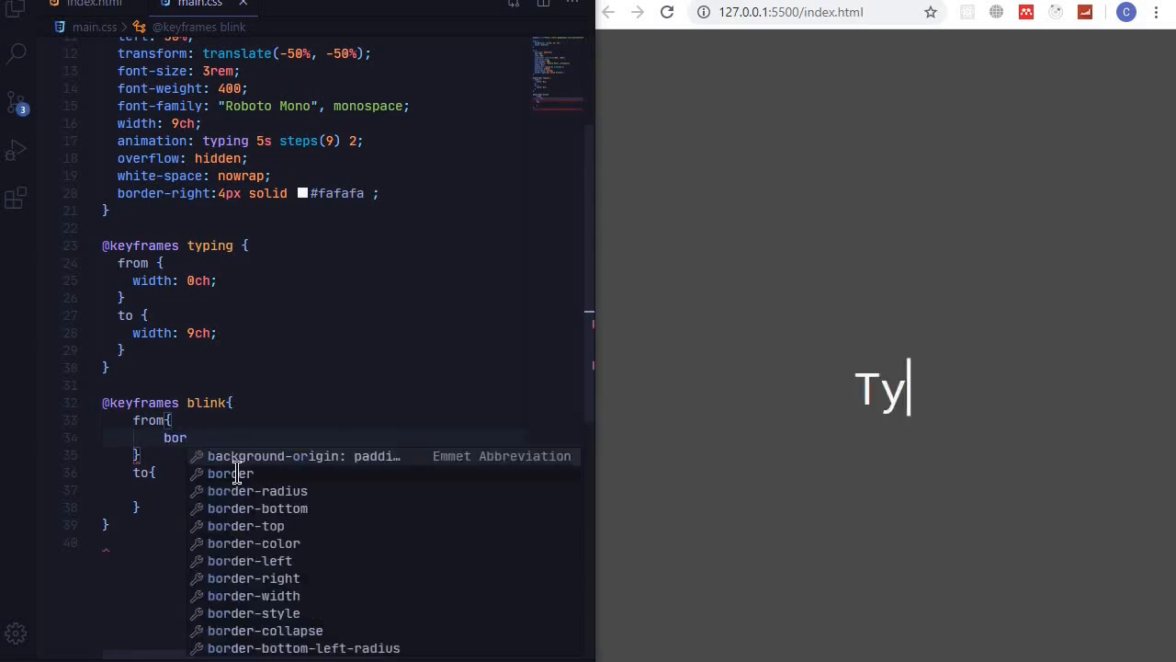
click(231, 474)
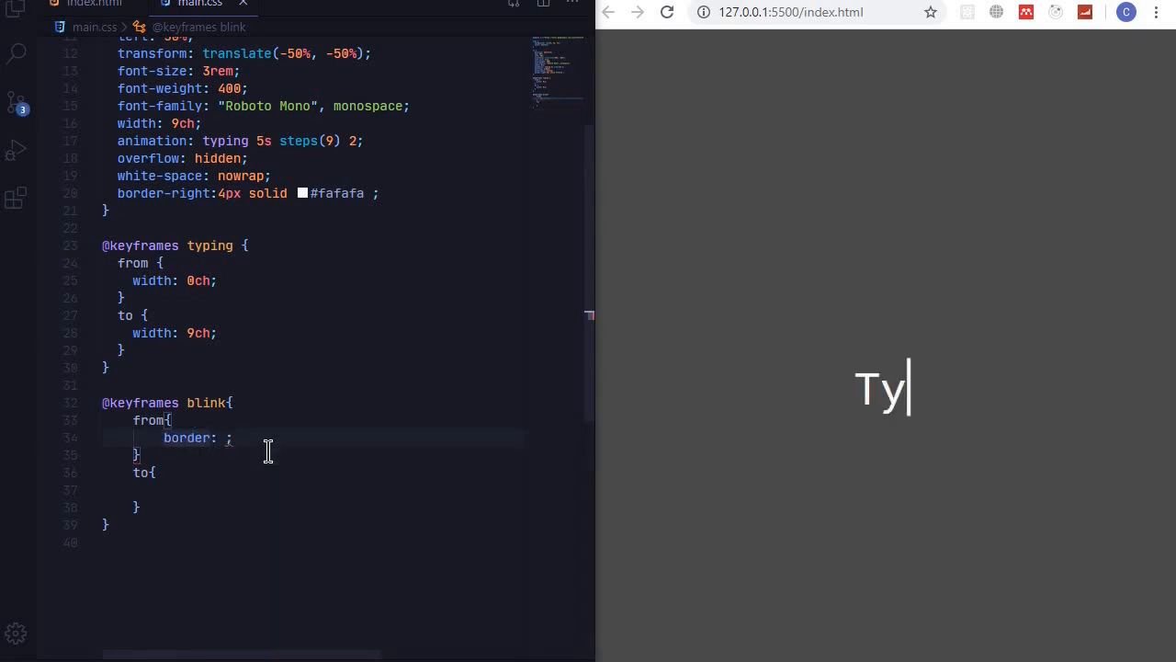
text(-right)
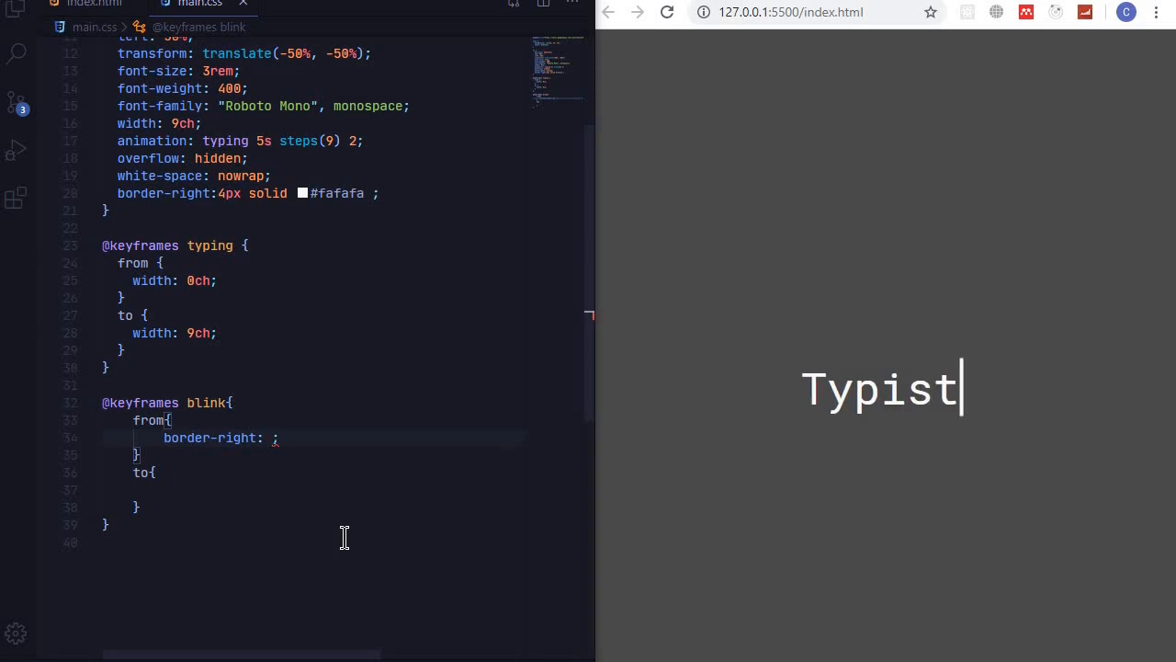
- Set the blink from block to border-right: 4px solid rgba(255,255,255,0)
text($)
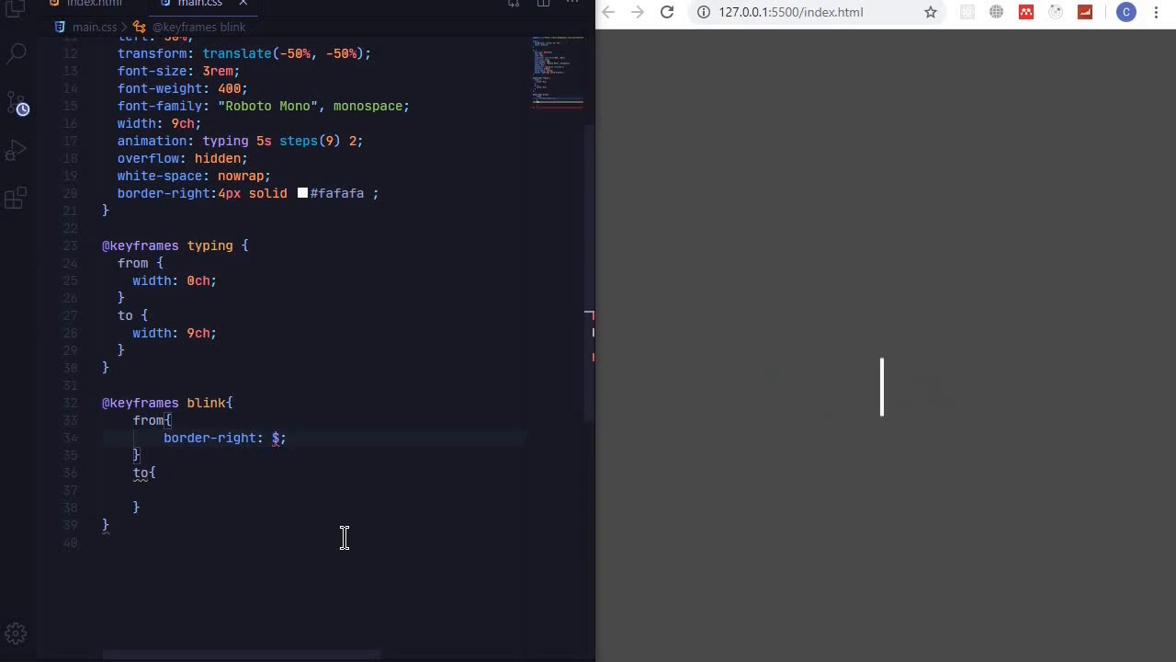
text(4px solid)
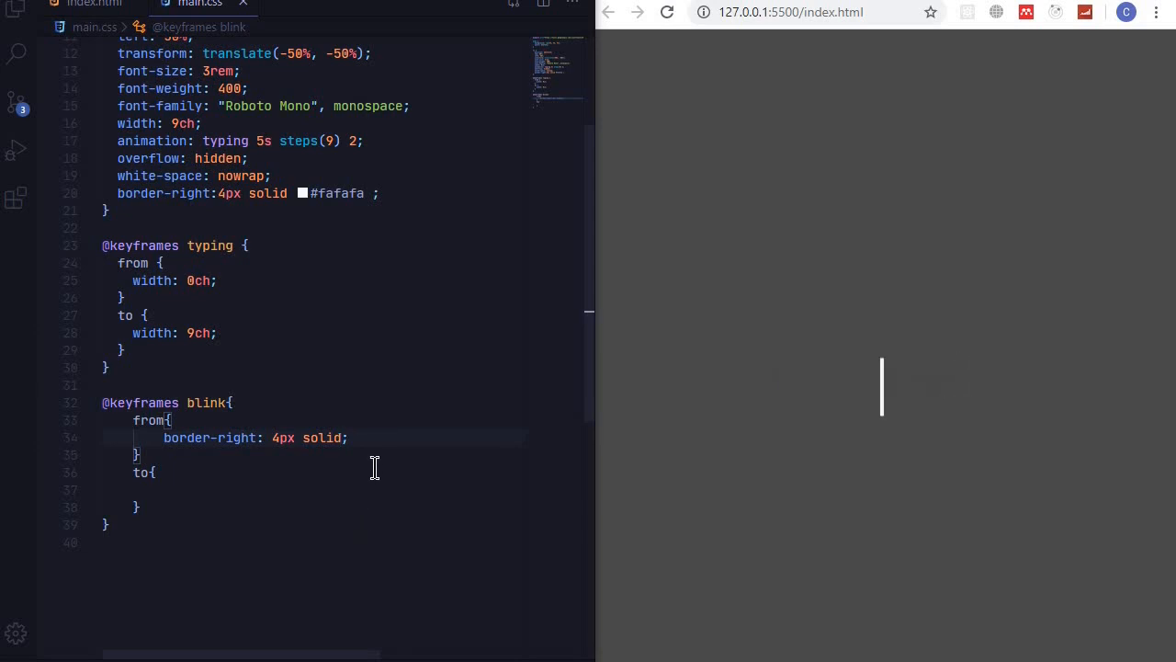
text(rgba()
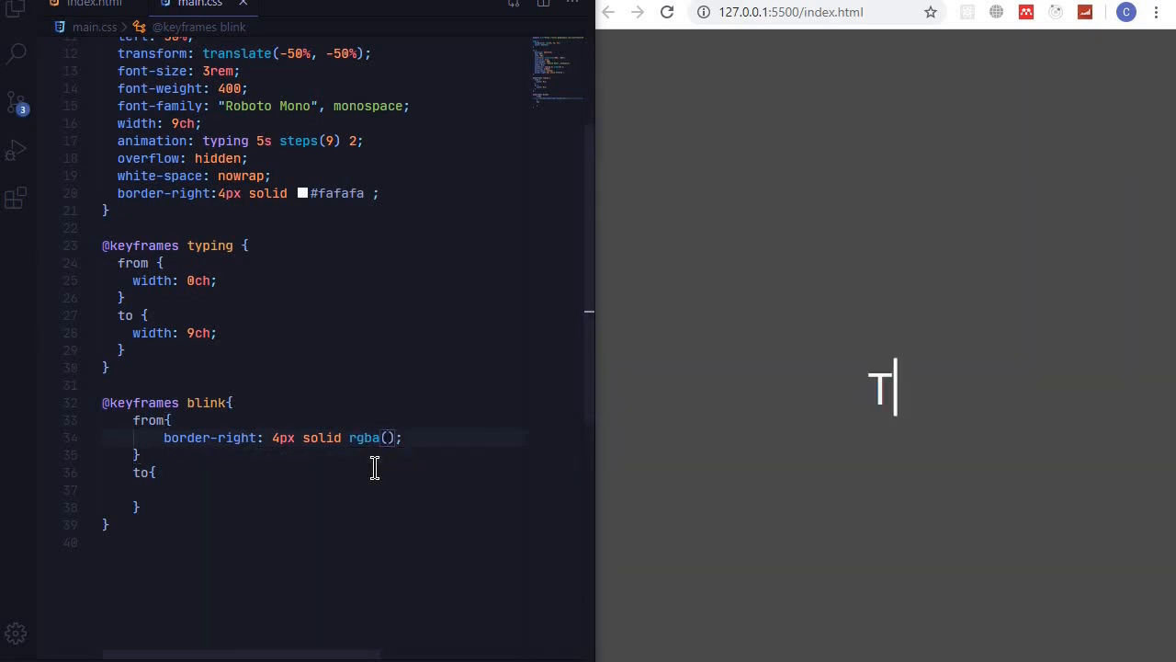
text(255,)
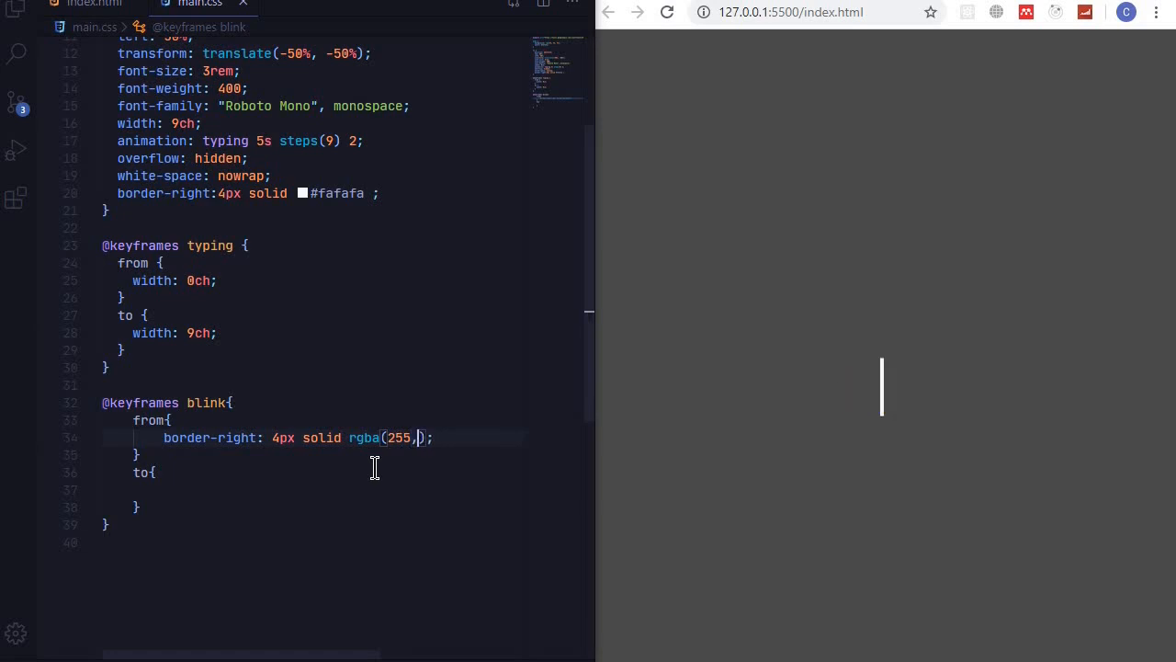
text(255,)
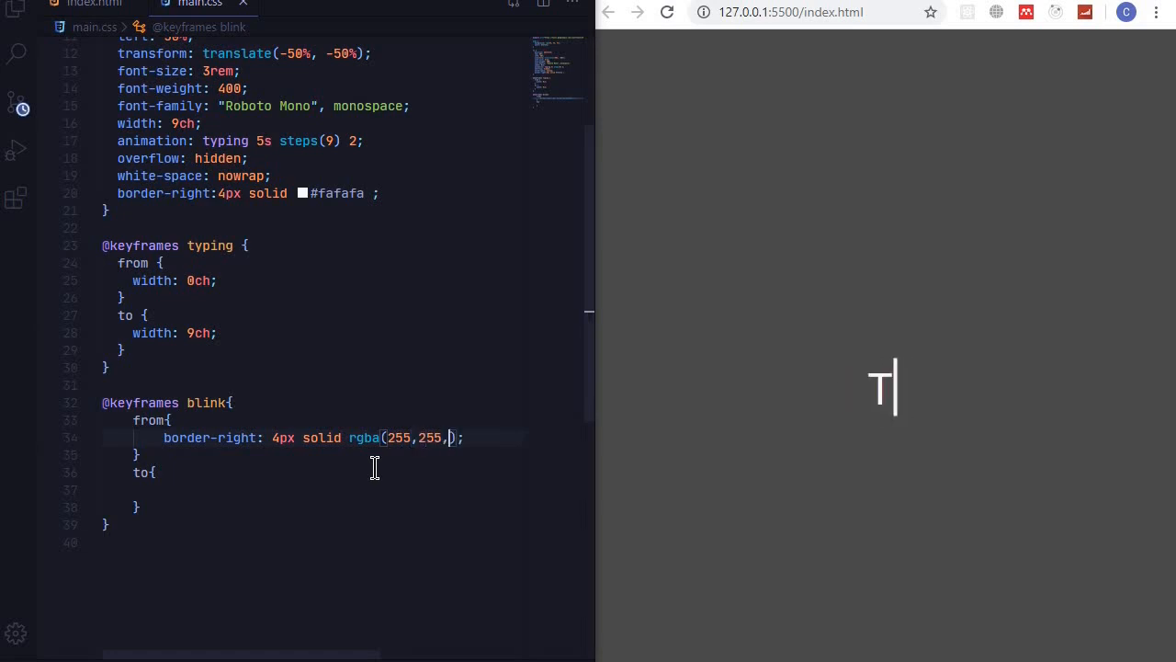
text(255)
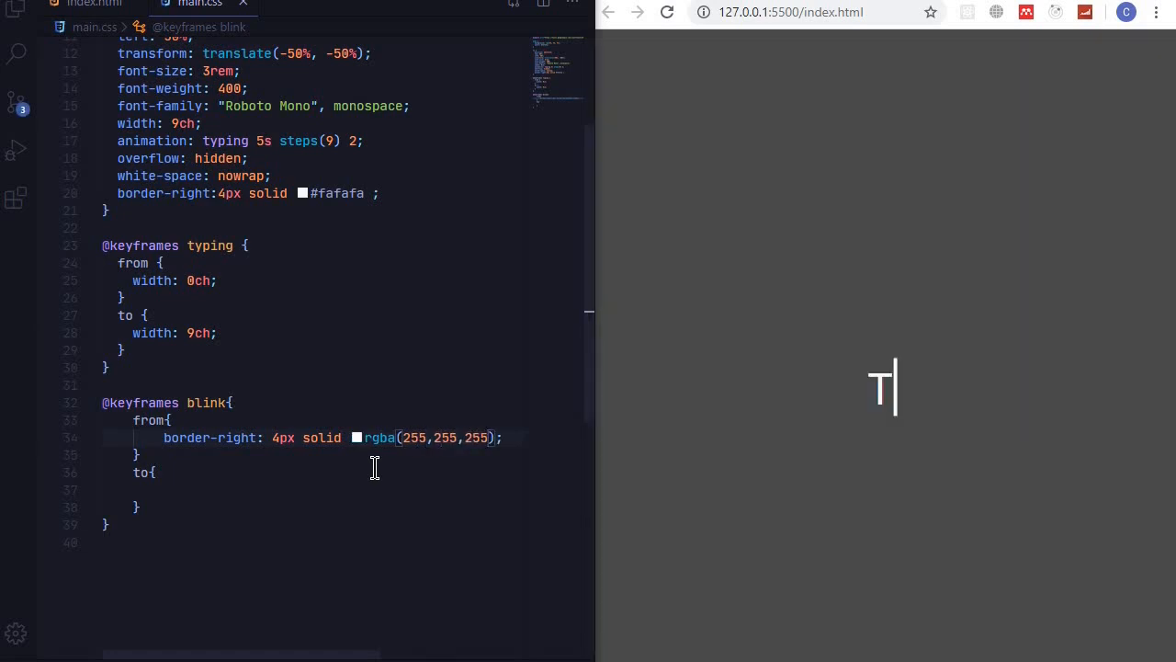
text(,0)
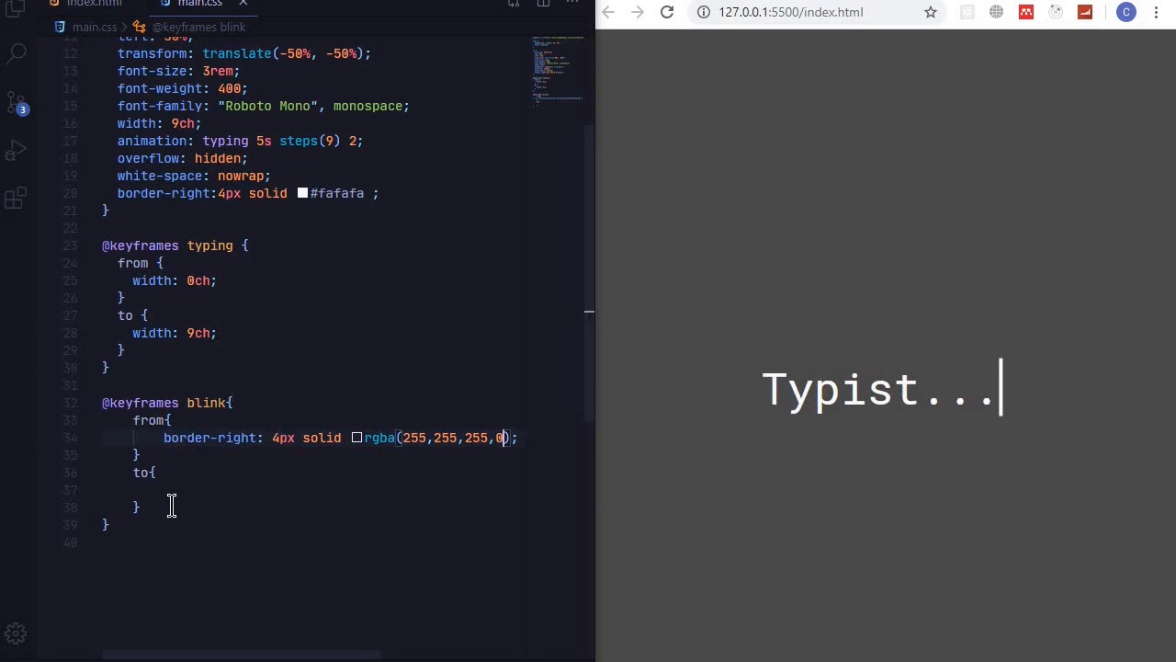
click(174, 489)
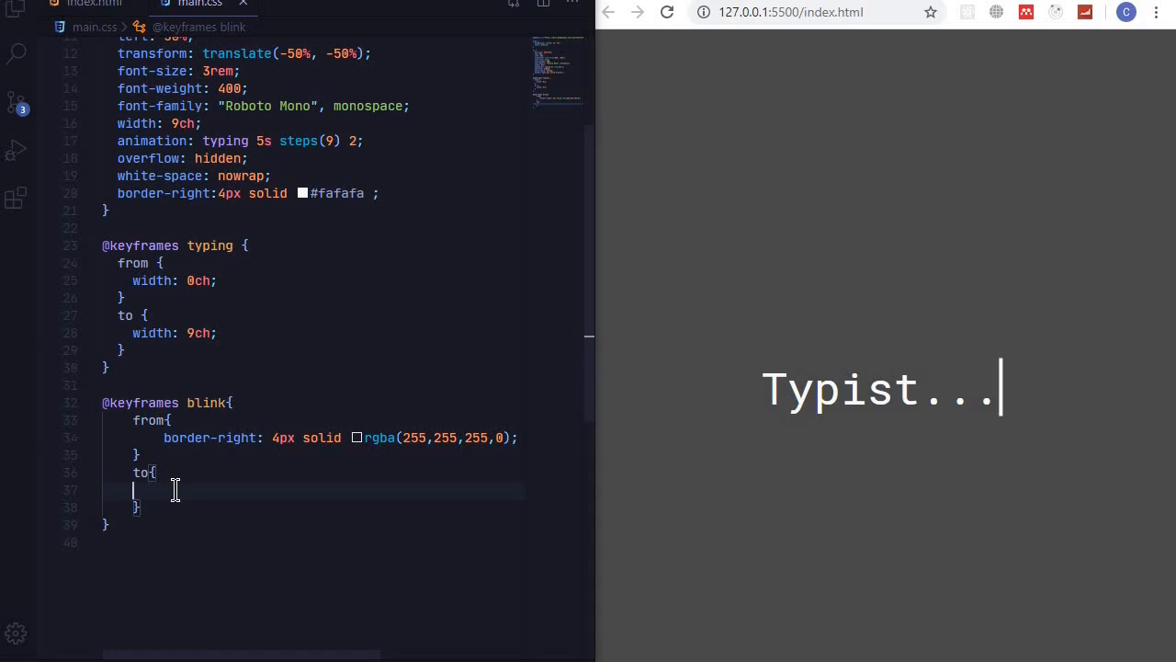
- Set the blink to block to border-right: 4px solid rgb(196, 196, 196)
text(border-)
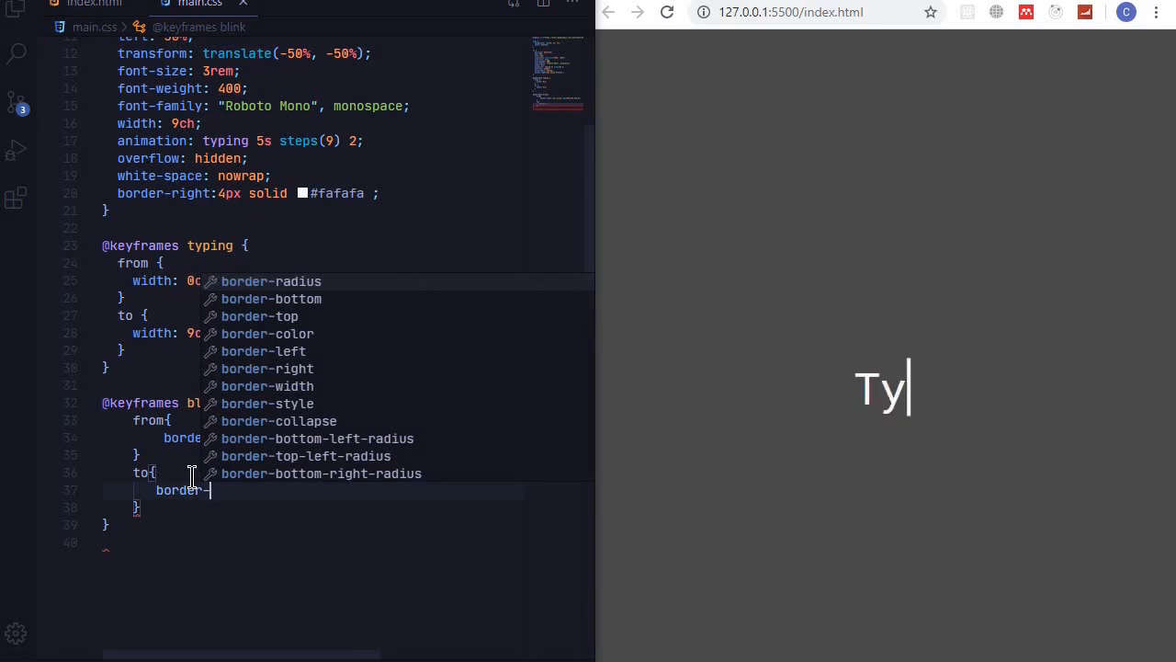
text(right: 4;)
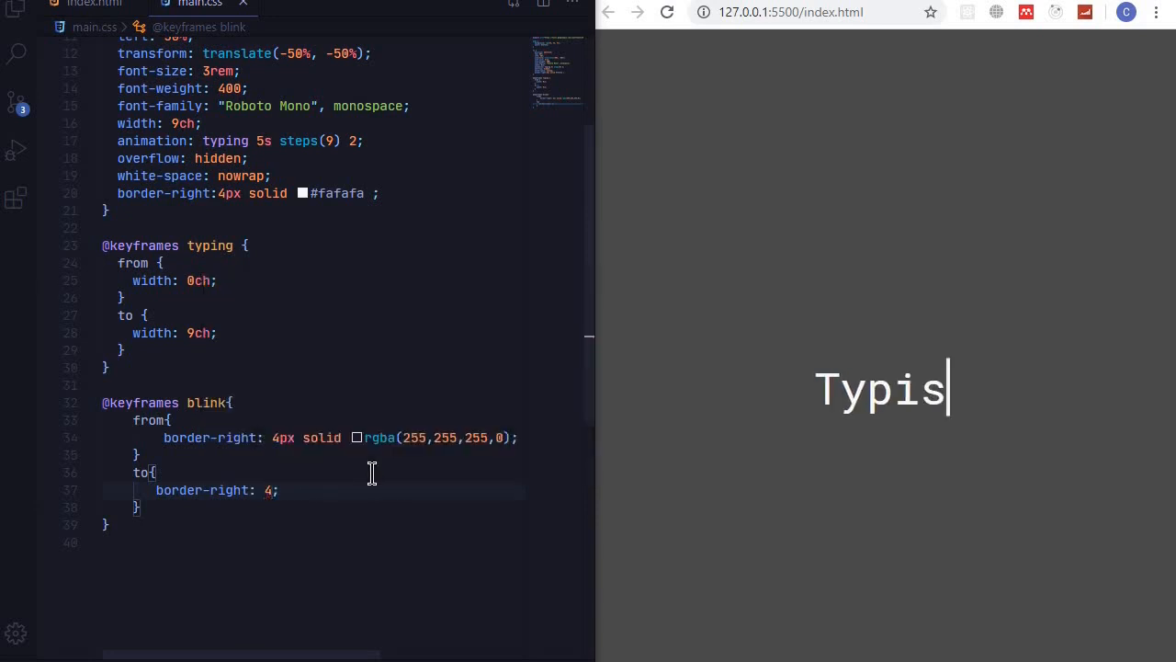
text(px)
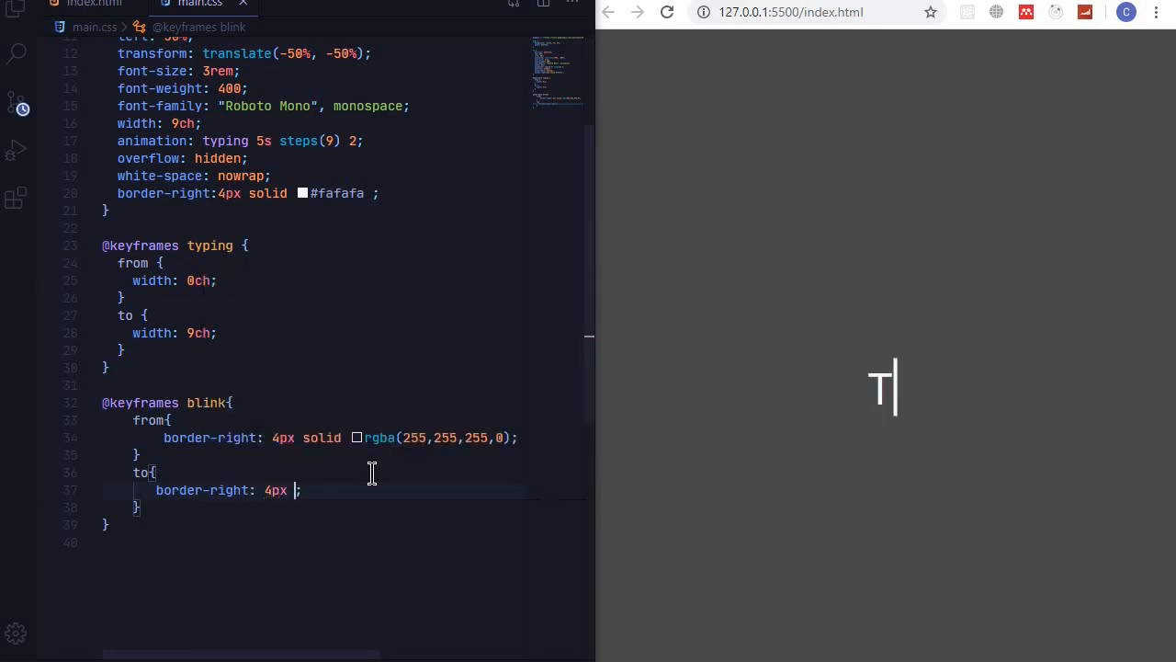
text(solid)
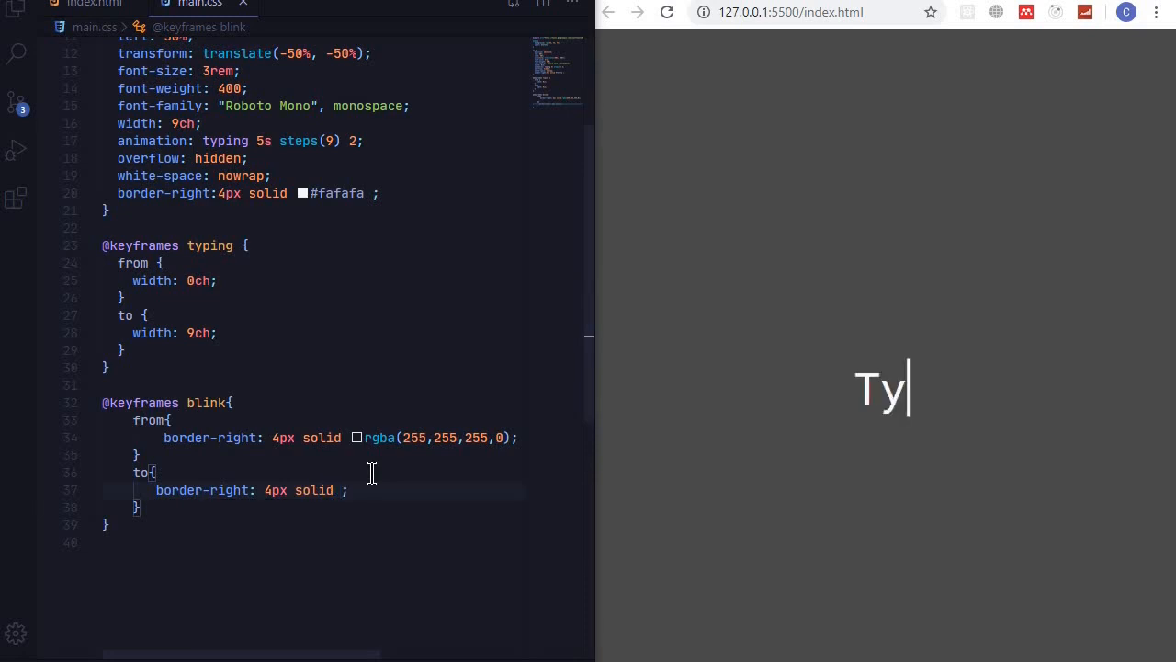
text(rgd)
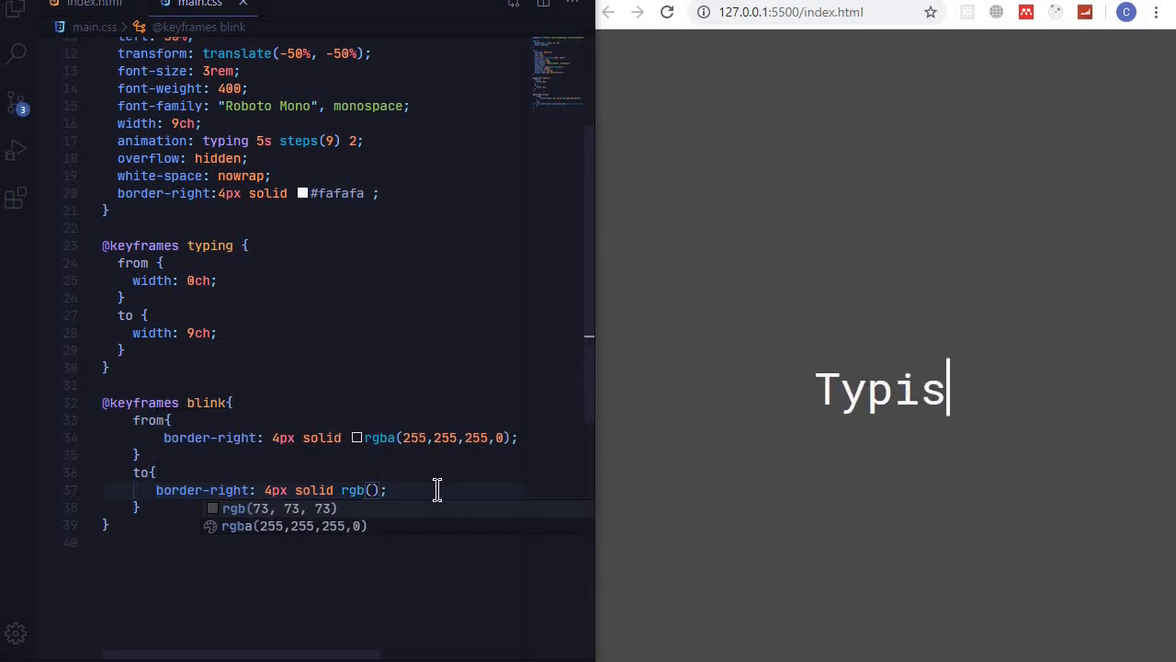
text(255)
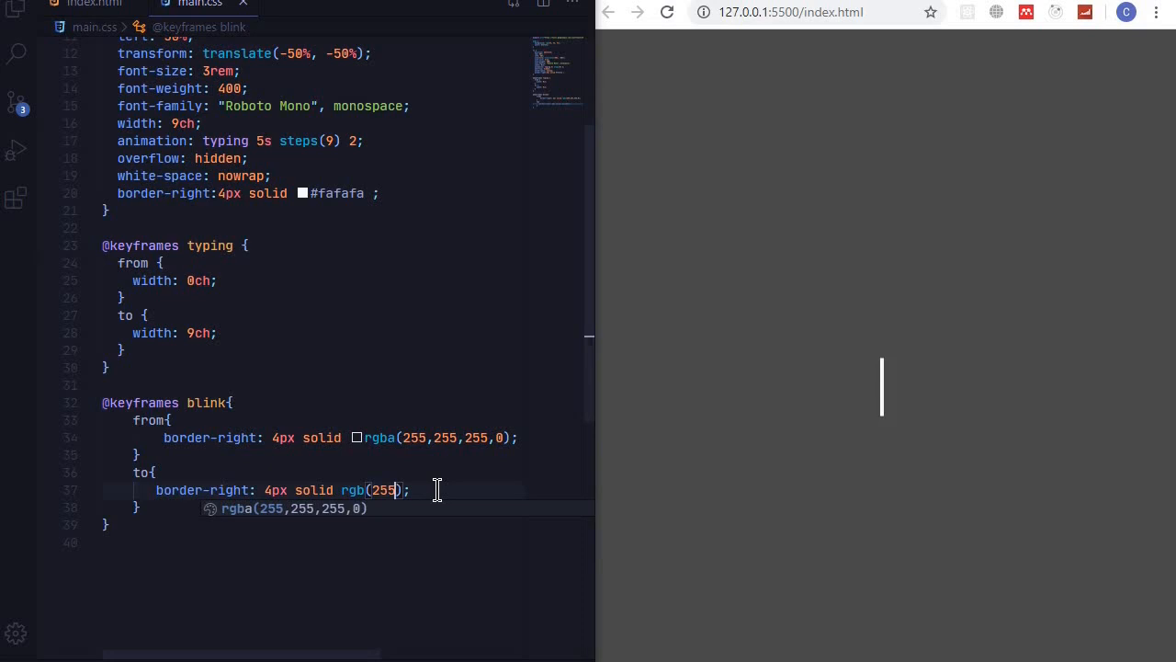
text(,2)
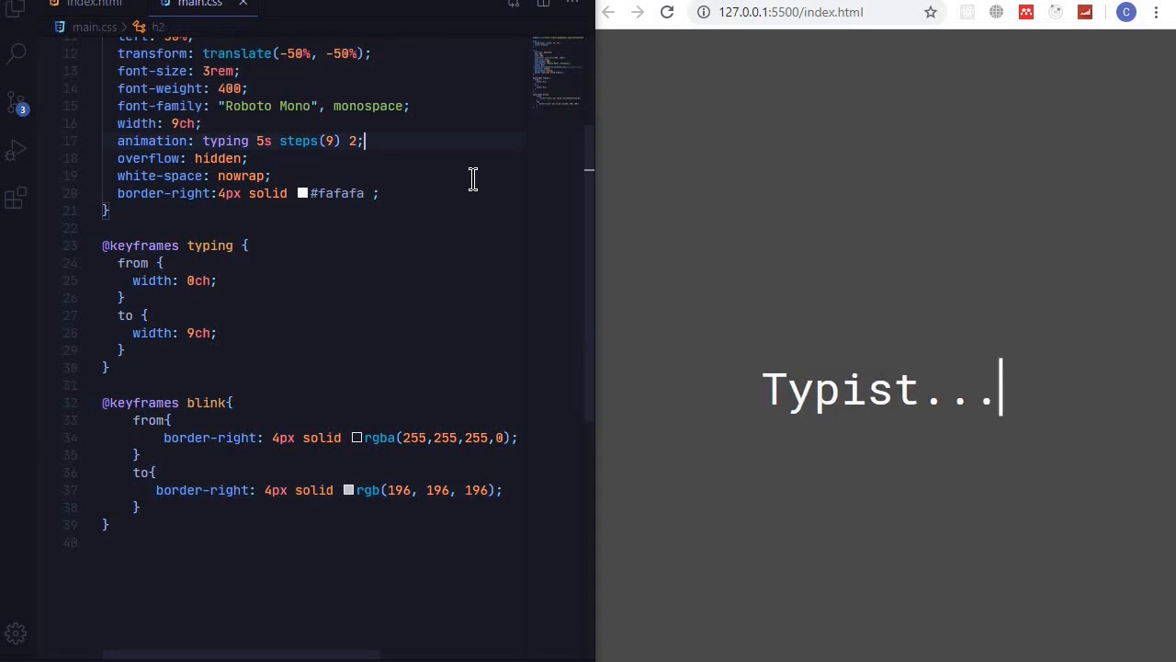
- Append a second animation 'blick 1s ease-in-out' to the h2 animation line
text(;)
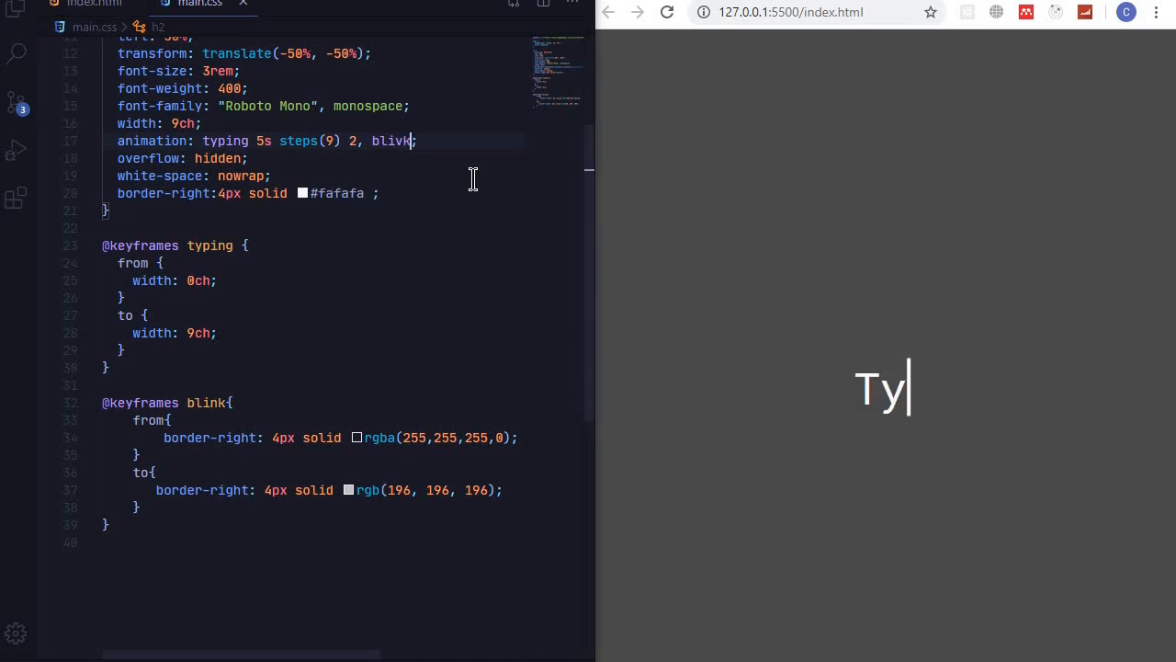
text(blick)
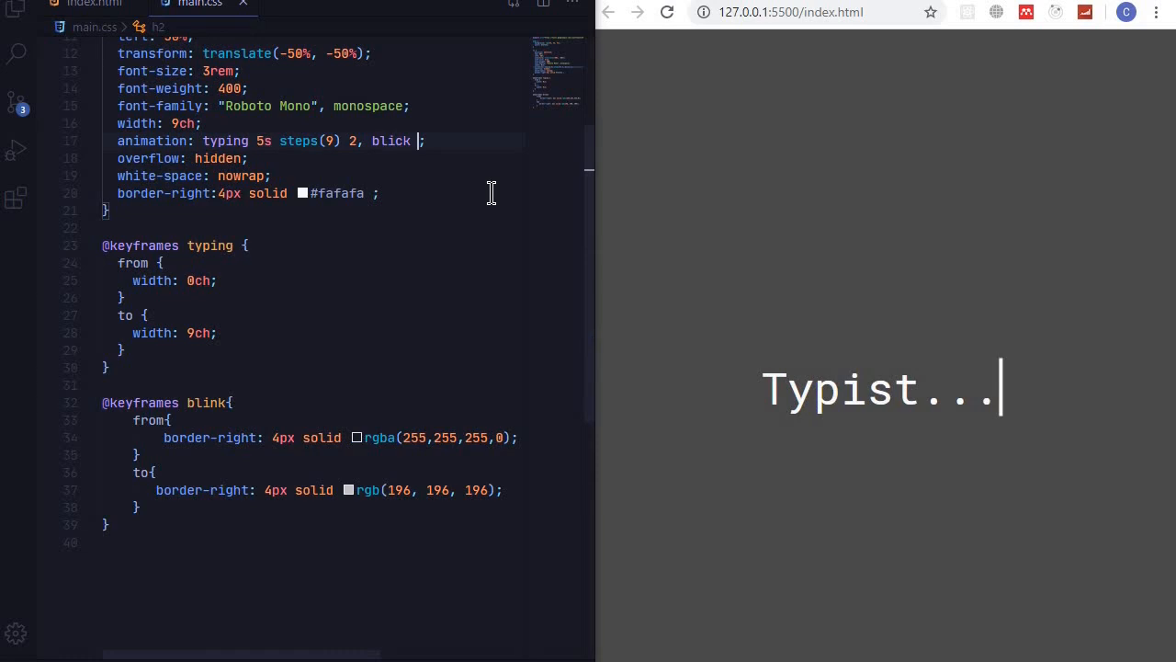
text(1s)
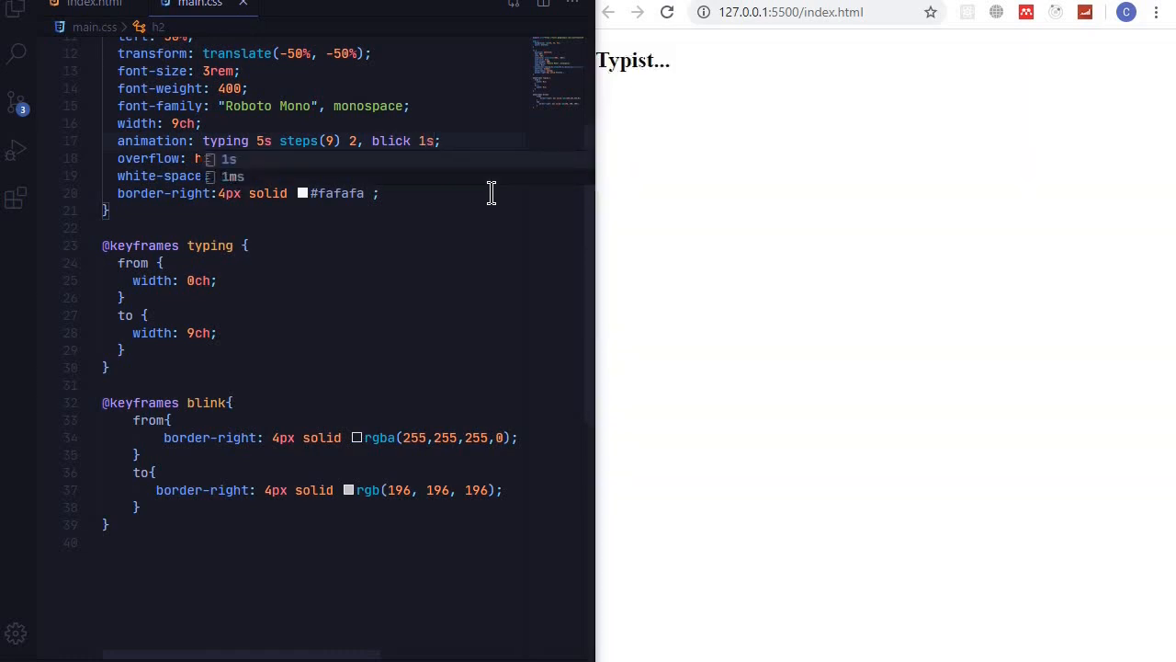
text(e)
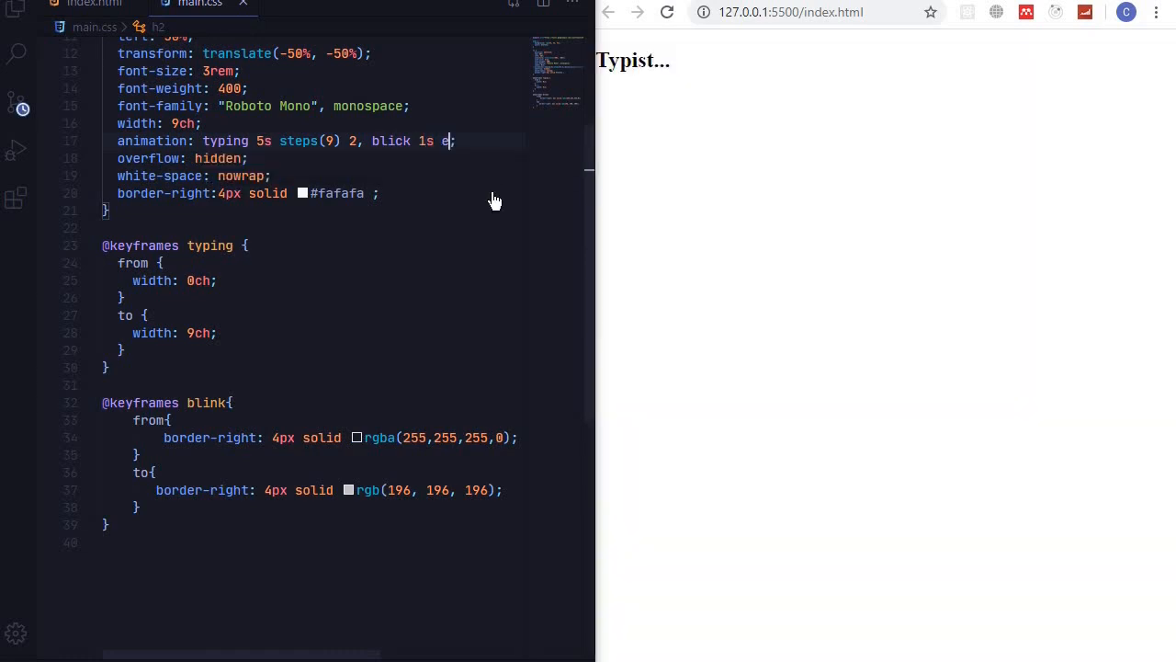
text(ease)
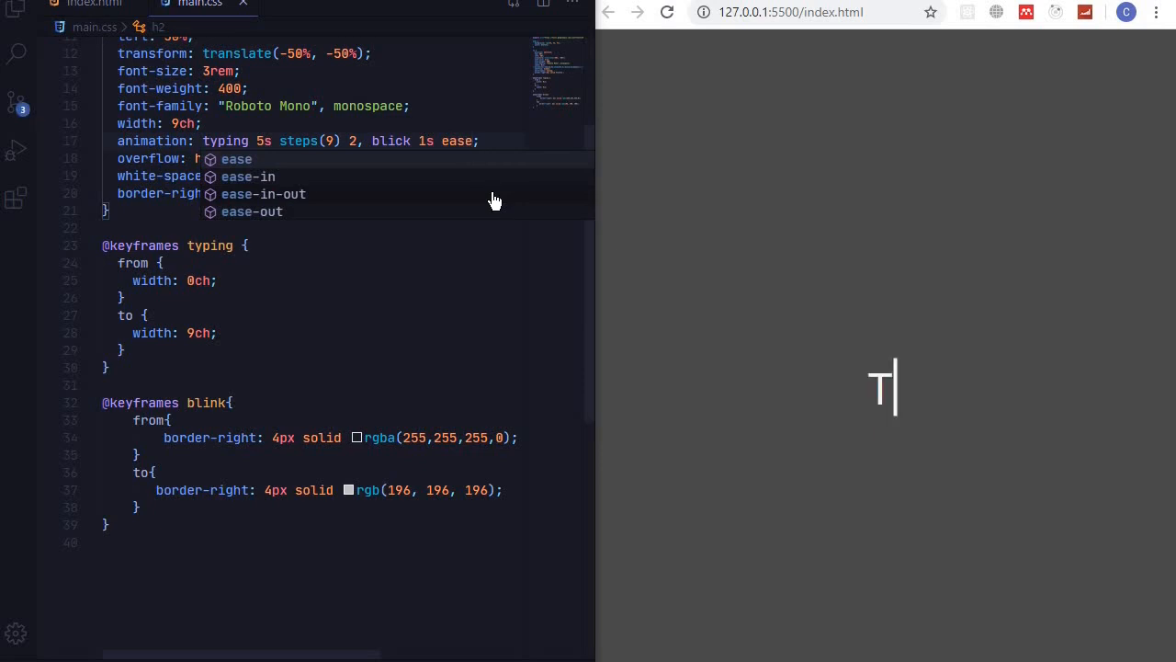
text(-)
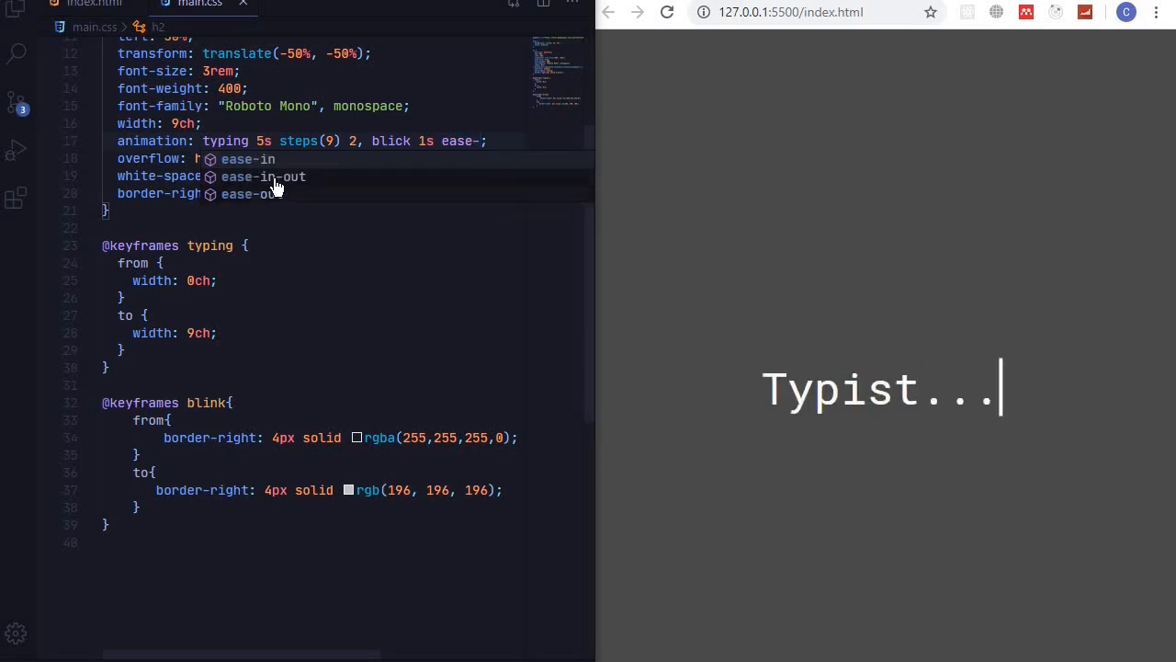
click(262, 176)
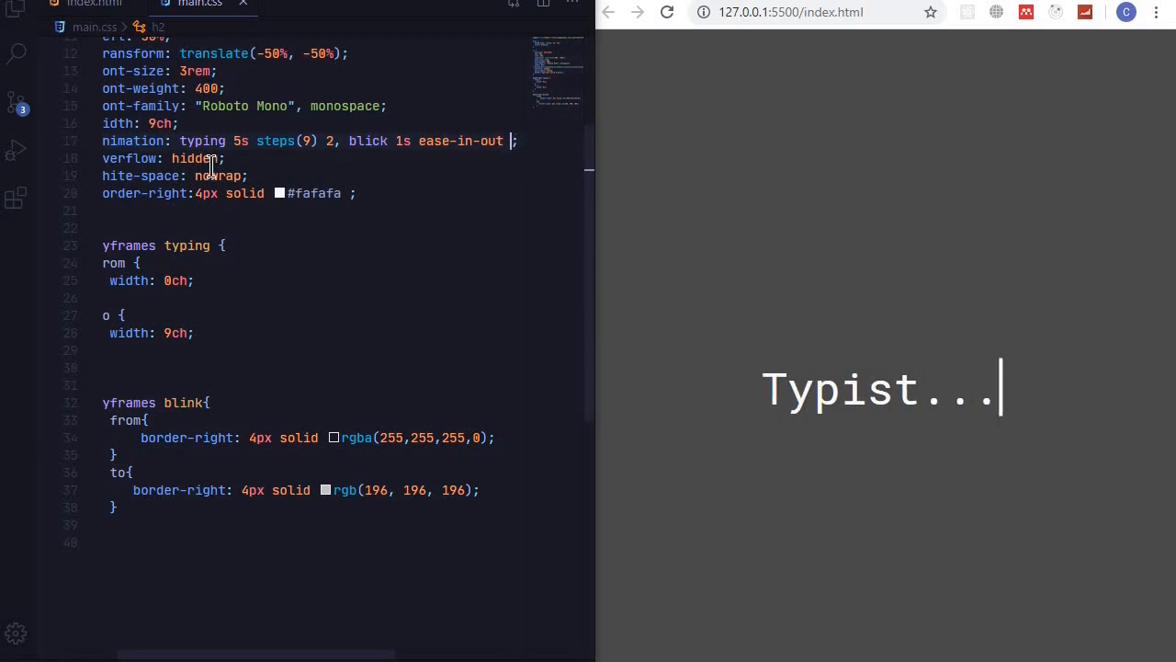
mouse_move(433, 192)
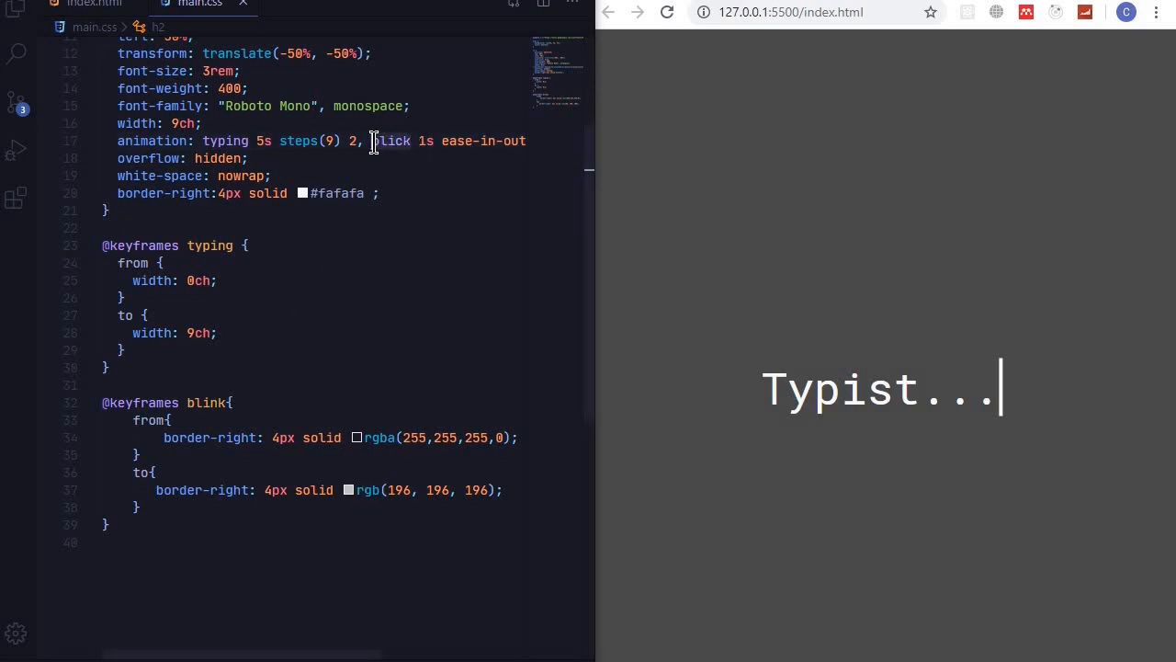
- Select the misspelled 'blick' in the animation line to correct it to 'blink'
double_click(390, 140)
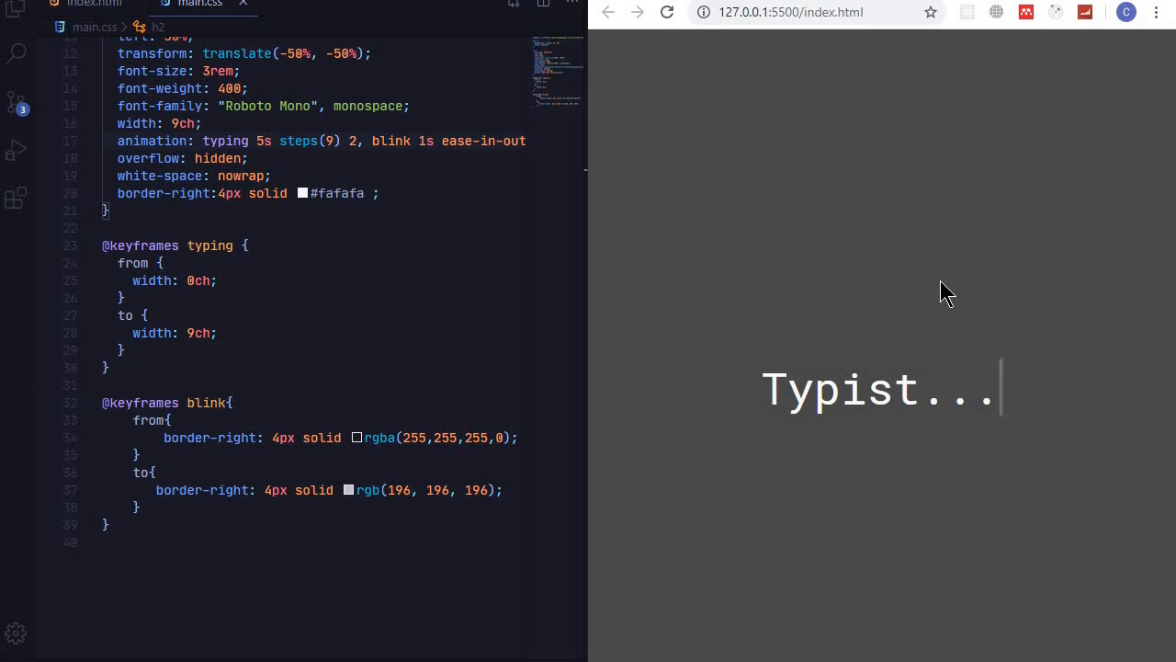
mouse_move(1015, 404)
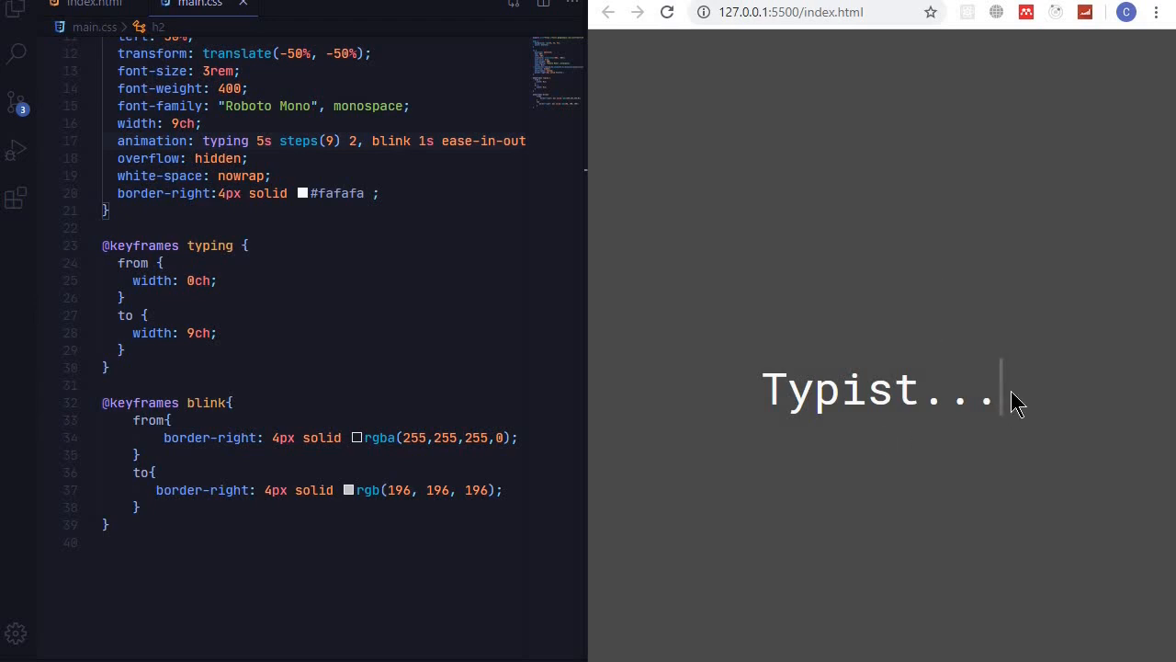
mouse_move(1056, 365)
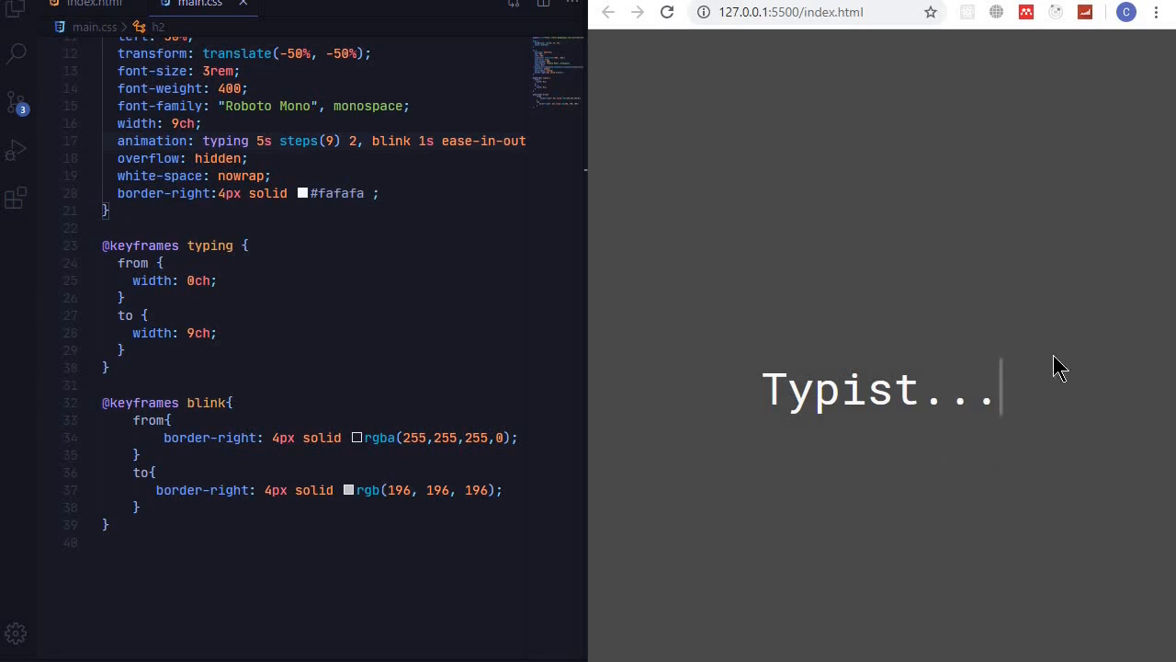
mouse_move(616, 250)
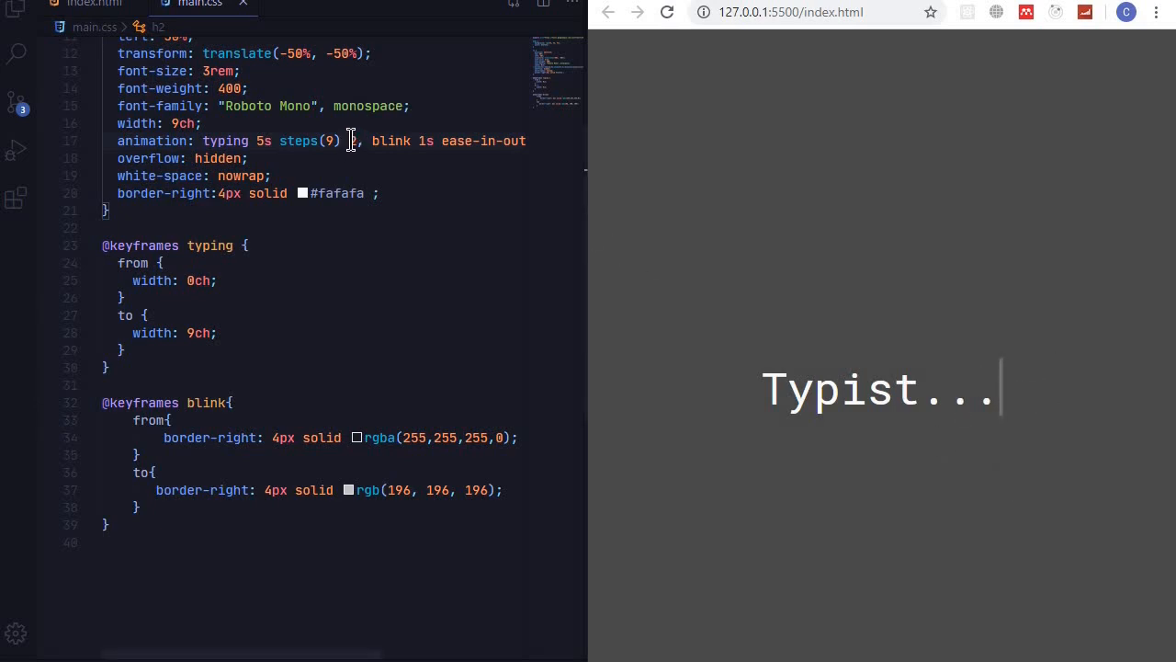
- Drop the '2' repeat from steps(9), give blink a 6s delay, and reload the preview
text(2)
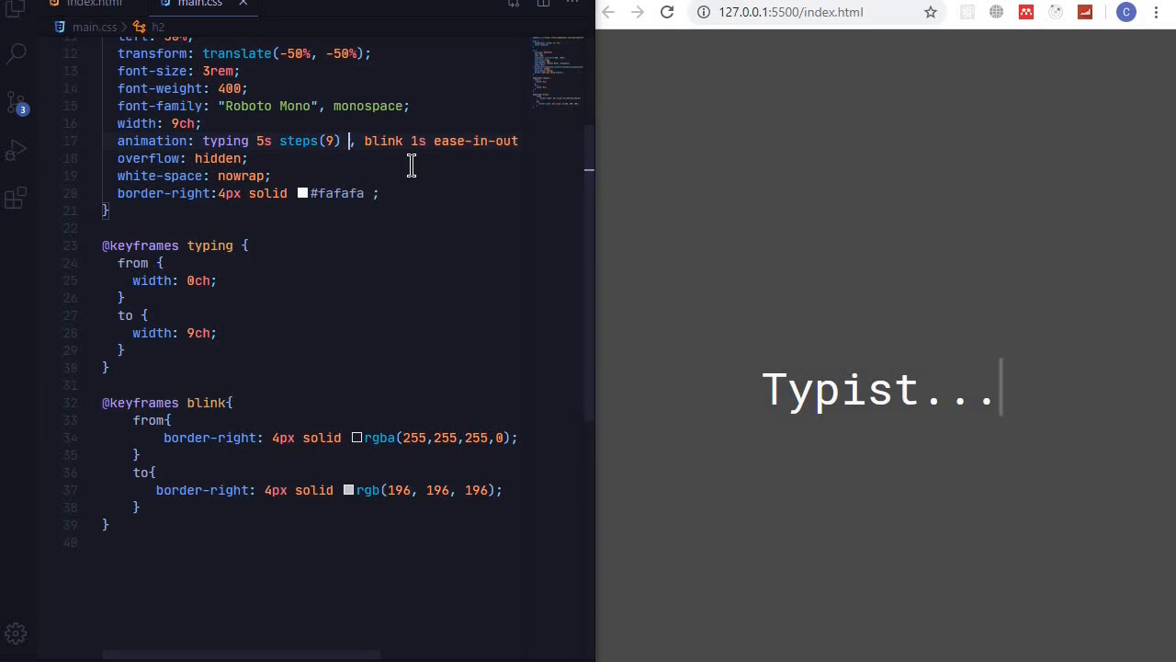
text(6)
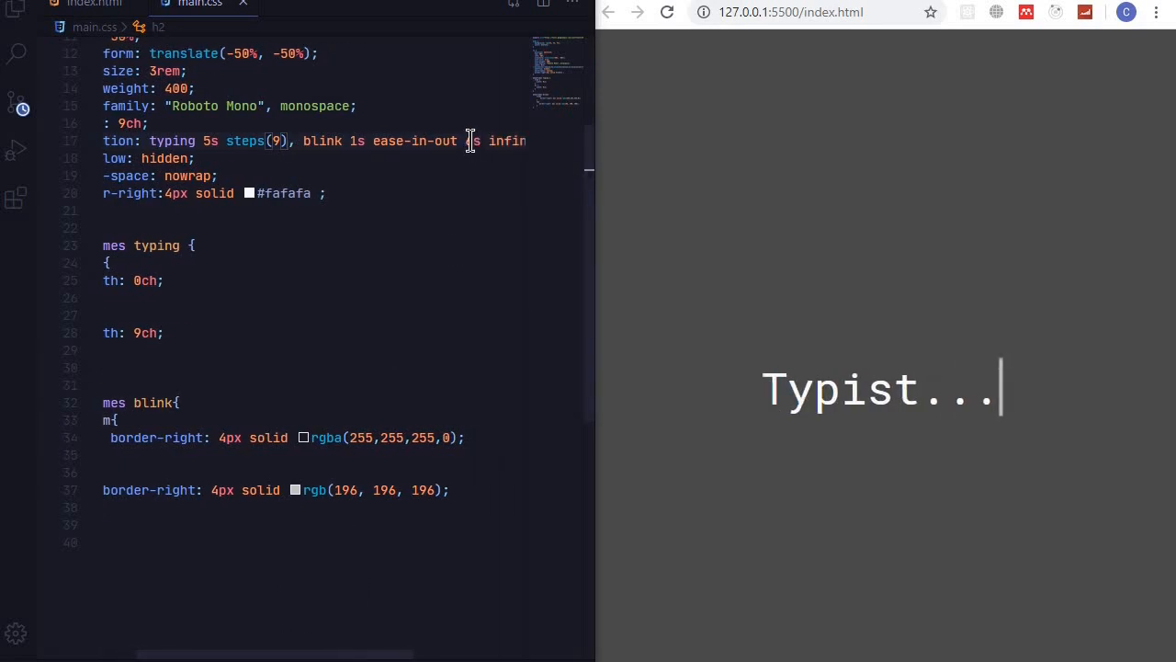
mouse_move(474, 140)
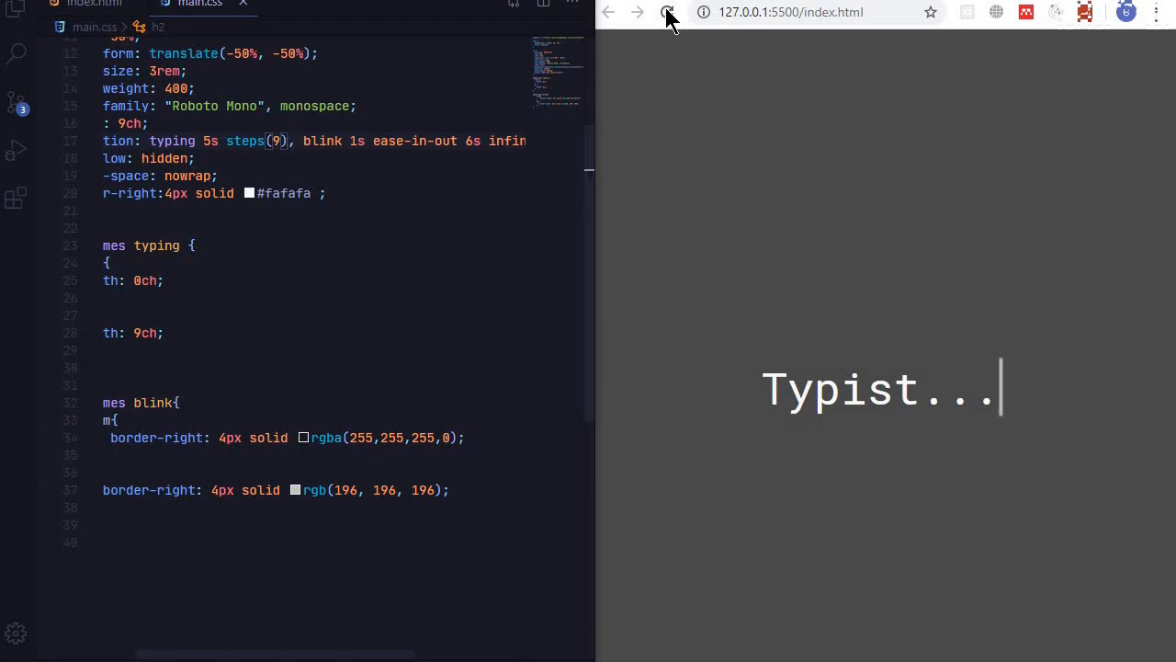
click(669, 12)
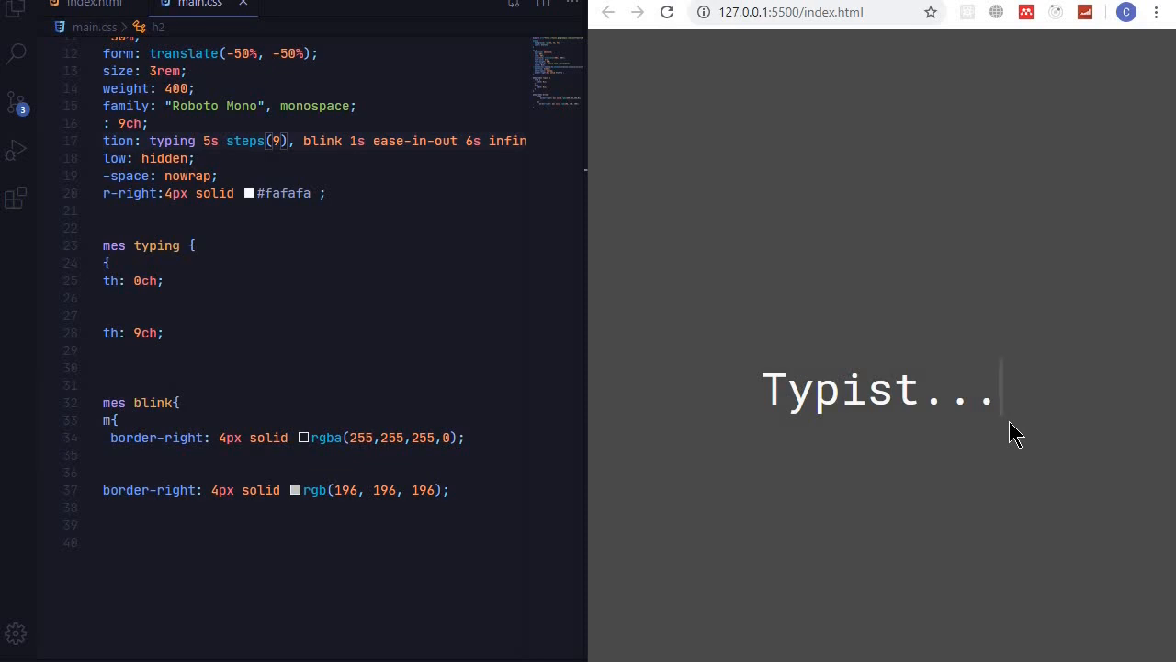
mouse_move(847, 496)
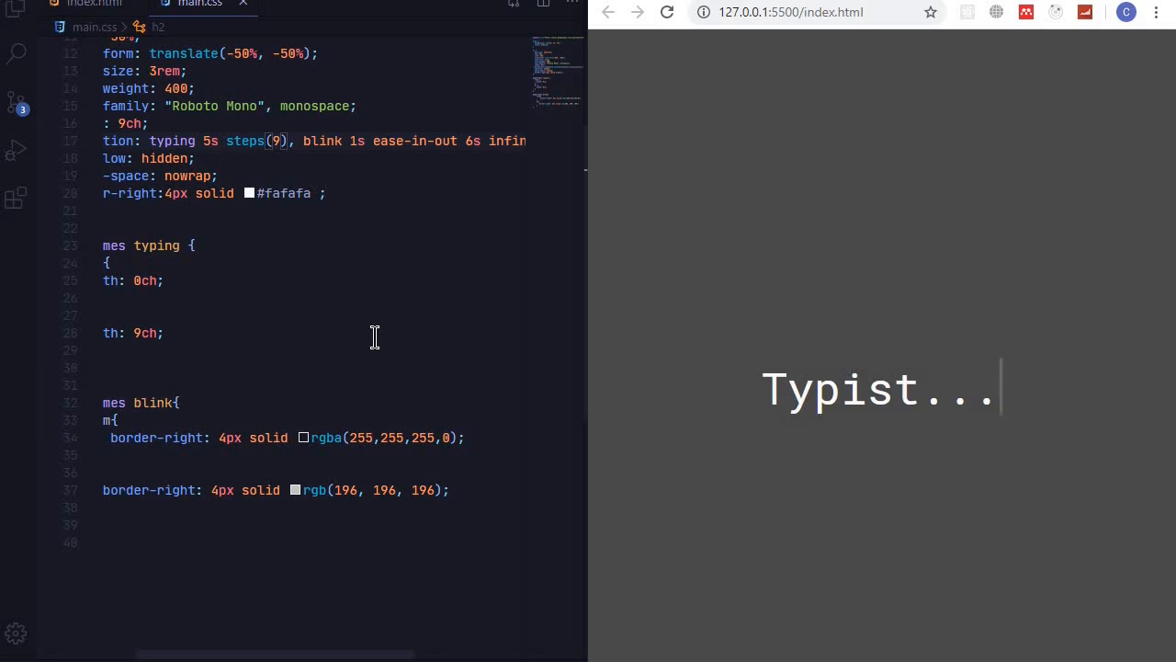
mouse_move(532, 119)
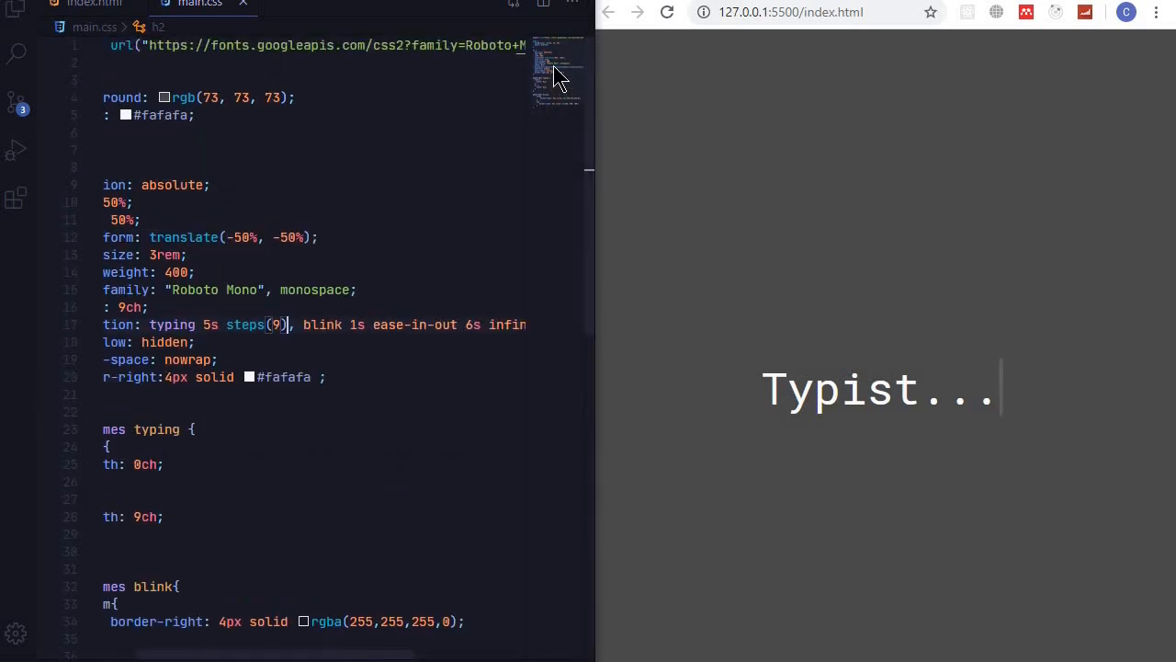
scroll(down, 3)
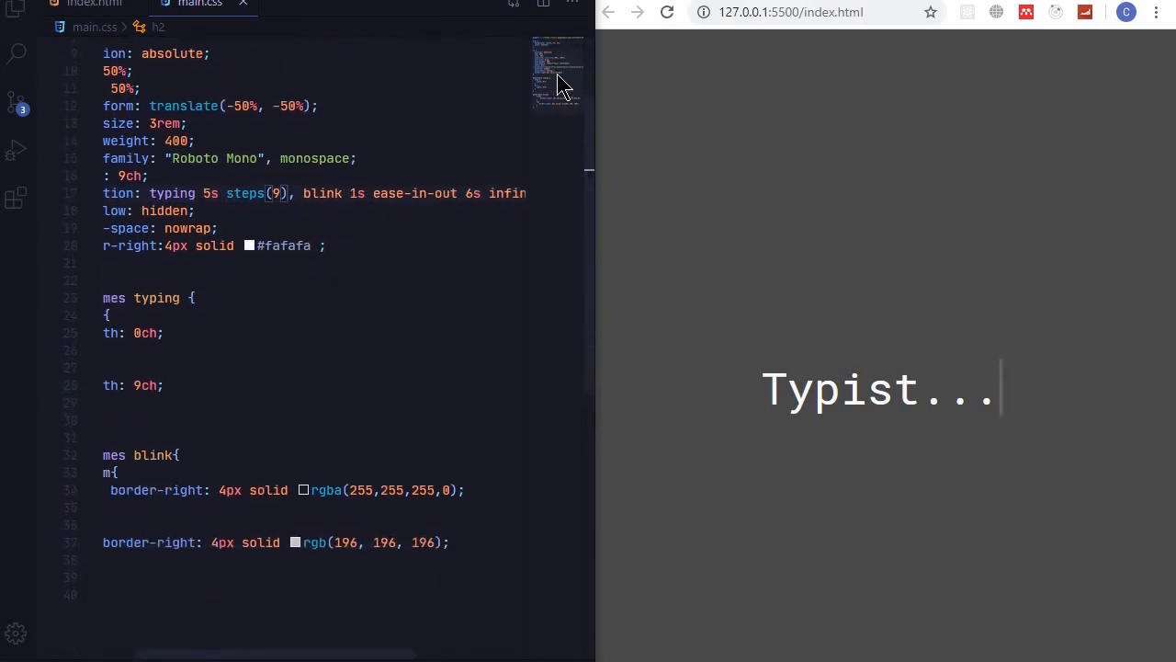